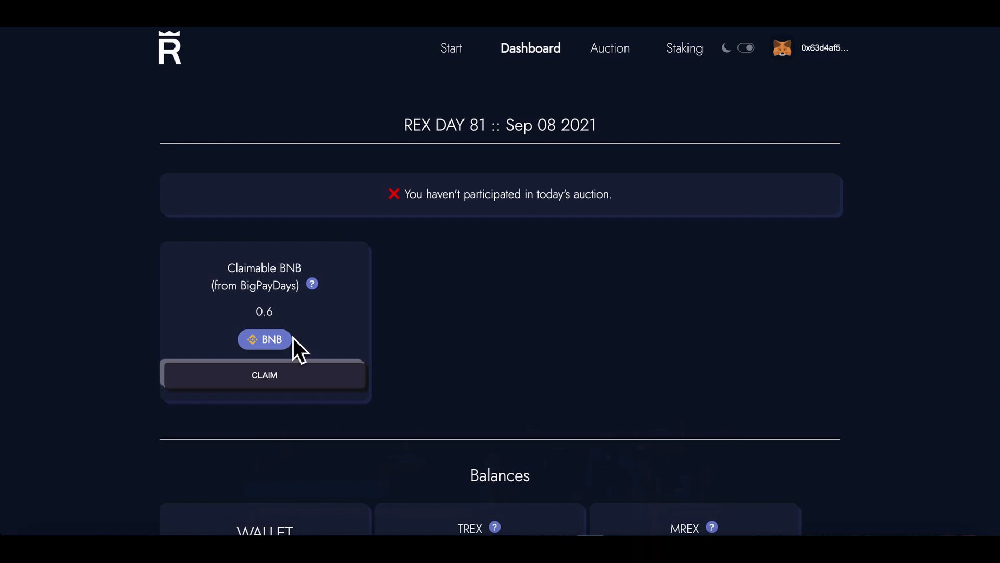
{"action": "mouse_move", "coordinate": [278, 414]}
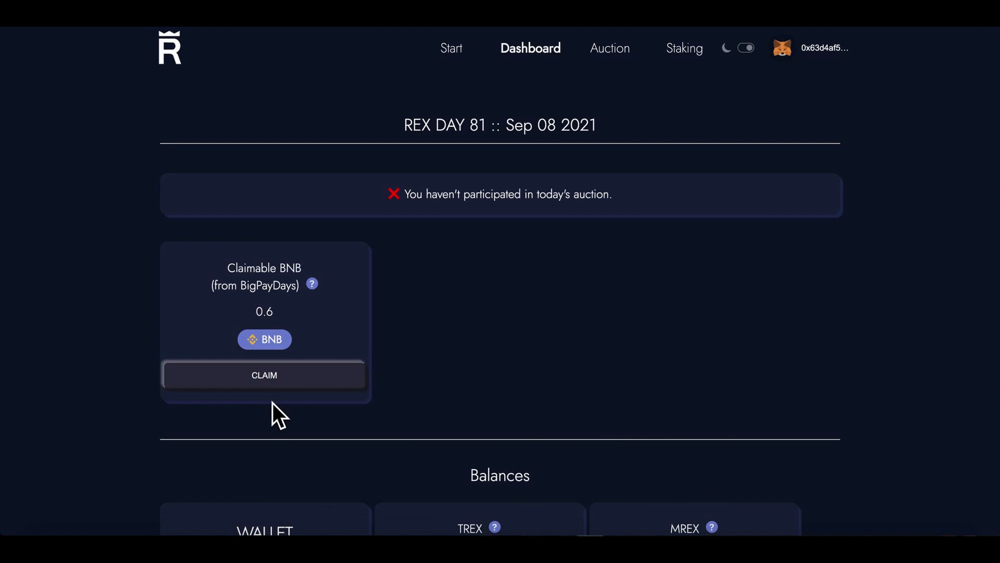
Step: Claim the 0.6 BNB from BigPayDays and confirm the transaction in MetaMask
{"action": "left_click", "coordinate": [264, 375]}
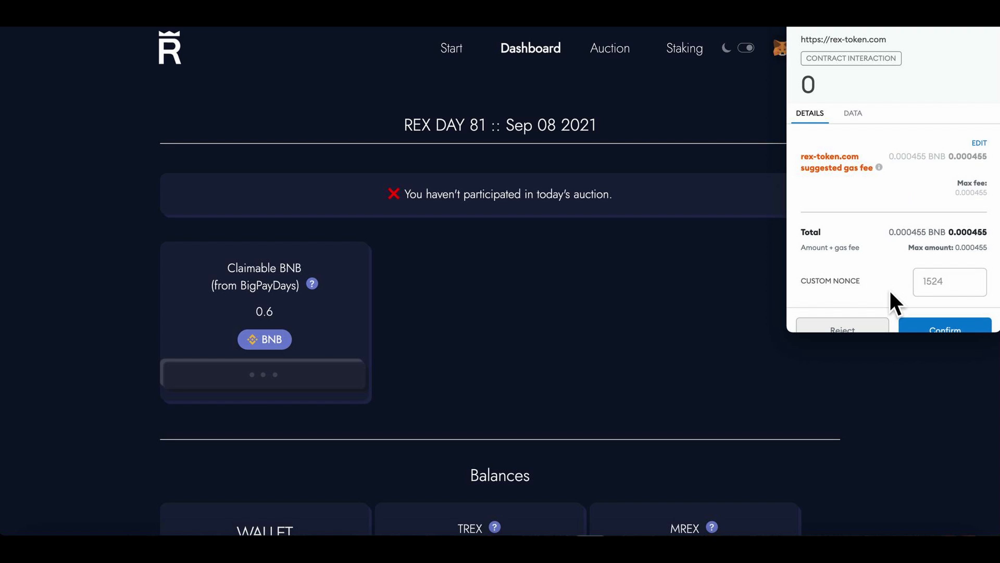
{"action": "mouse_move", "coordinate": [958, 345]}
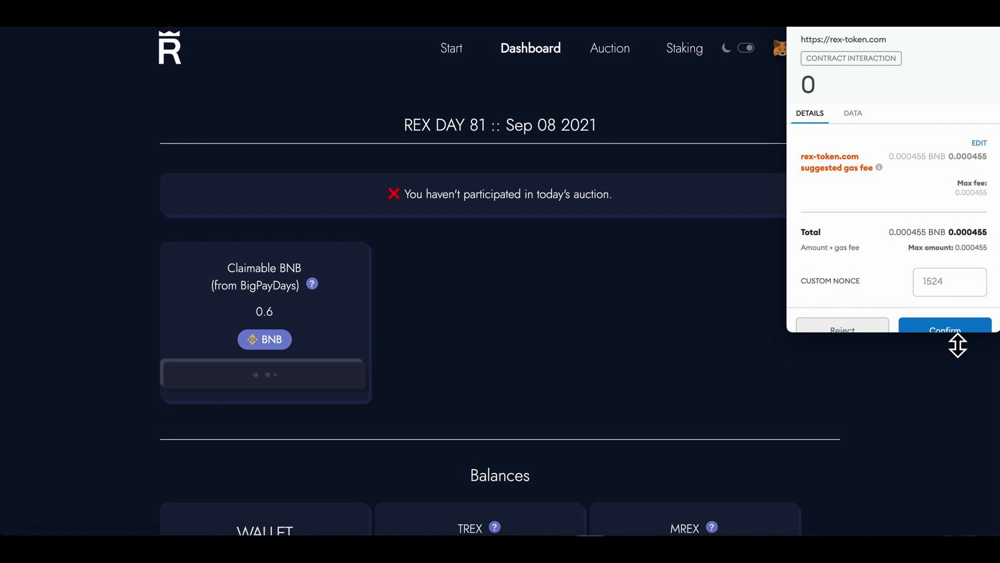
{"action": "left_click", "coordinate": [945, 331]}
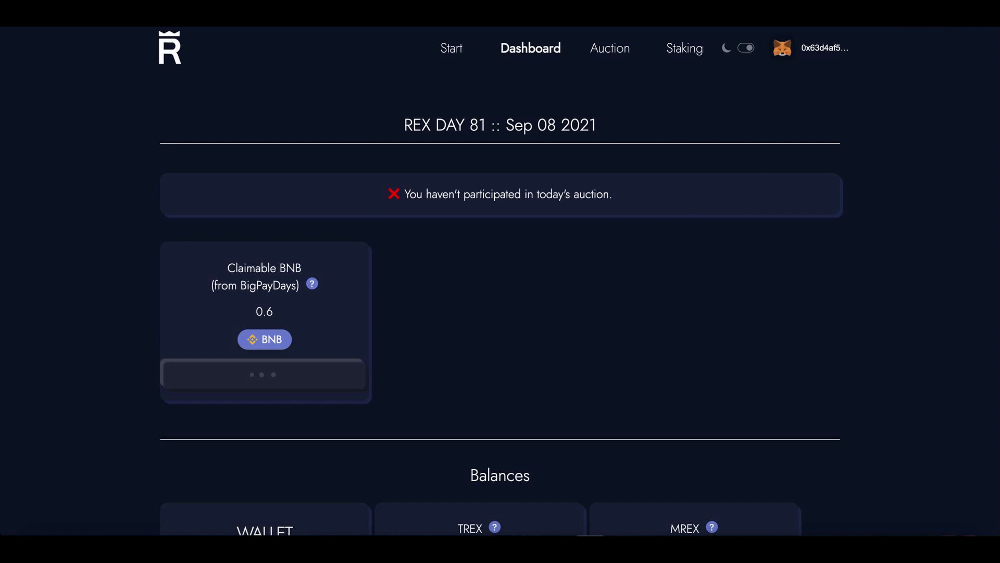
Step: Check in MetaMask that the contract interaction confirmed and browse the wallet's assets and activity
{"action": "left_click", "coordinate": [811, 48]}
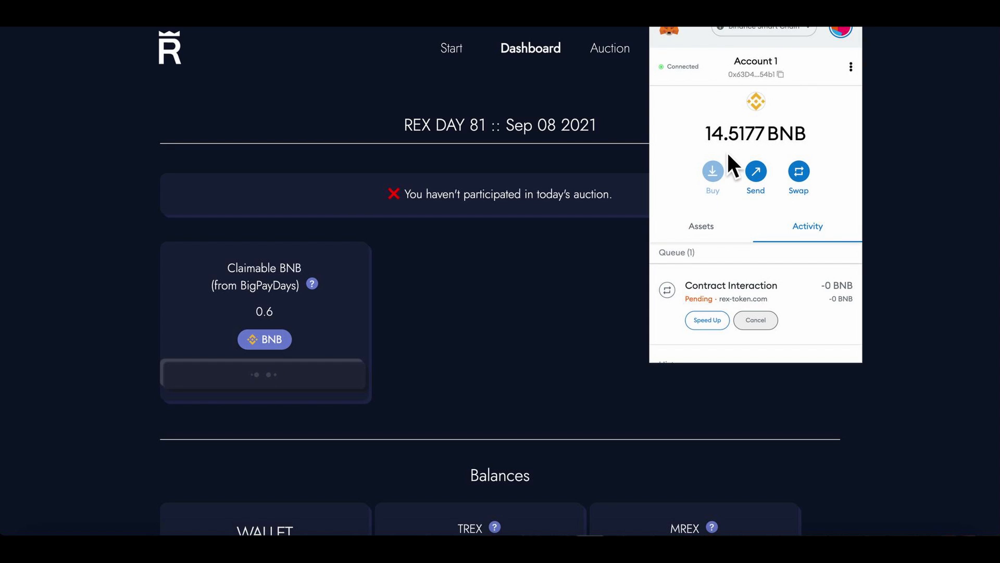
{"action": "mouse_move", "coordinate": [763, 171]}
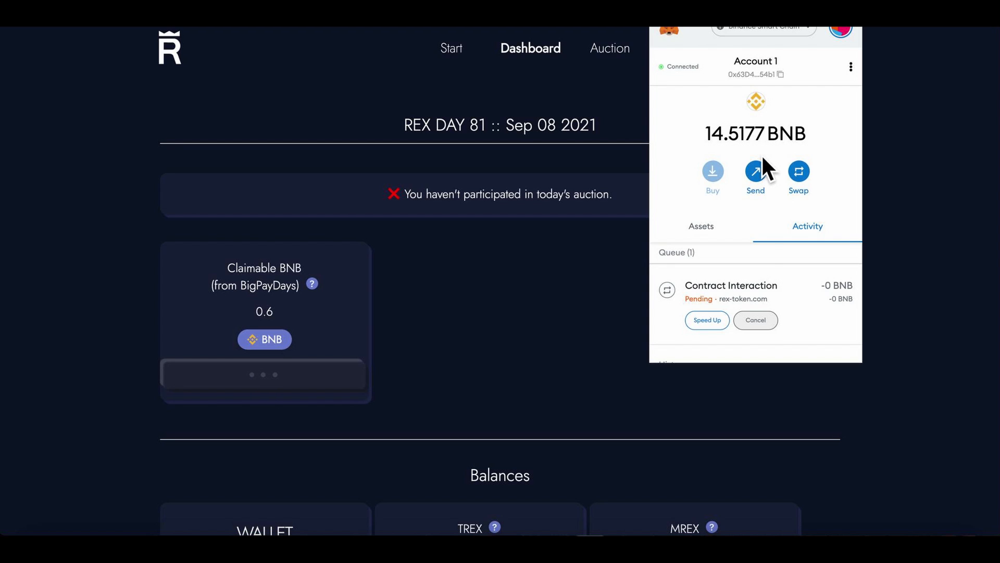
{"action": "mouse_move", "coordinate": [724, 274]}
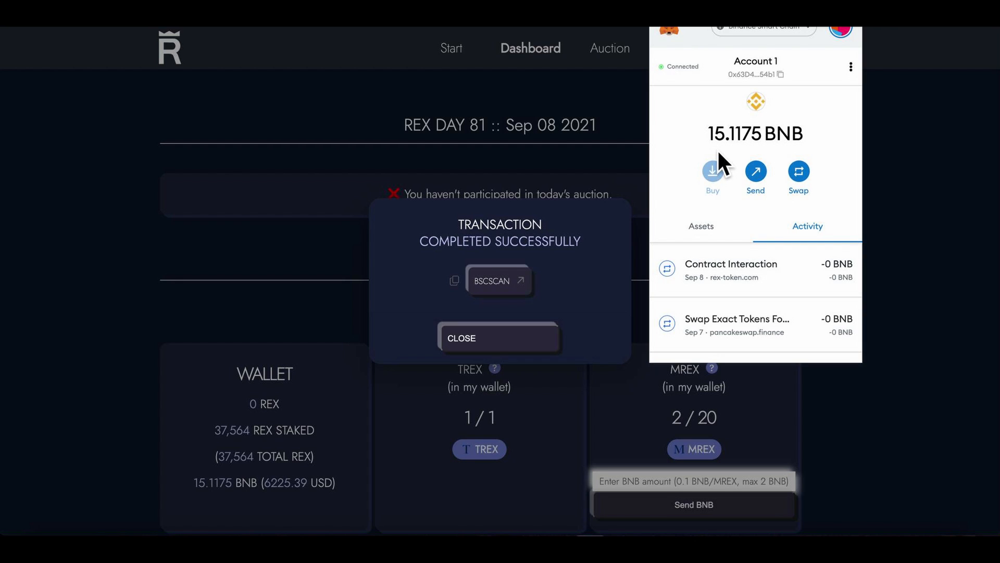
{"action": "mouse_move", "coordinate": [743, 172]}
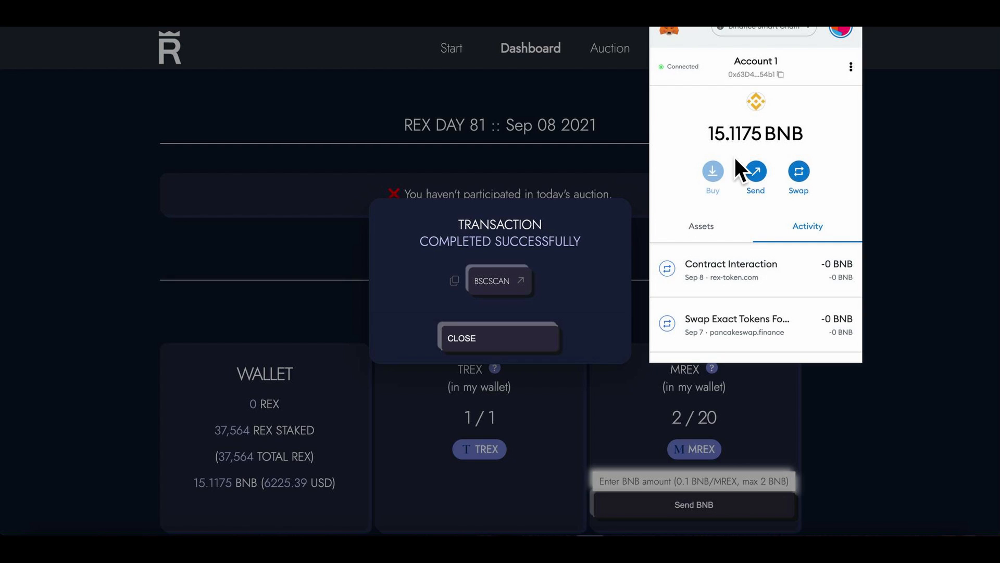
{"action": "mouse_move", "coordinate": [731, 313]}
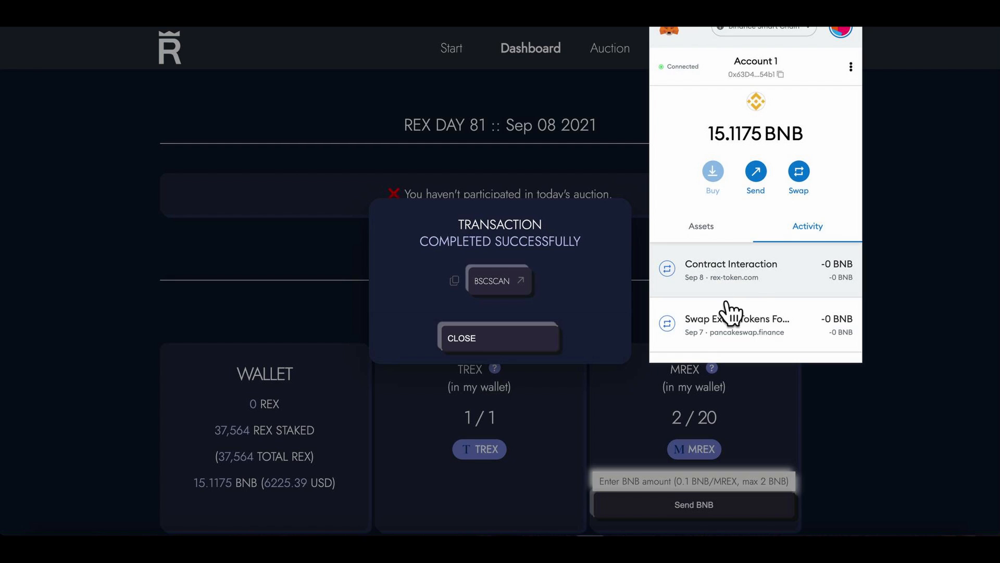
{"action": "scroll", "scroll_direction": "down", "scroll_amount": 3}
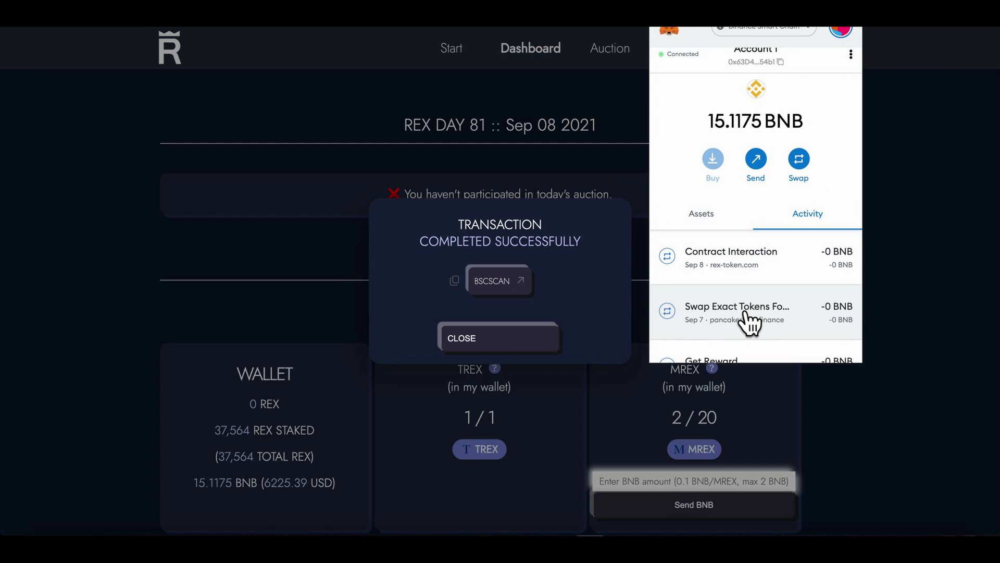
{"action": "scroll", "scroll_direction": "down", "scroll_amount": 3}
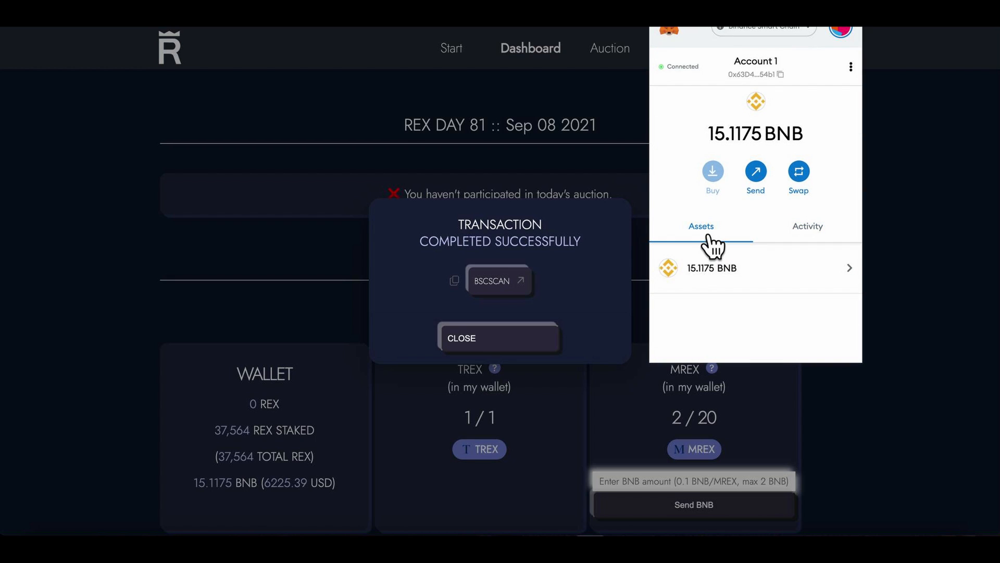
{"action": "scroll", "scroll_direction": "down", "scroll_amount": 3}
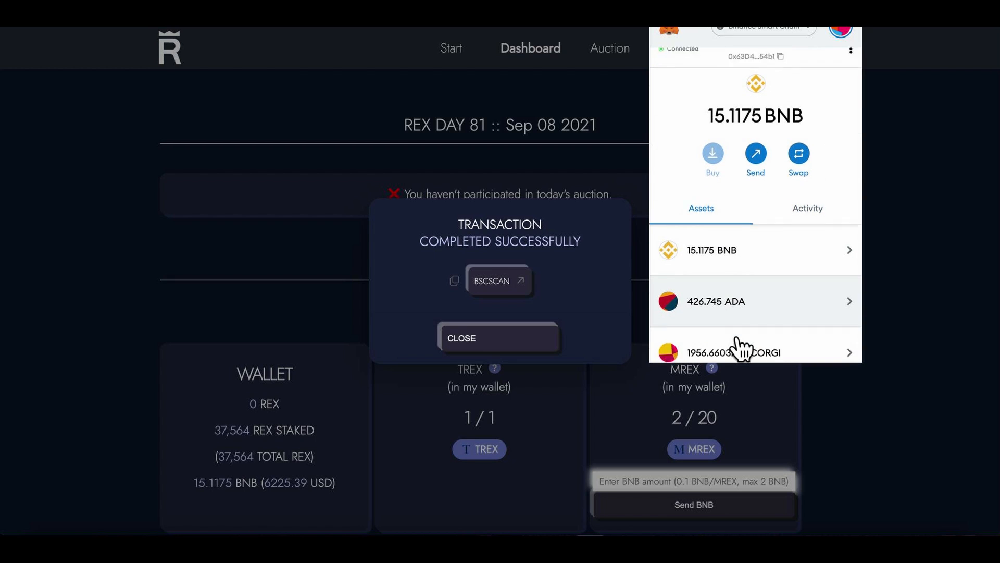
{"action": "scroll", "scroll_direction": "down", "scroll_amount": 3}
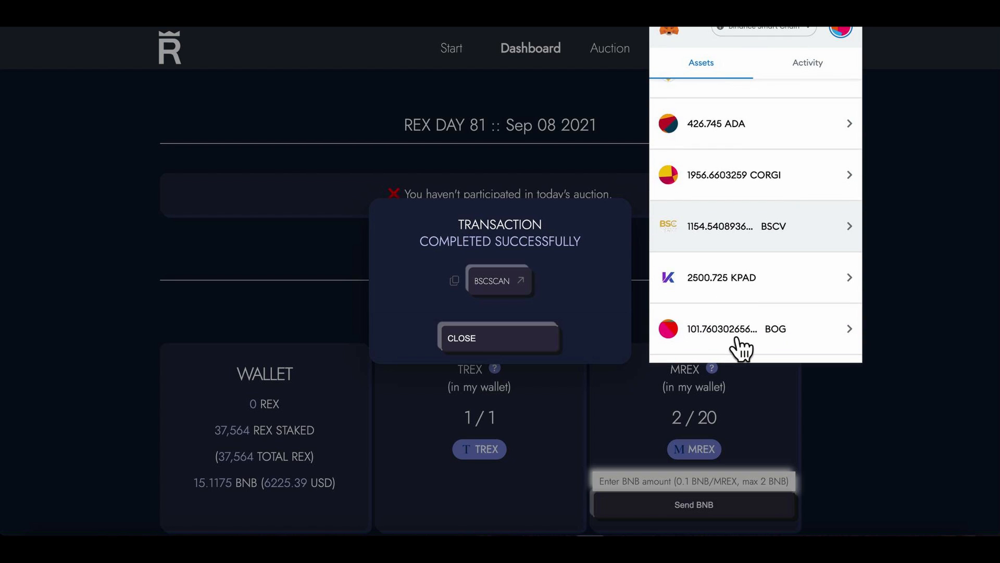
{"action": "scroll", "scroll_direction": "up", "scroll_amount": 3}
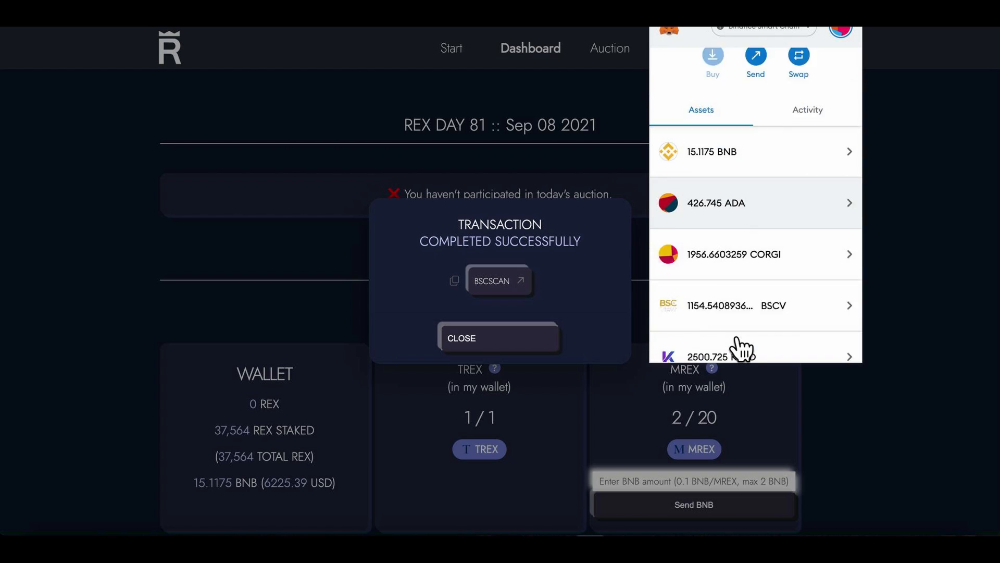
{"action": "scroll", "scroll_direction": "down", "scroll_amount": 3}
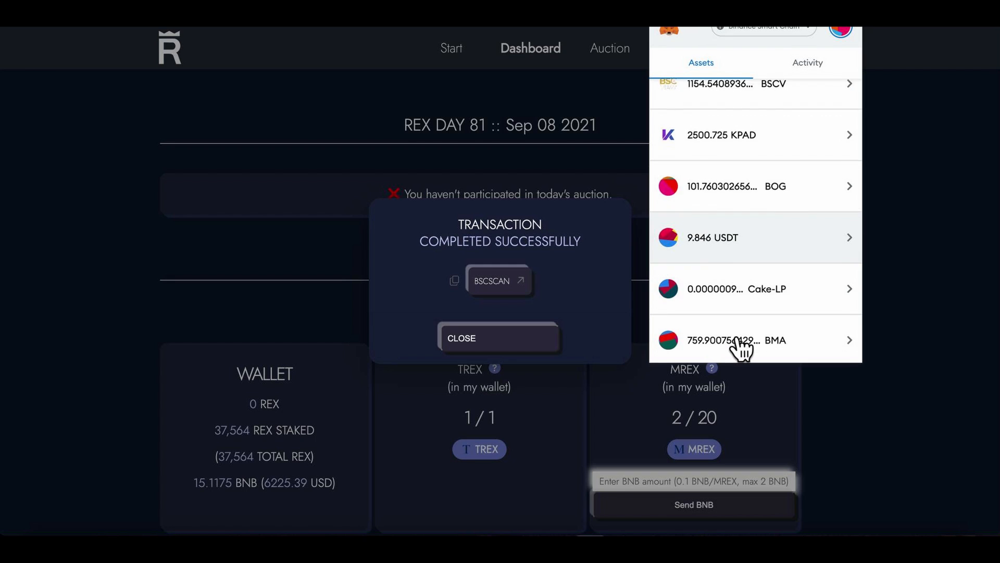
{"action": "scroll", "scroll_direction": "down", "scroll_amount": 3}
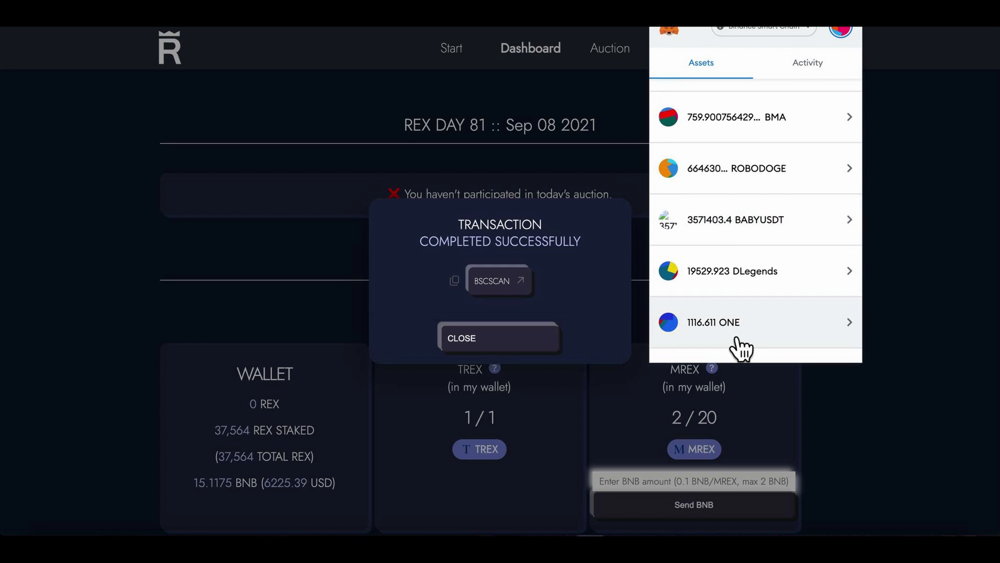
{"action": "scroll", "scroll_direction": "down", "scroll_amount": 3}
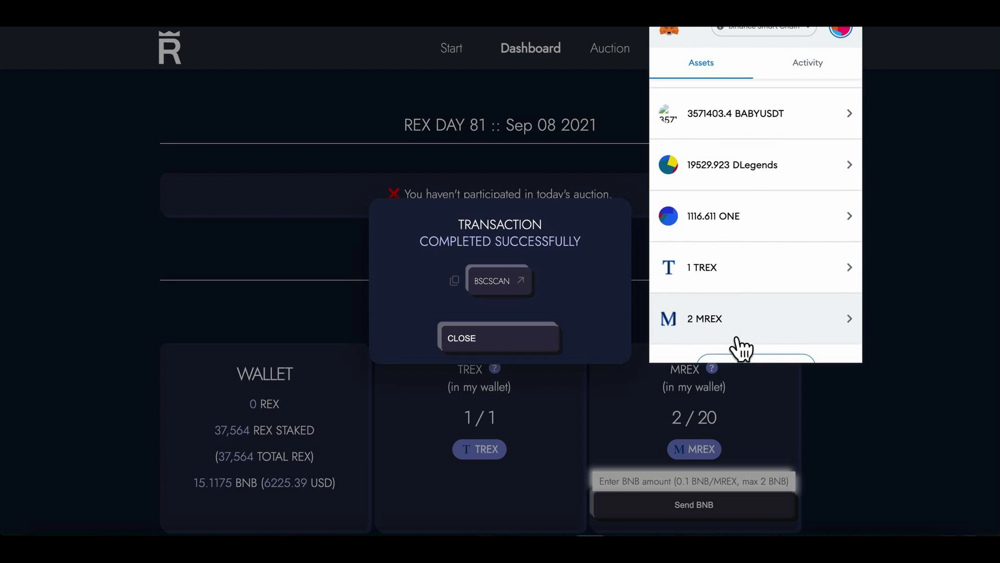
{"action": "scroll", "scroll_direction": "up", "scroll_amount": 3}
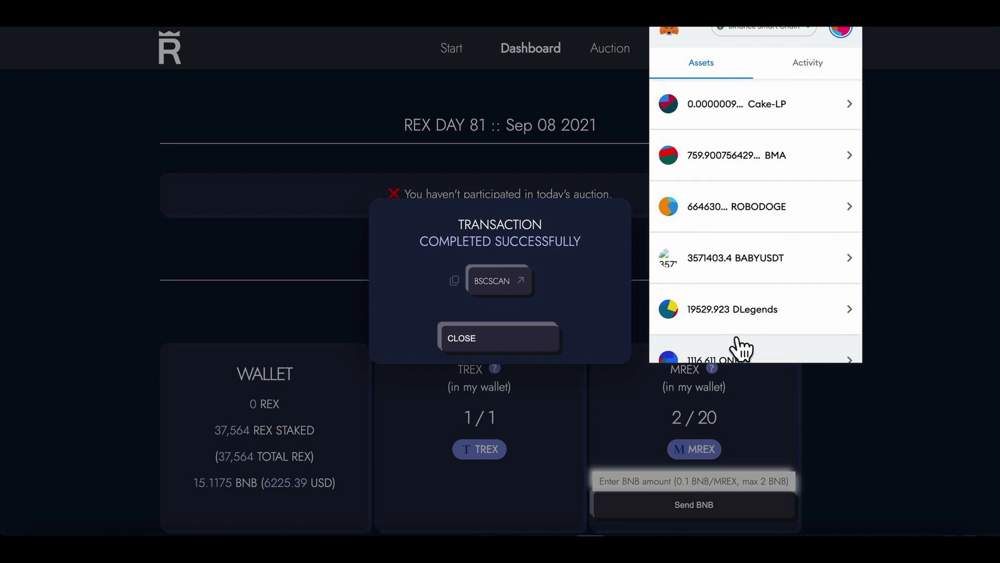
{"action": "scroll", "scroll_direction": "up", "scroll_amount": 3}
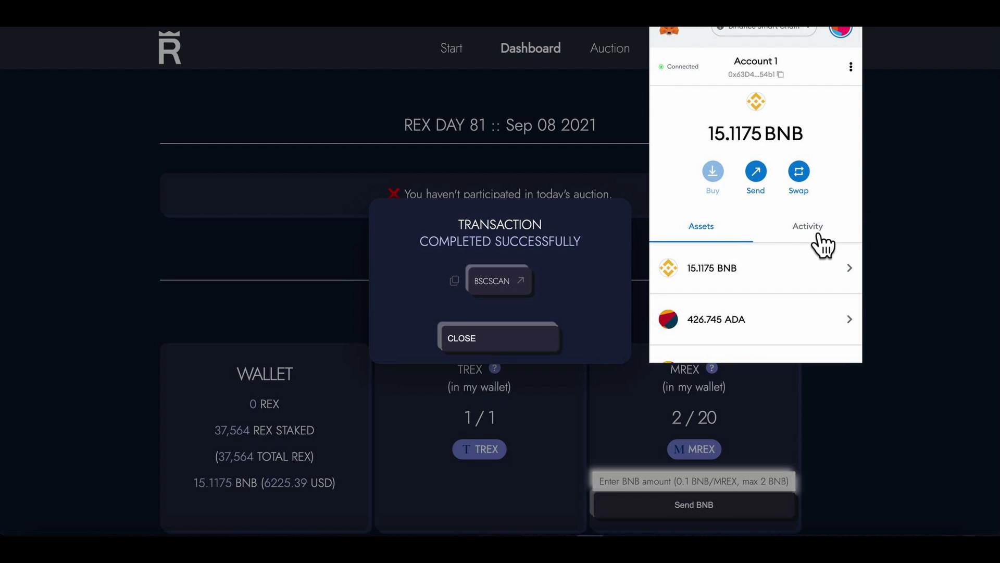
Step: Return to the transaction history and close the MetaMask wallet
{"action": "left_click", "coordinate": [807, 226]}
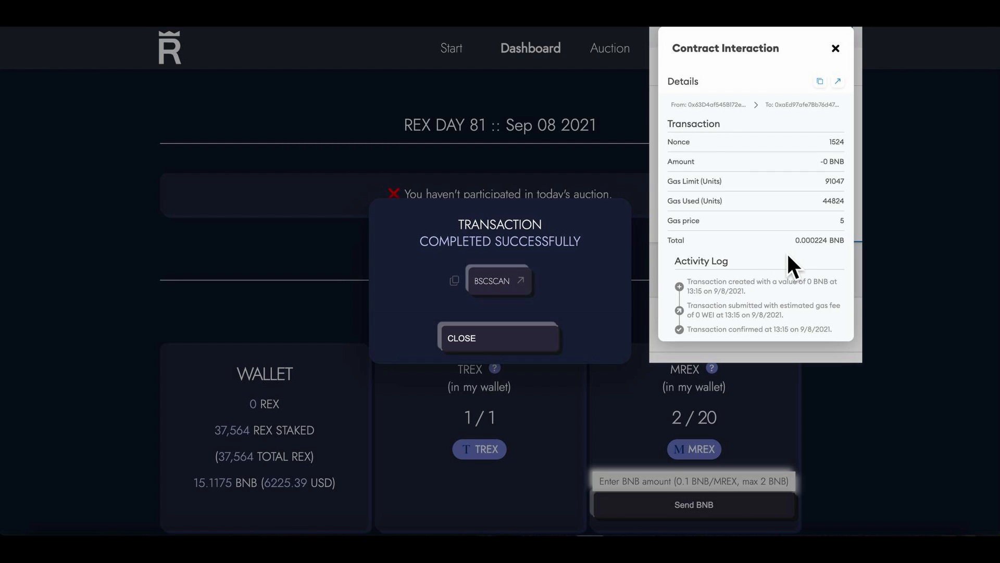
{"action": "left_click", "coordinate": [835, 48]}
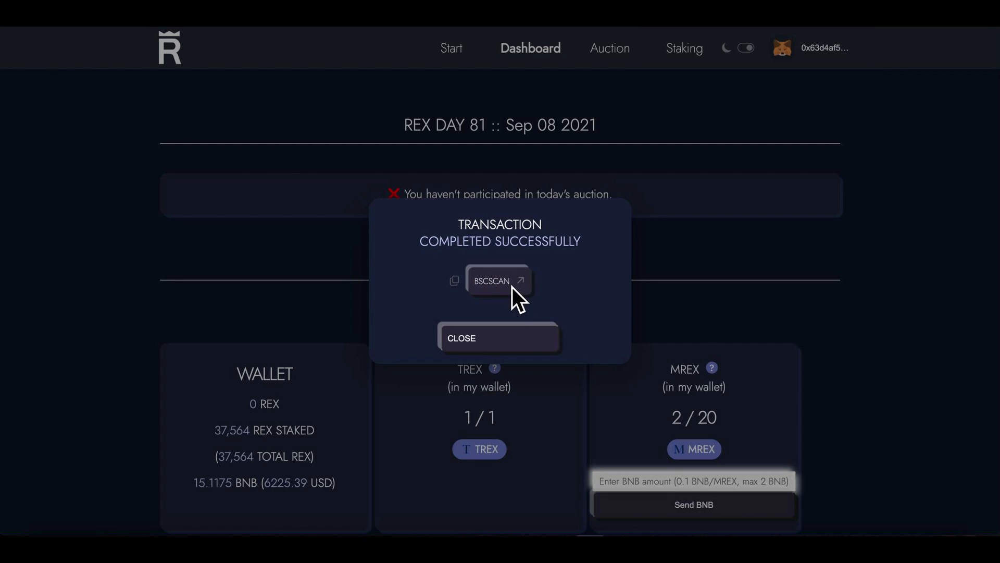
Step: View the claim transaction on BscScan: status Success with an internal 0.6 BNB transfer to the wallet
{"action": "left_click", "coordinate": [499, 280]}
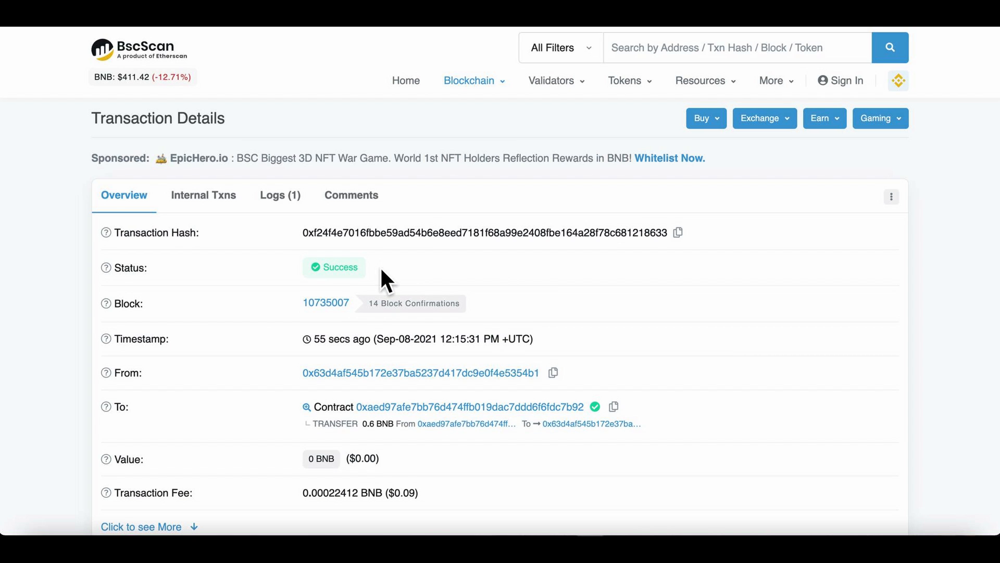
{"action": "mouse_move", "coordinate": [542, 391]}
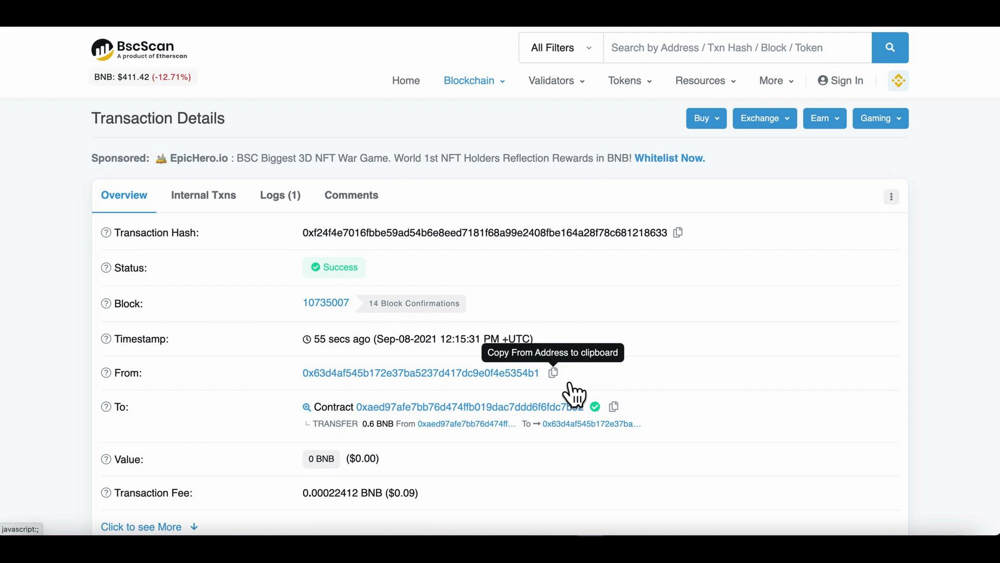
{"action": "scroll", "scroll_direction": "down", "scroll_amount": 3}
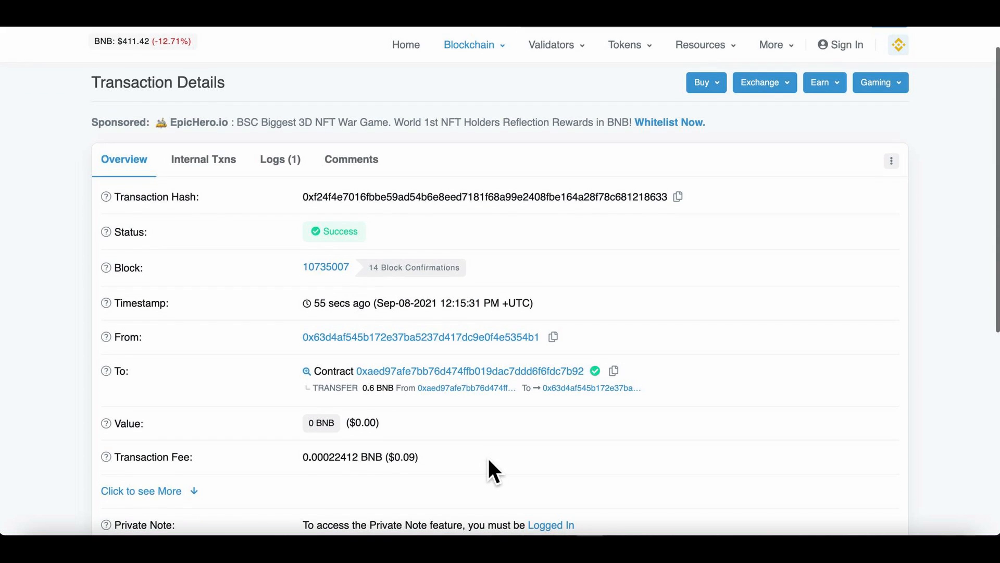
{"action": "scroll", "scroll_direction": "up", "scroll_amount": 3}
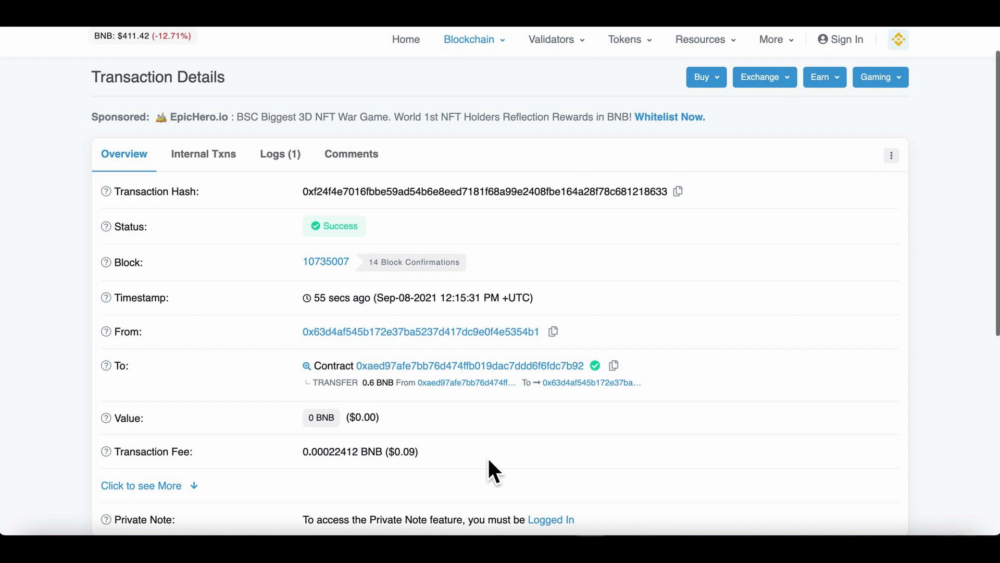
{"action": "scroll", "scroll_direction": "down", "scroll_amount": 3}
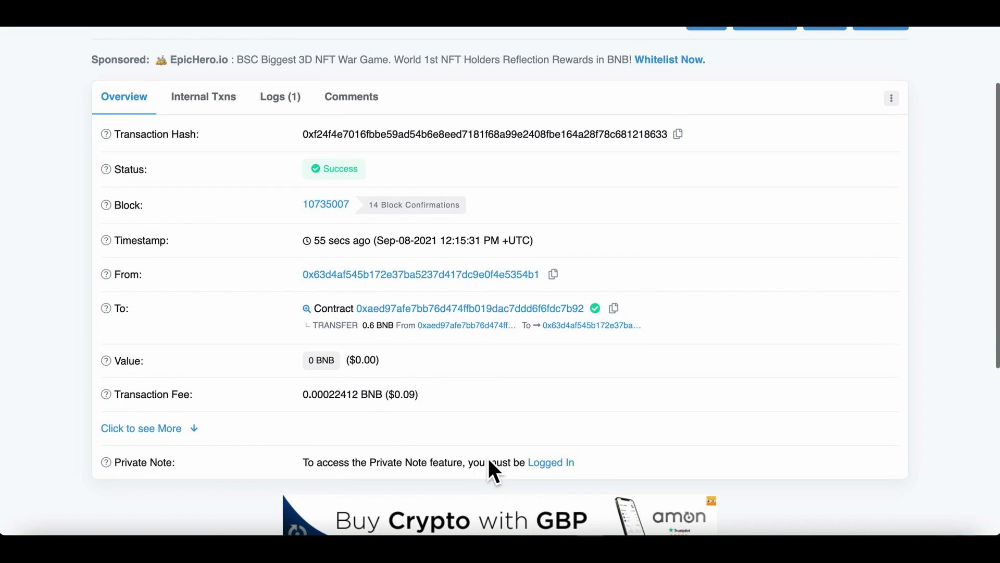
{"action": "mouse_move", "coordinate": [415, 421]}
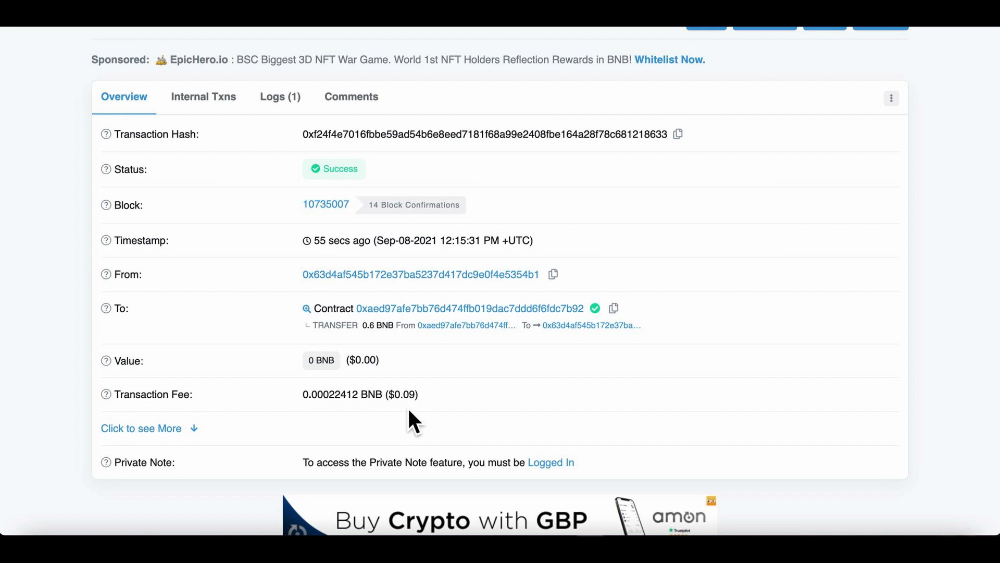
{"action": "mouse_move", "coordinate": [414, 394]}
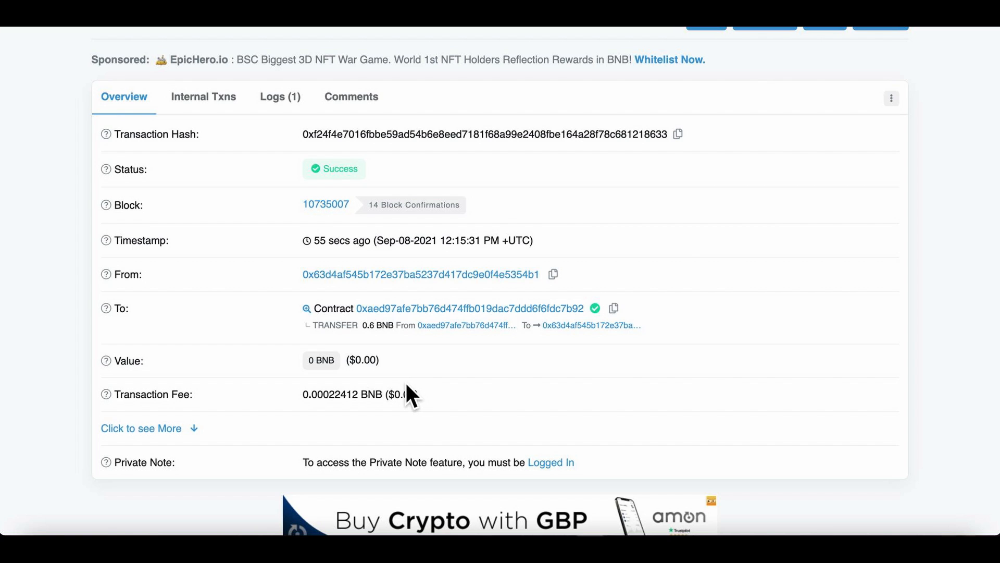
{"action": "mouse_move", "coordinate": [334, 331]}
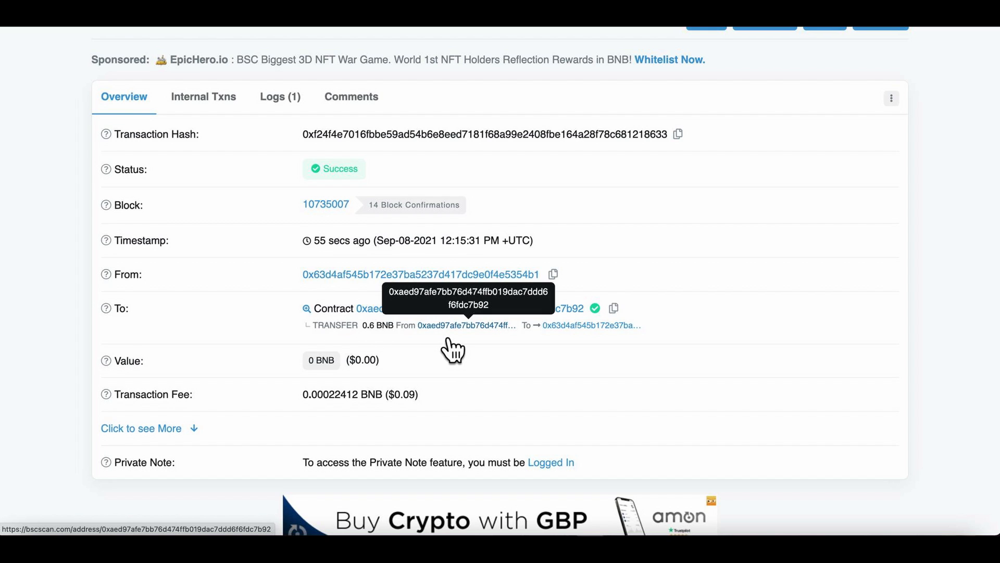
{"action": "mouse_move", "coordinate": [589, 351]}
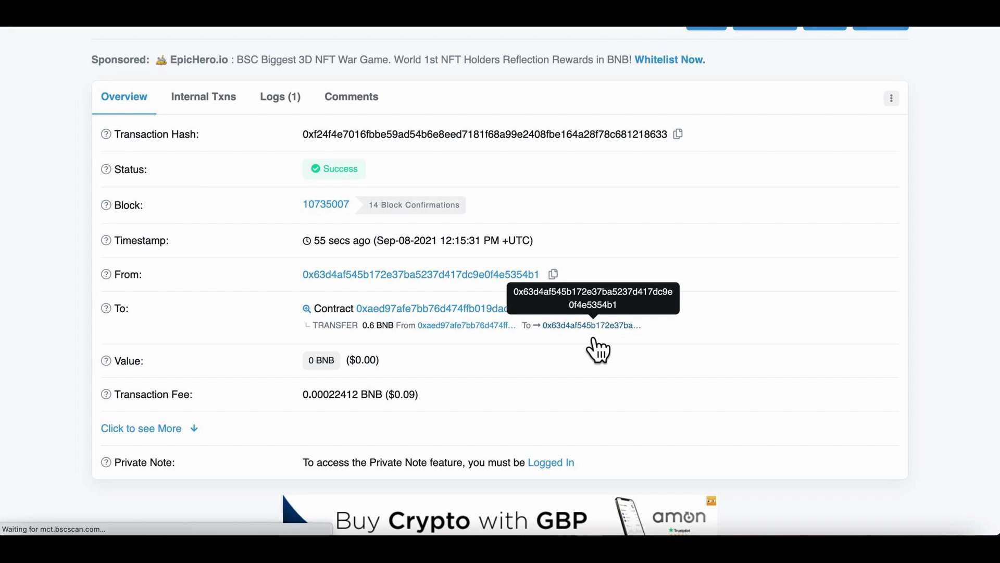
Step: Go to the receiving wallet's BscScan page and select its latest Claim Bnb From BPD transaction
{"action": "left_click", "coordinate": [420, 274]}
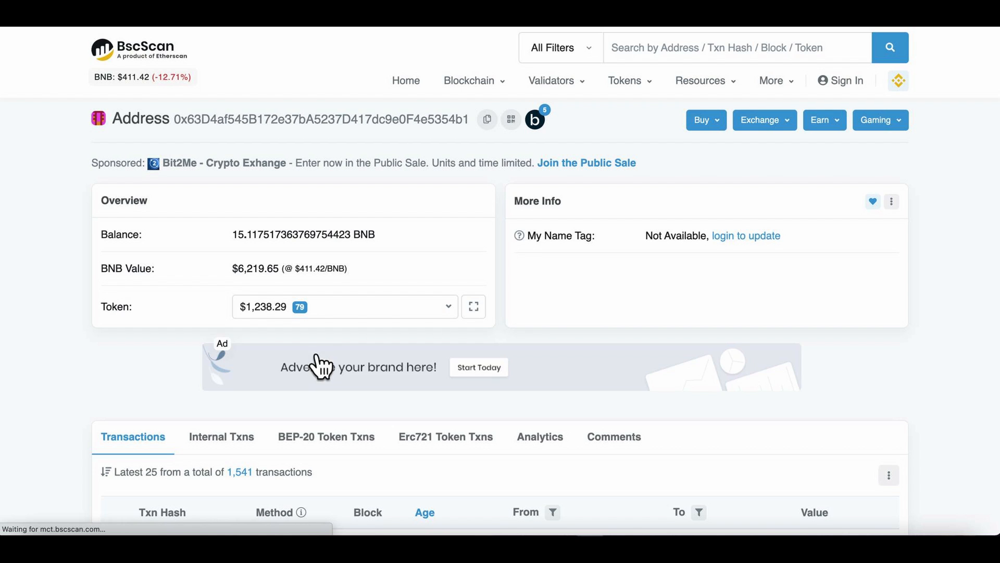
{"action": "mouse_move", "coordinate": [297, 267]}
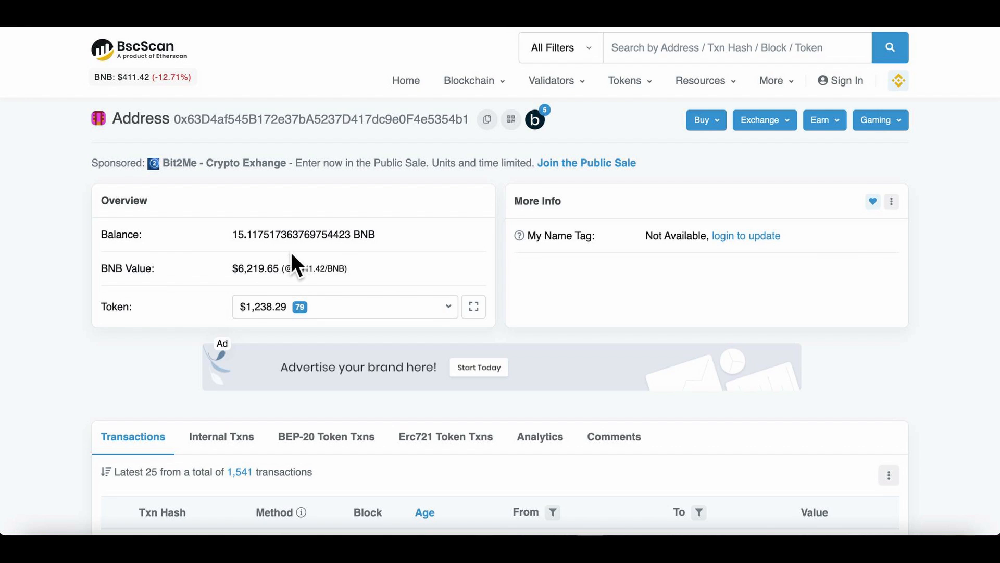
{"action": "mouse_move", "coordinate": [349, 325]}
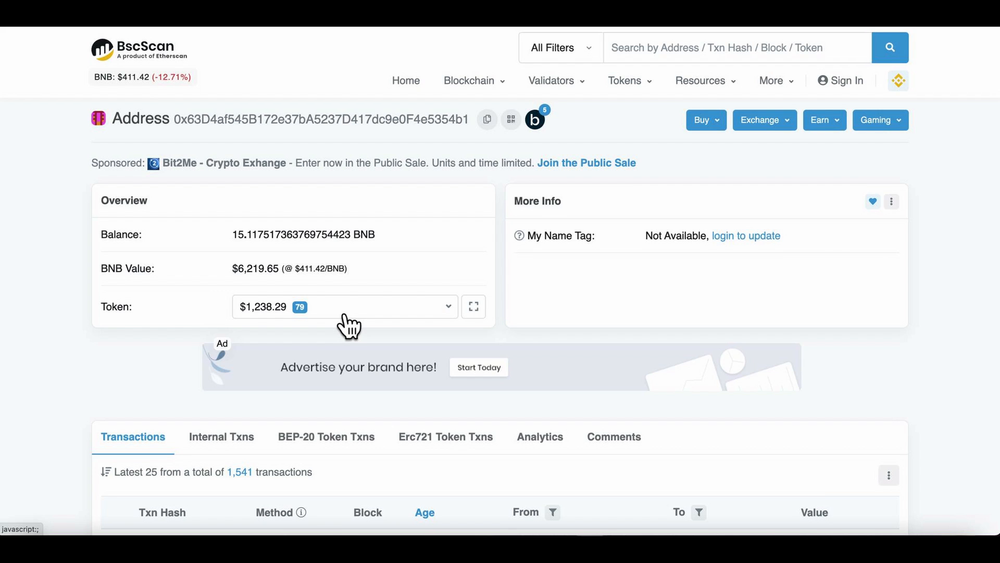
{"action": "scroll", "scroll_direction": "down", "scroll_amount": 3}
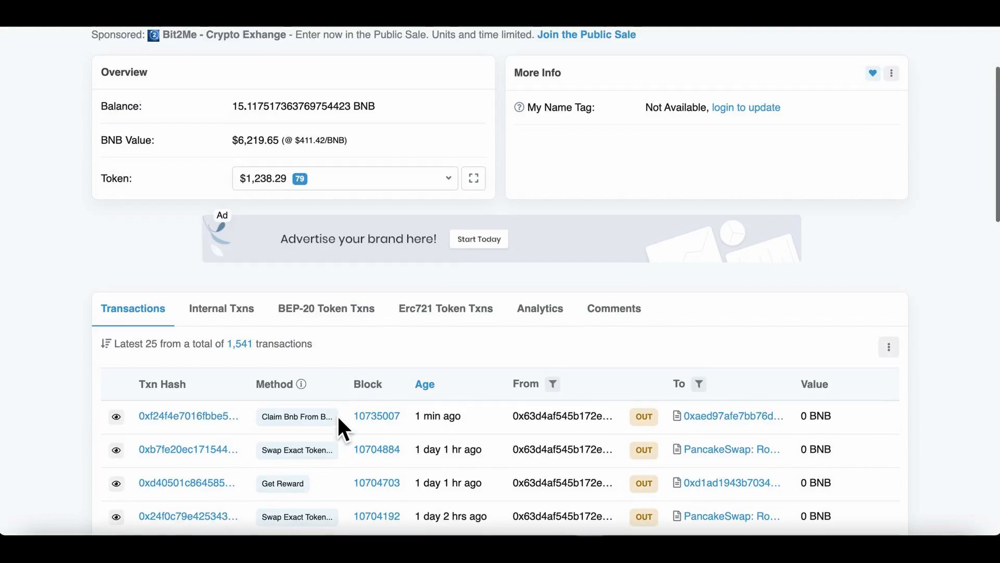
{"action": "scroll", "scroll_direction": "down", "scroll_amount": 3}
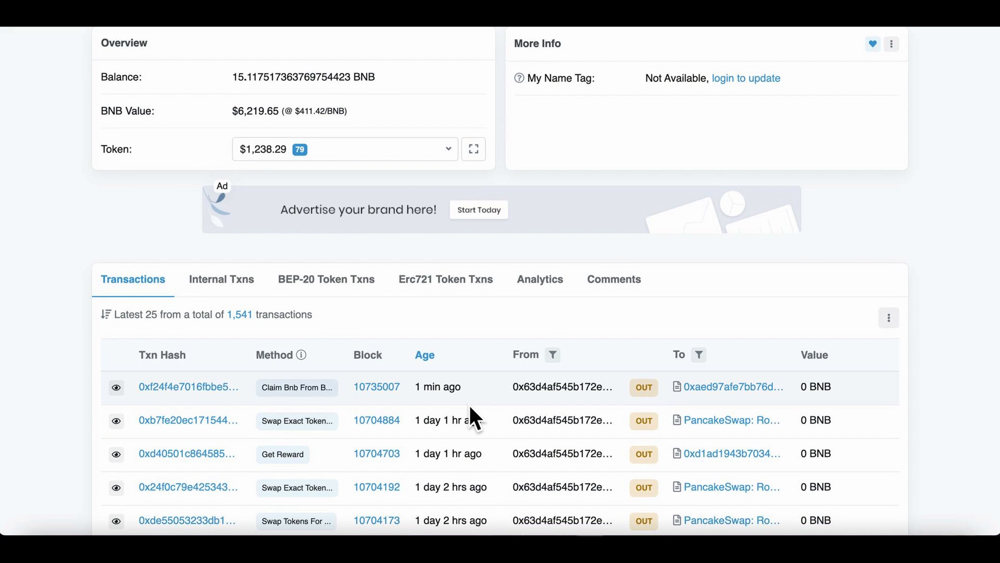
{"action": "scroll", "scroll_direction": "down", "scroll_amount": 3}
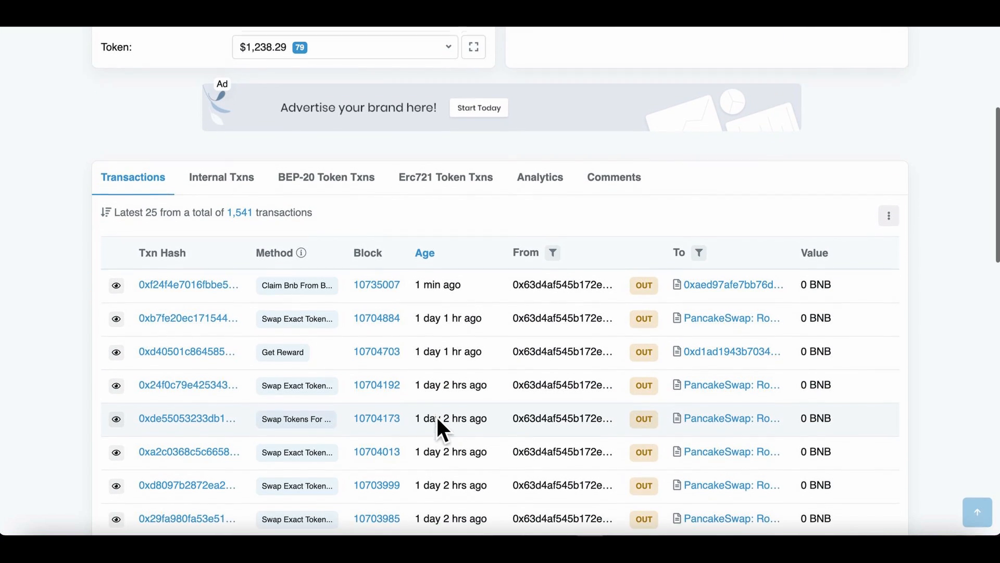
{"action": "scroll", "scroll_direction": "up", "scroll_amount": 3}
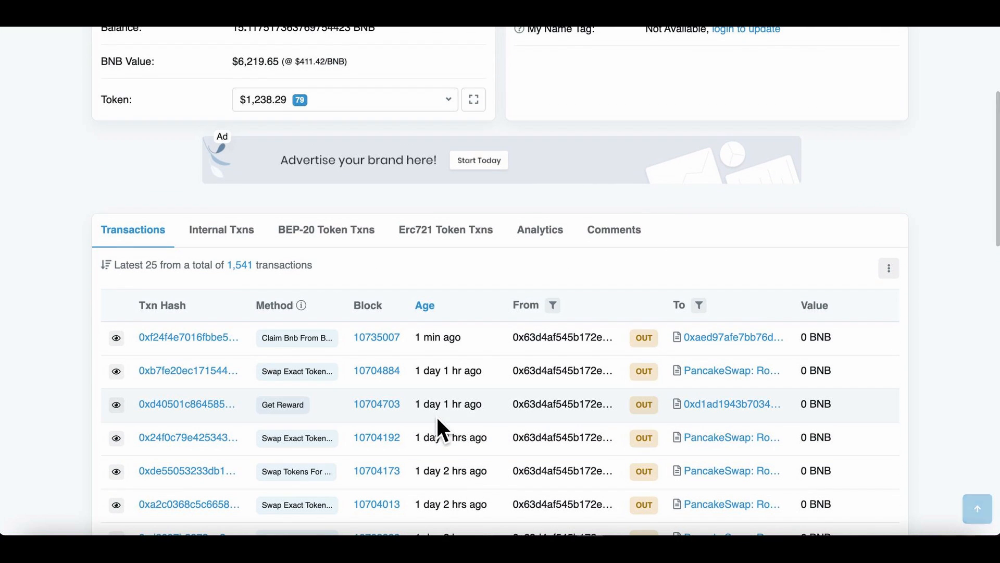
{"action": "mouse_move", "coordinate": [319, 363]}
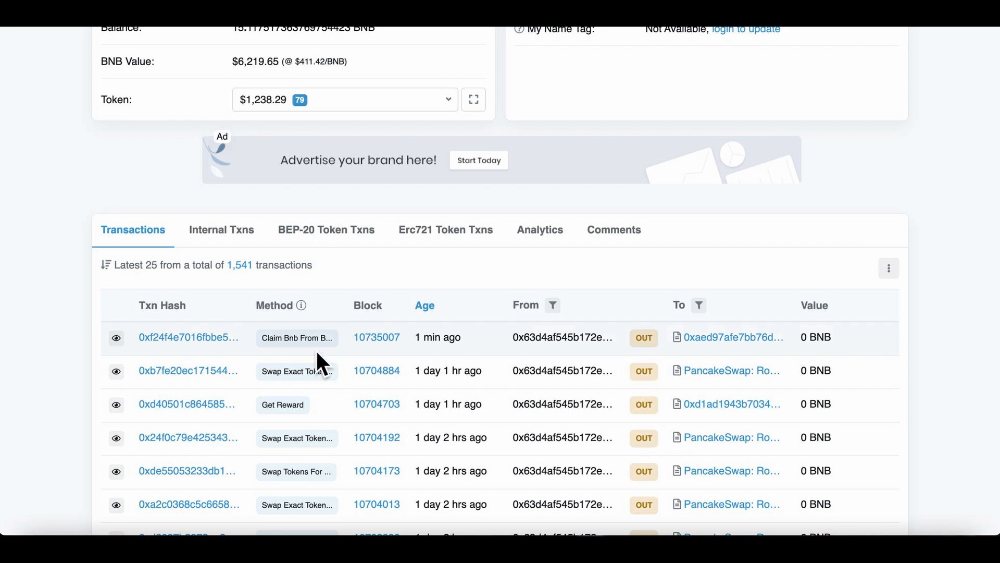
{"action": "mouse_move", "coordinate": [296, 337]}
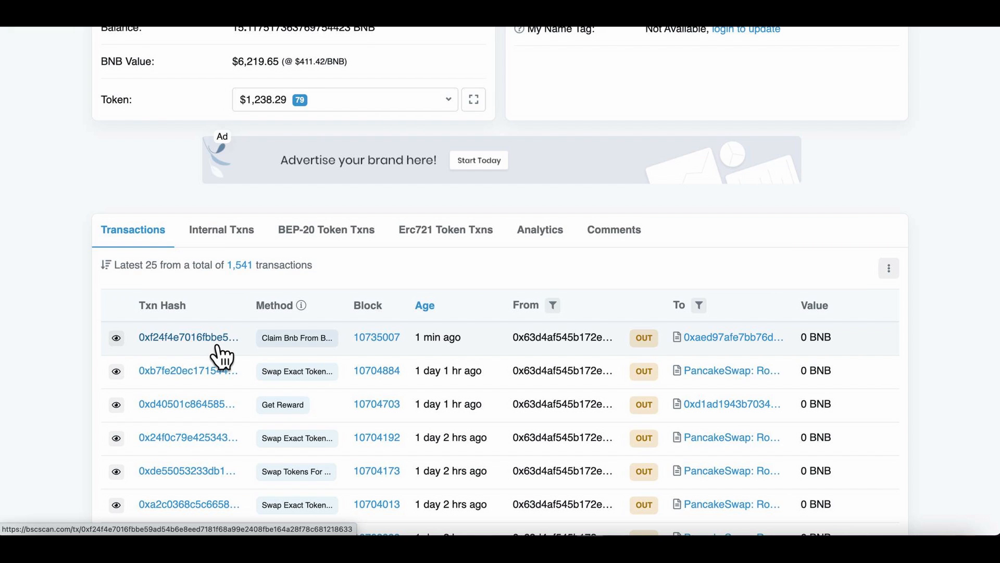
{"action": "scroll", "scroll_direction": "down", "scroll_amount": 3}
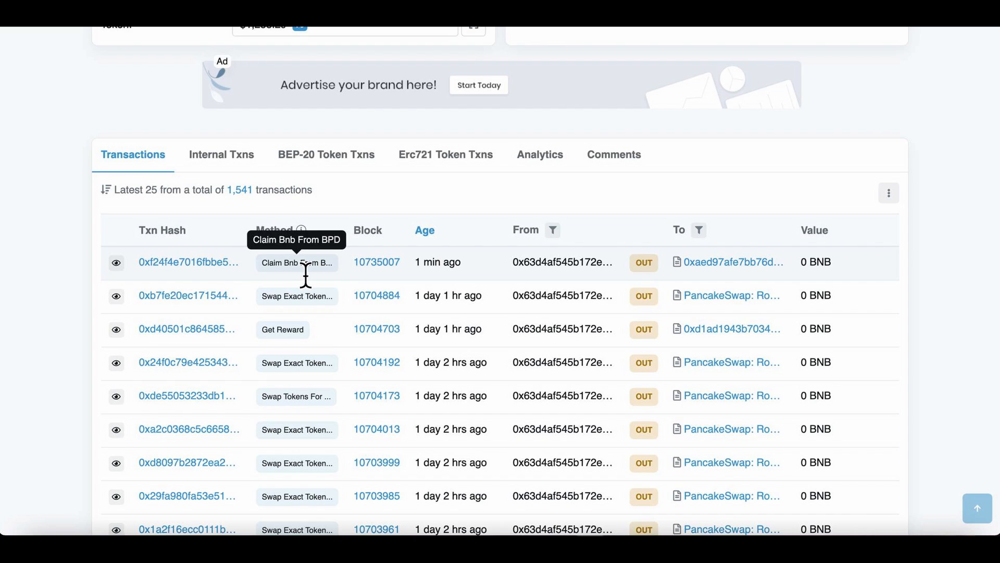
{"action": "mouse_move", "coordinate": [331, 303]}
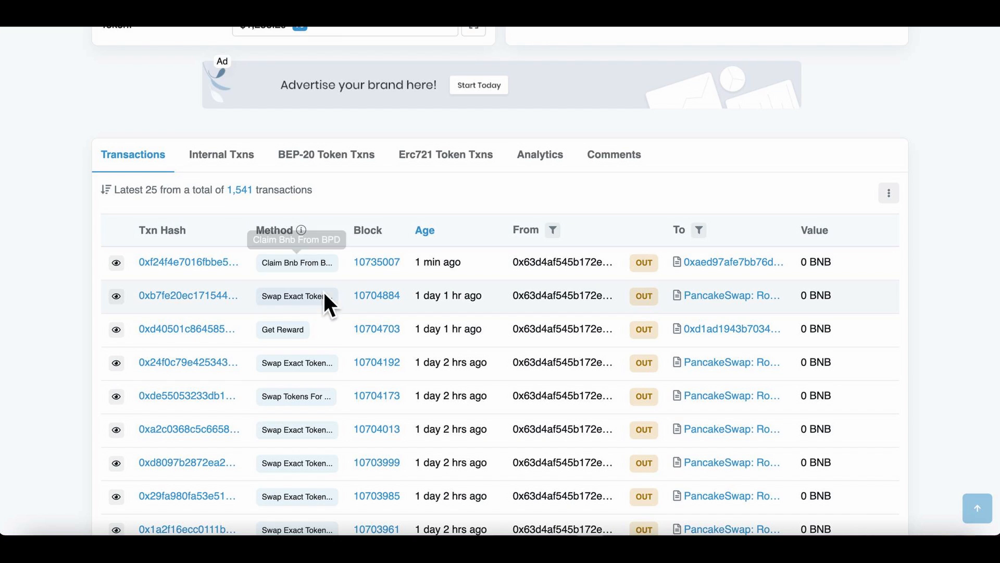
{"action": "mouse_move", "coordinate": [313, 319]}
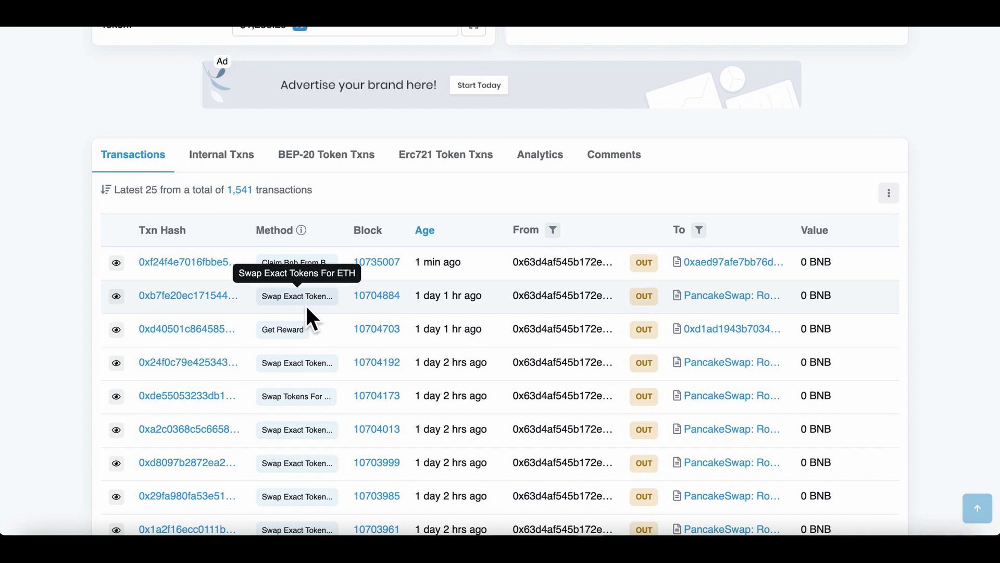
{"action": "left_click", "coordinate": [186, 261]}
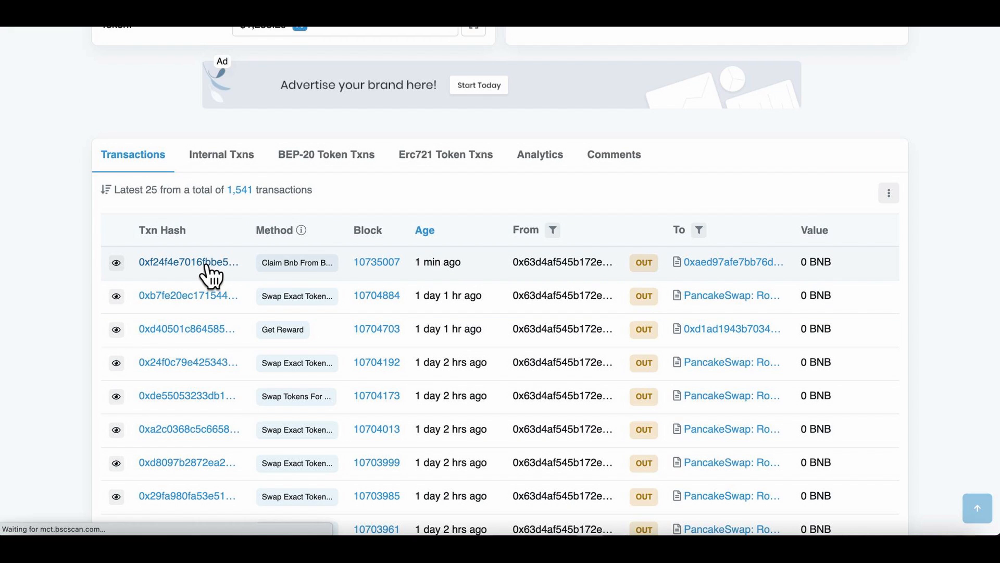
Step: Review the claim transaction's overview on BscScan and switch back to the rex-token.com Dashboard tab
{"action": "left_click", "coordinate": [187, 263]}
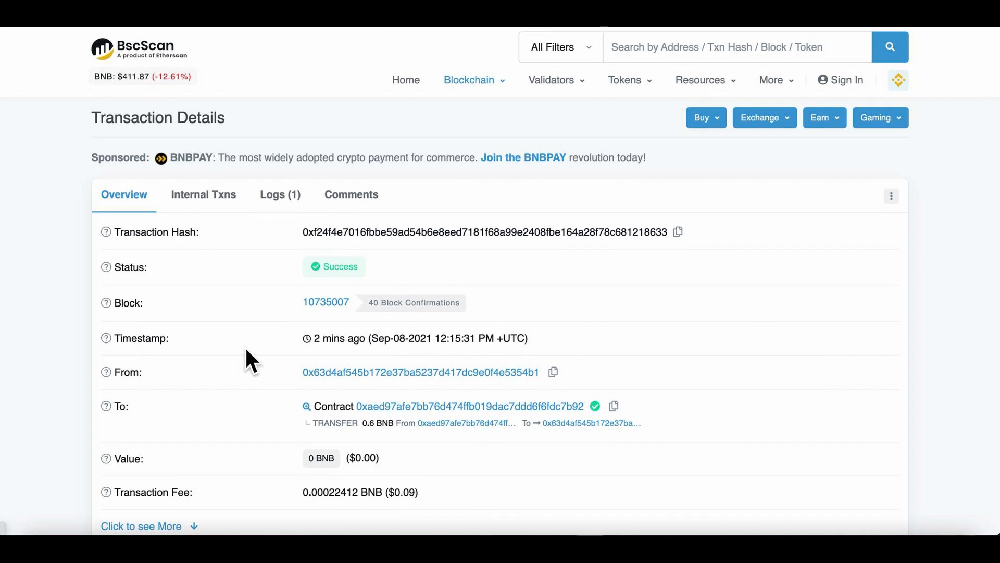
{"action": "scroll", "scroll_direction": "down", "scroll_amount": 3}
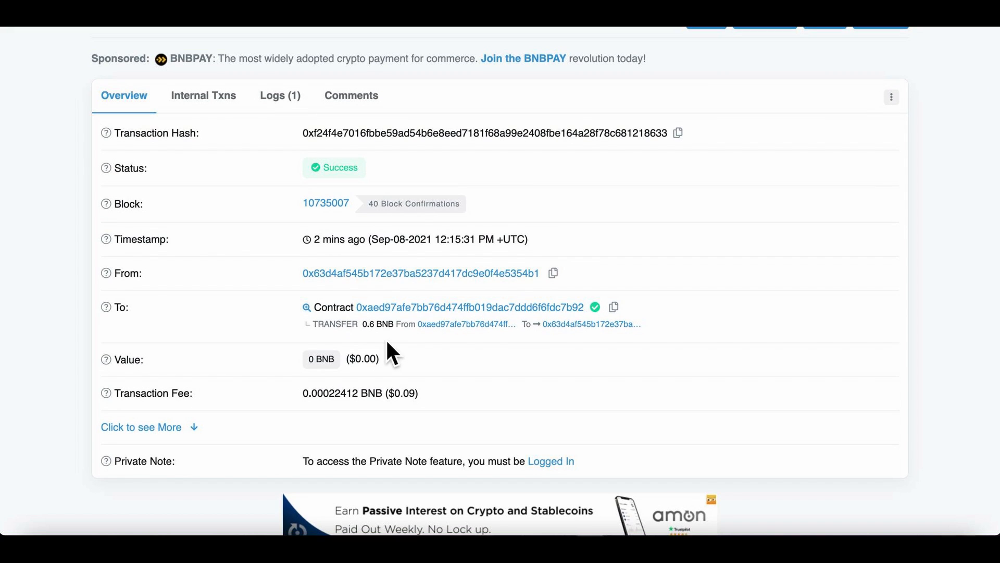
{"action": "mouse_move", "coordinate": [377, 344]}
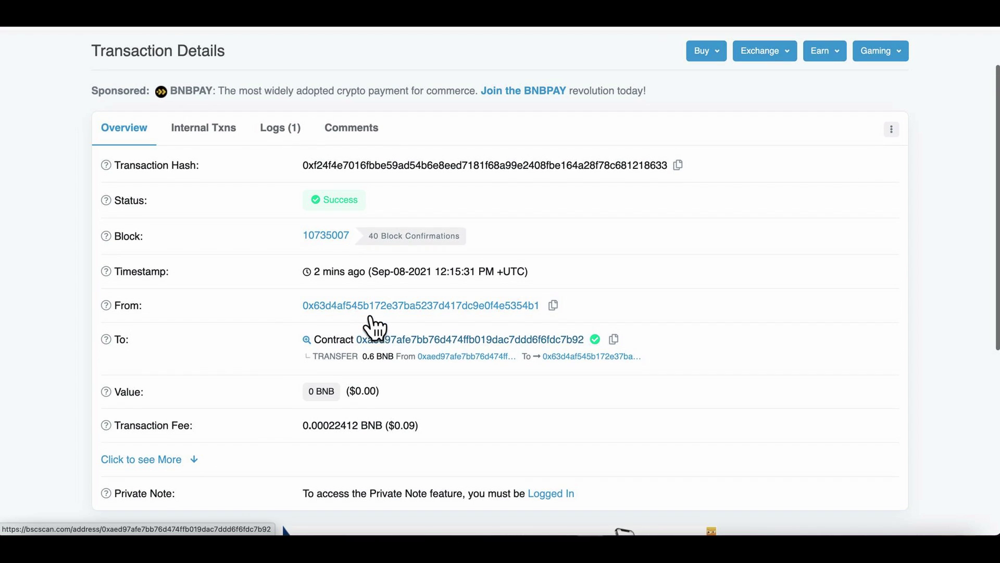
{"action": "scroll", "scroll_direction": "up", "scroll_amount": 3}
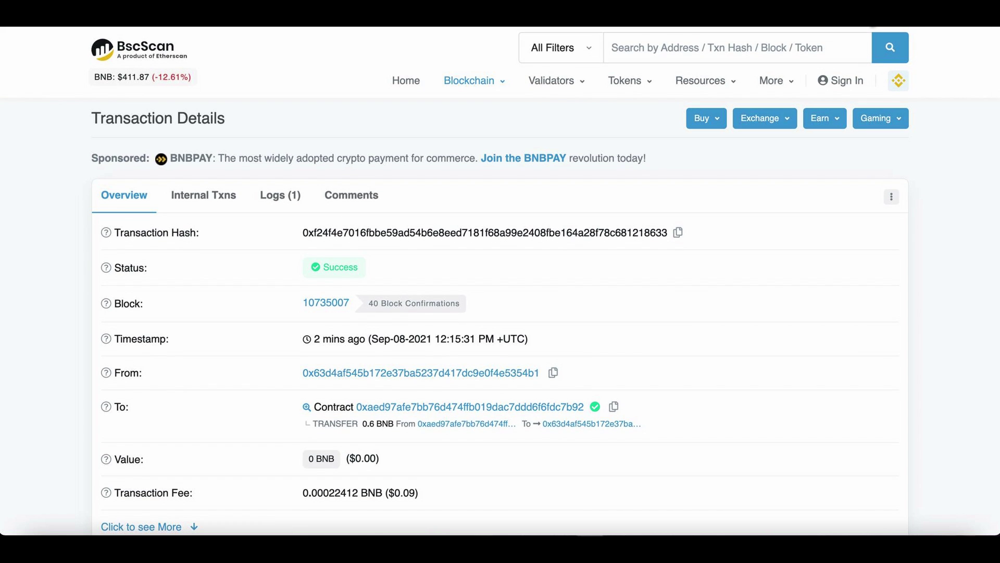
{"action": "left_click", "coordinate": [897, 80]}
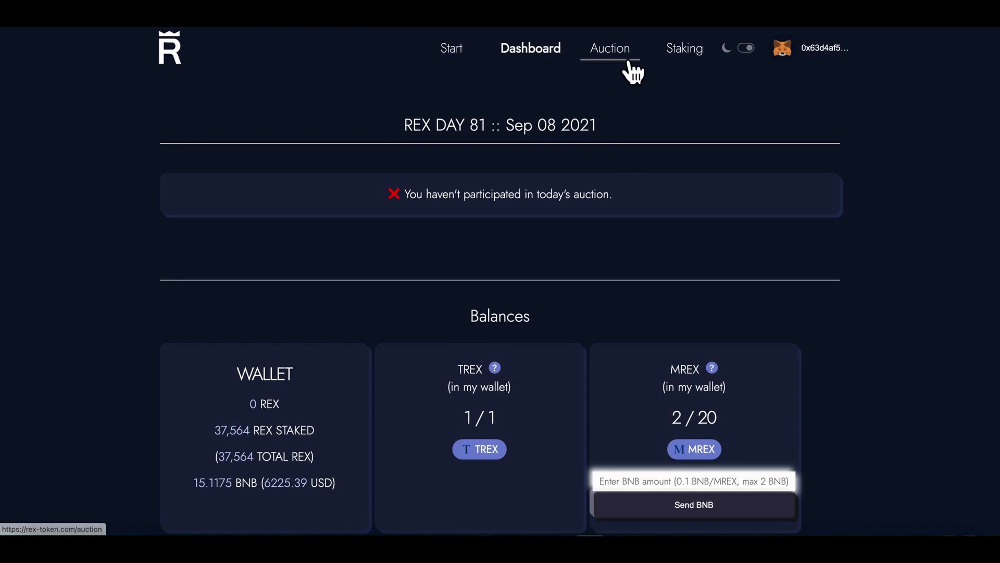
Step: View the Day 81 daily auction page with its 98.737 BNB pool and the Past Auctions list
{"action": "left_click", "coordinate": [609, 48]}
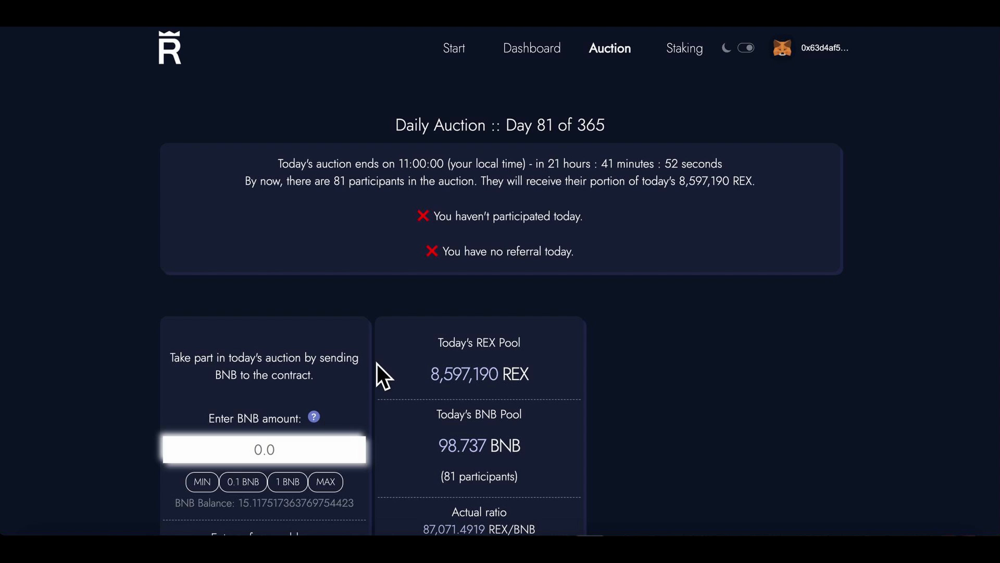
{"action": "scroll", "scroll_direction": "down", "scroll_amount": 3}
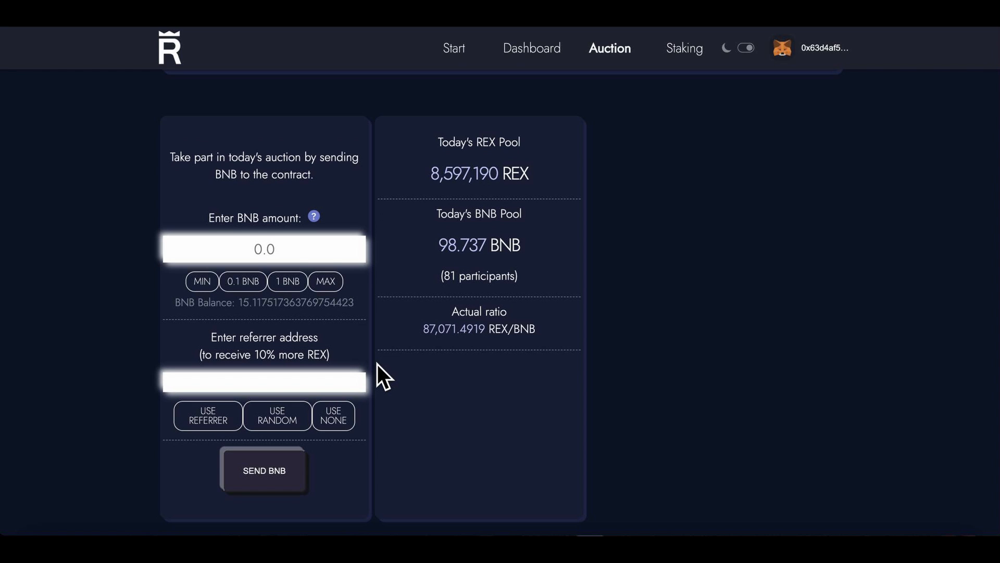
{"action": "scroll", "scroll_direction": "down", "scroll_amount": 3}
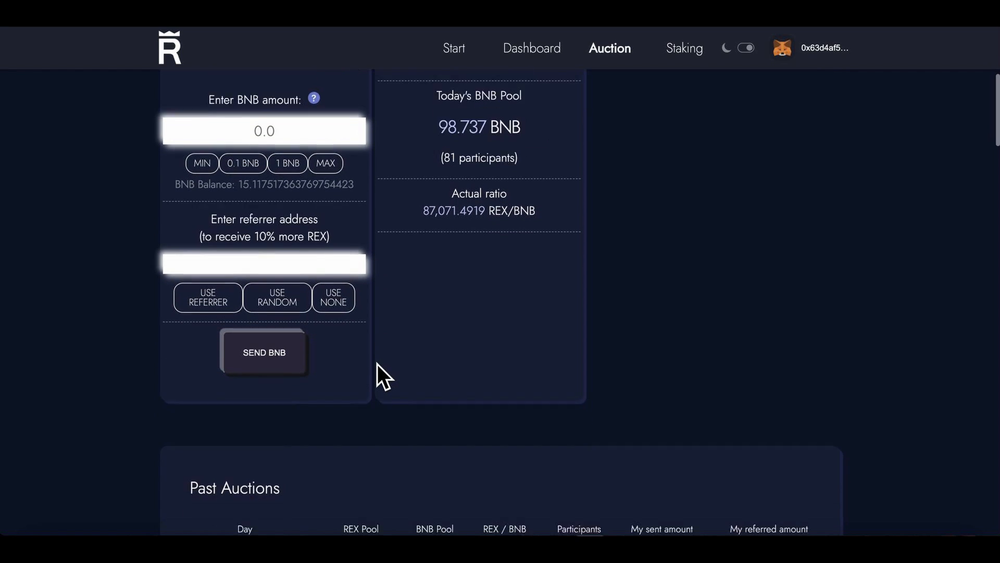
{"action": "scroll", "scroll_direction": "down", "scroll_amount": 3}
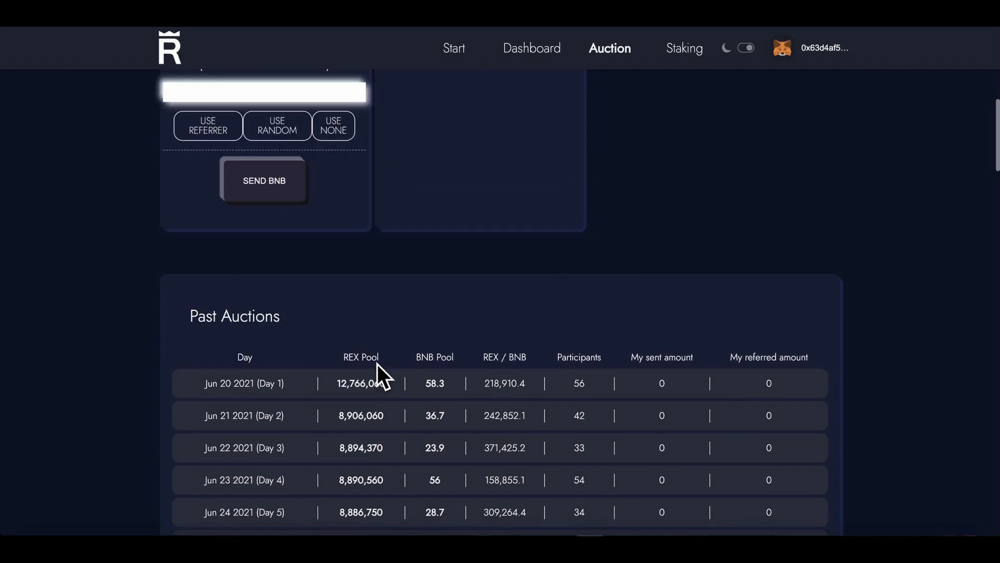
{"action": "scroll", "scroll_direction": "up", "scroll_amount": 3}
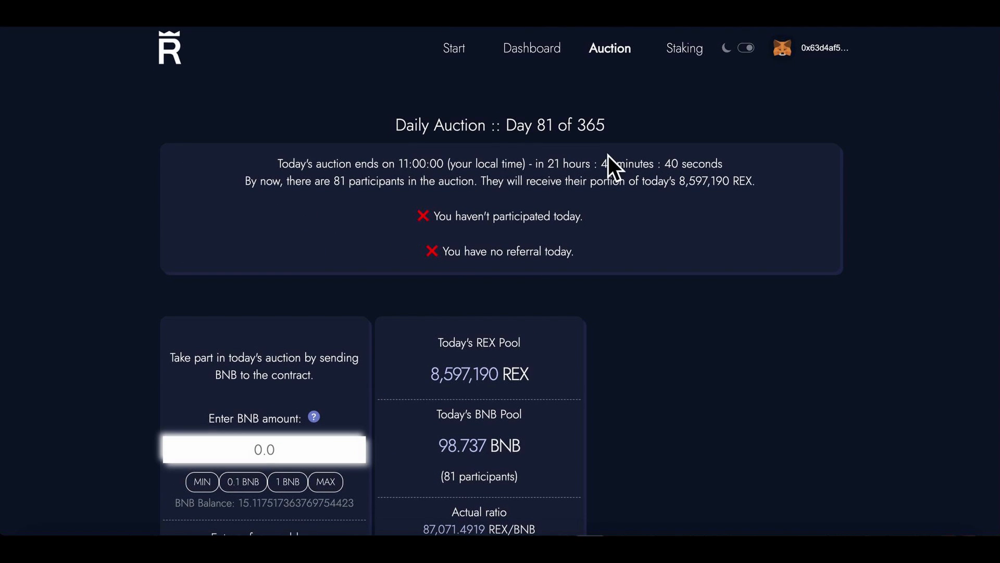
{"action": "mouse_move", "coordinate": [581, 188]}
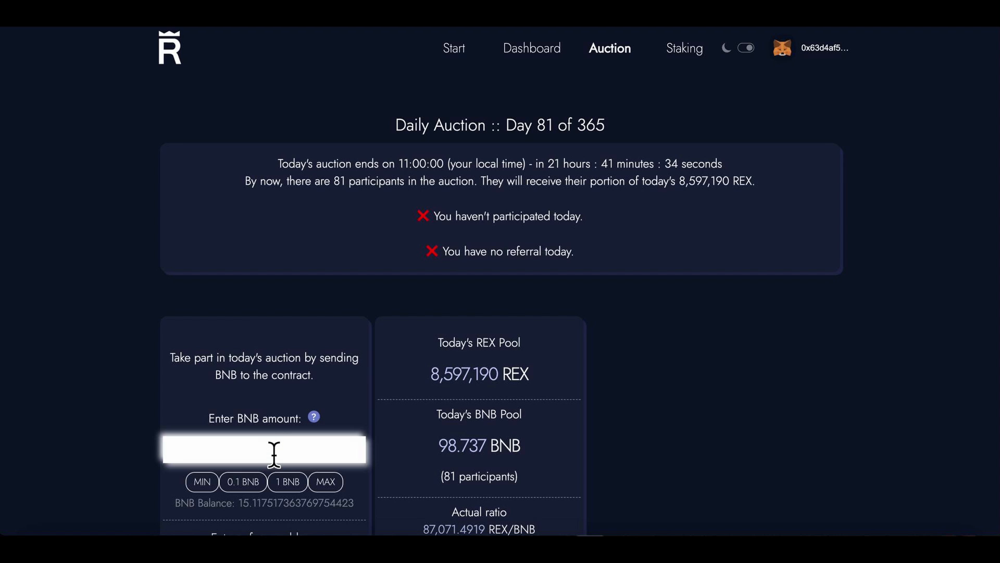
Step: Enter 0.5 BNB into today's auction and confirm the payment in MetaMask
{"action": "type", "text": "0."}
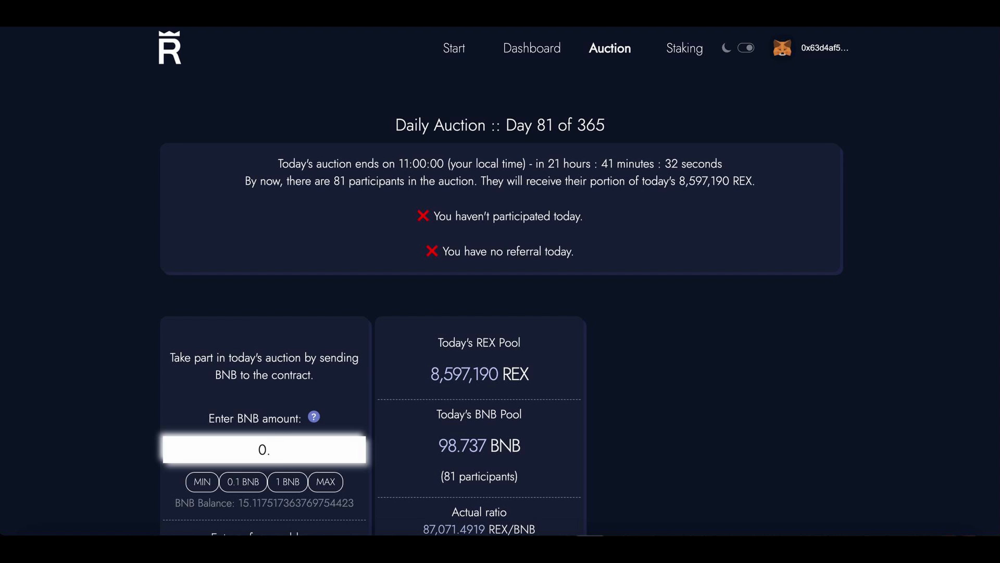
{"action": "type", "text": "5"}
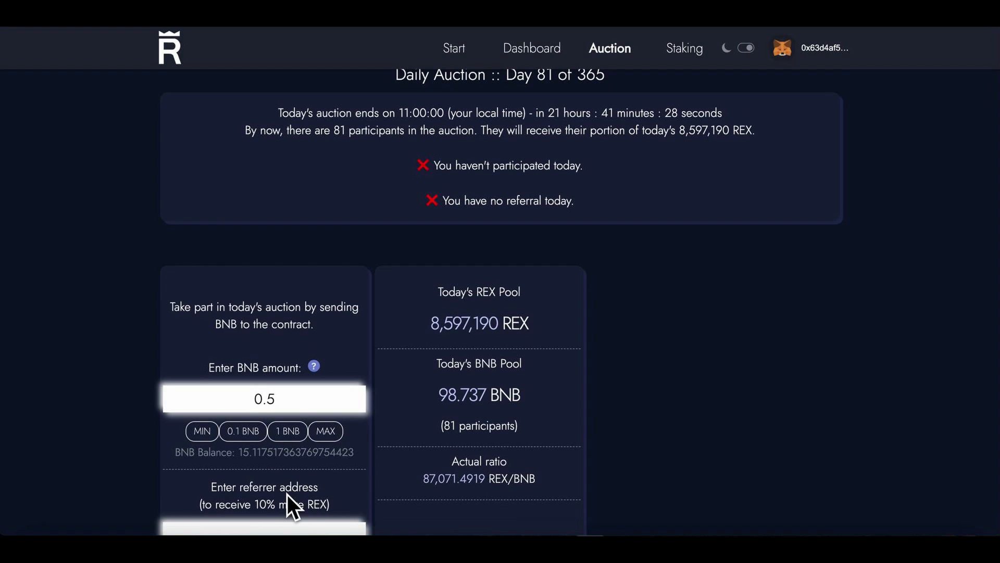
{"action": "scroll", "scroll_direction": "down", "scroll_amount": 3}
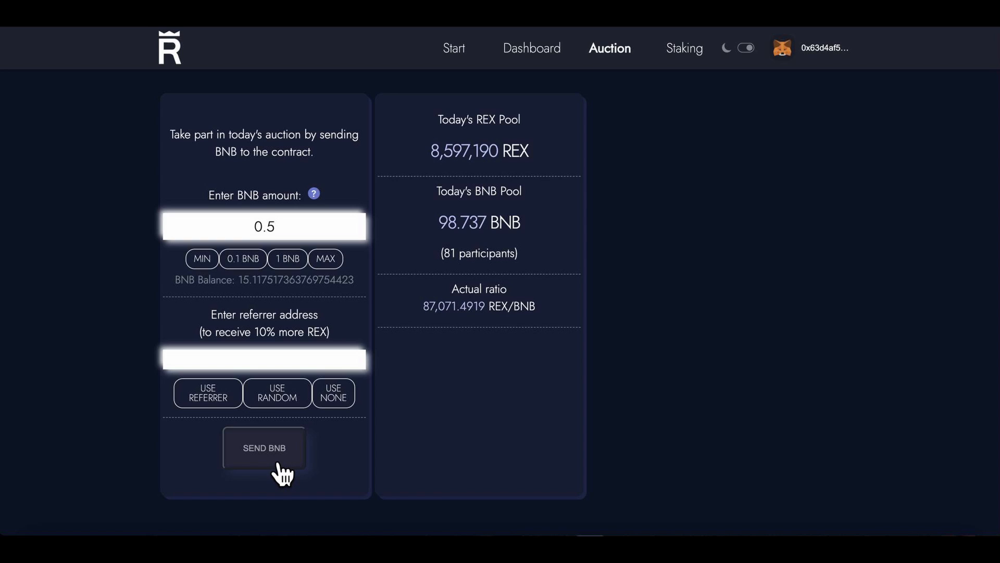
{"action": "left_click", "coordinate": [263, 447]}
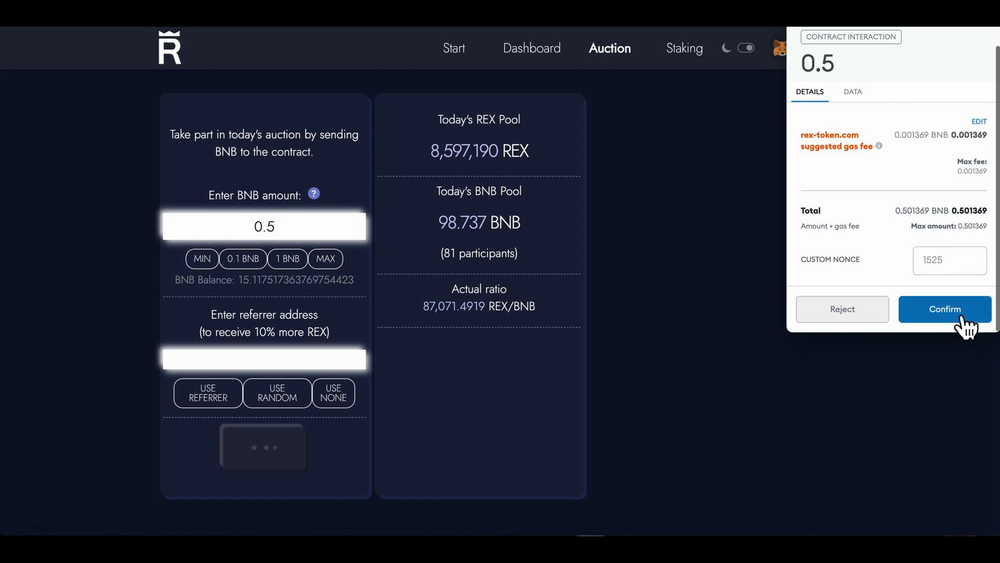
{"action": "left_click", "coordinate": [945, 308]}
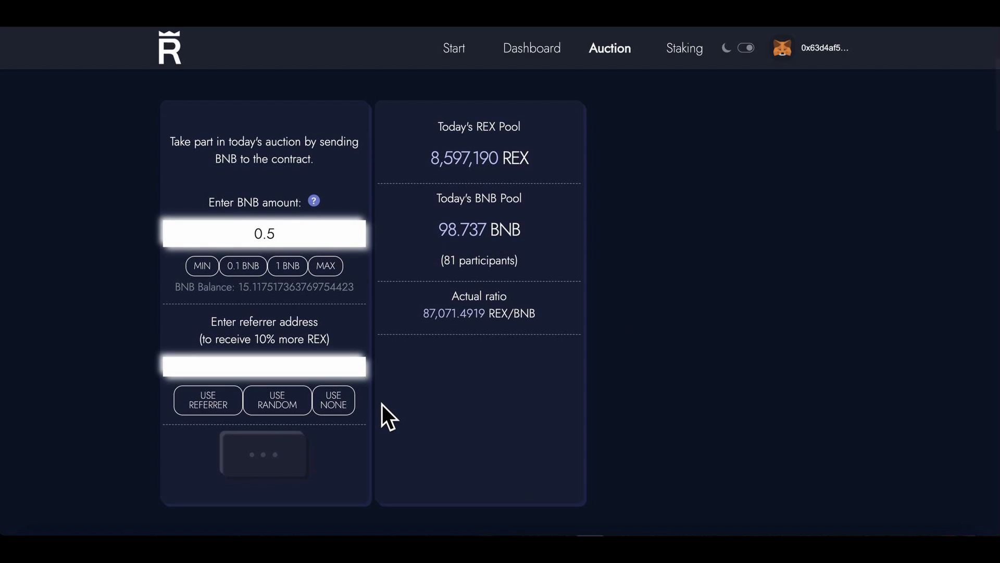
{"action": "mouse_move", "coordinate": [290, 337]}
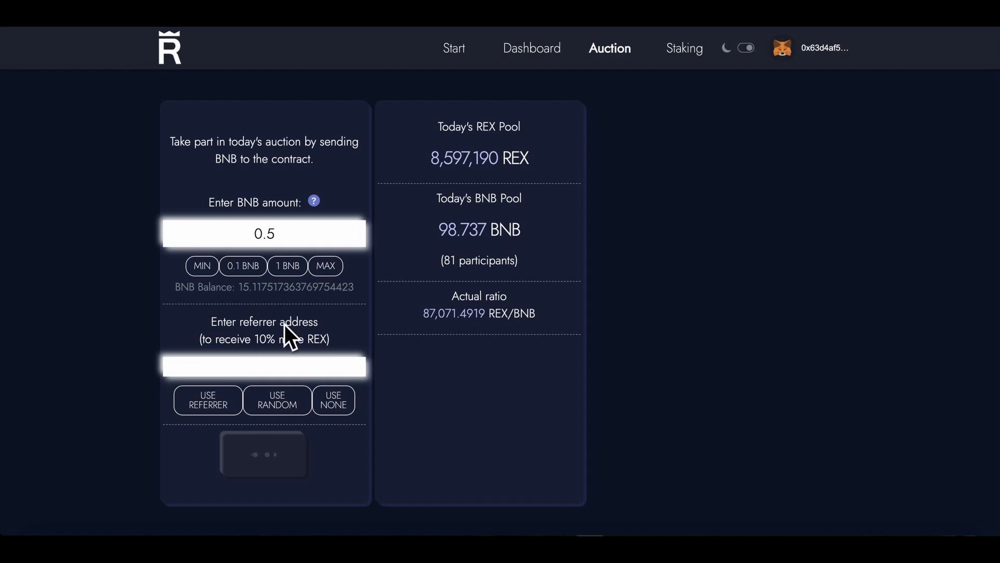
{"action": "mouse_move", "coordinate": [275, 325]}
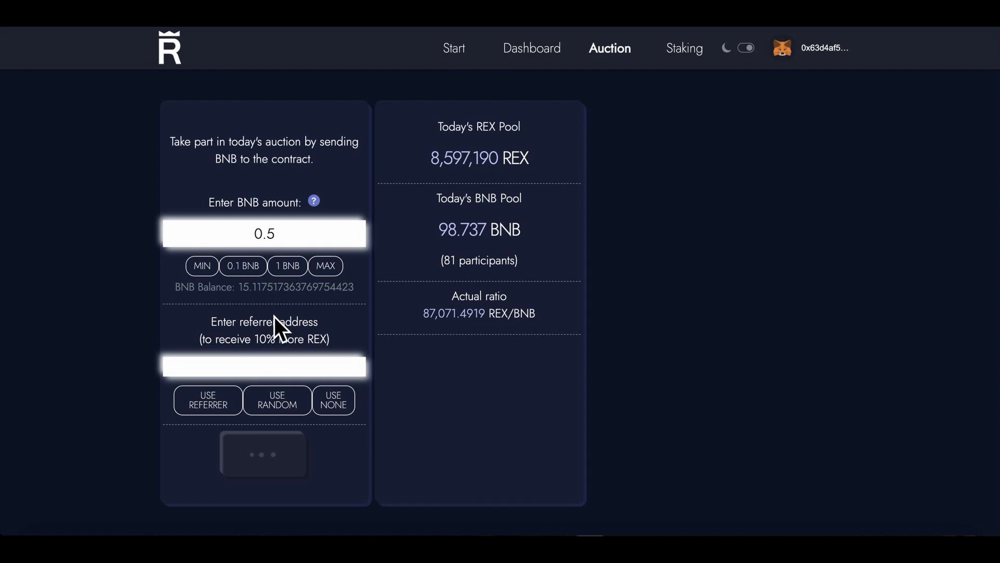
{"action": "mouse_move", "coordinate": [380, 354]}
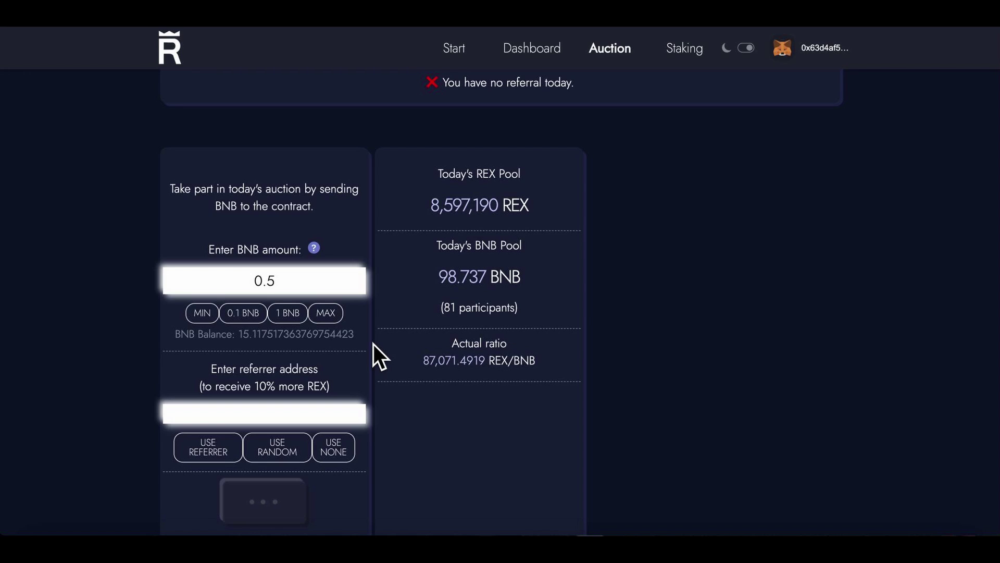
{"action": "left_click", "coordinate": [263, 500]}
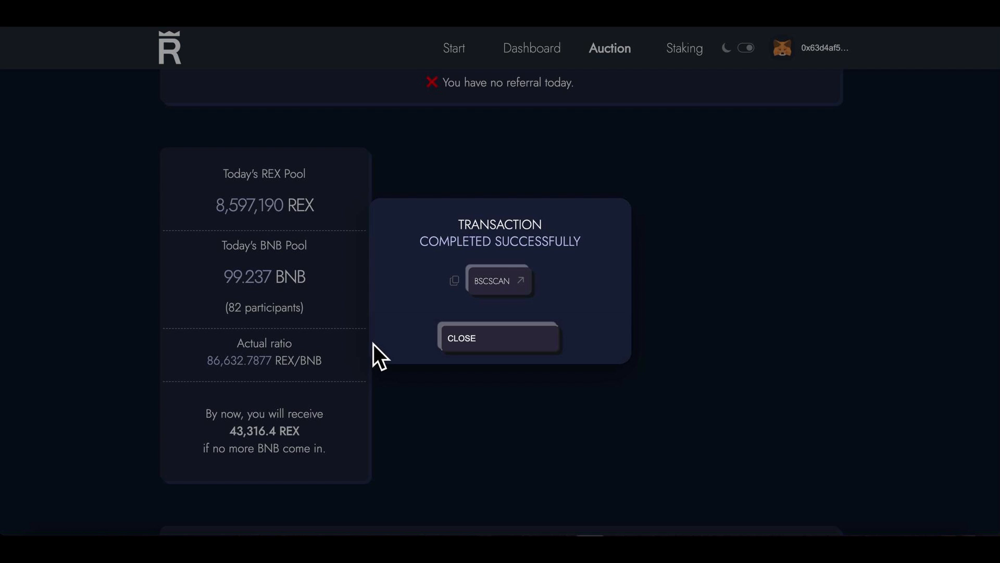
{"action": "left_click", "coordinate": [499, 337]}
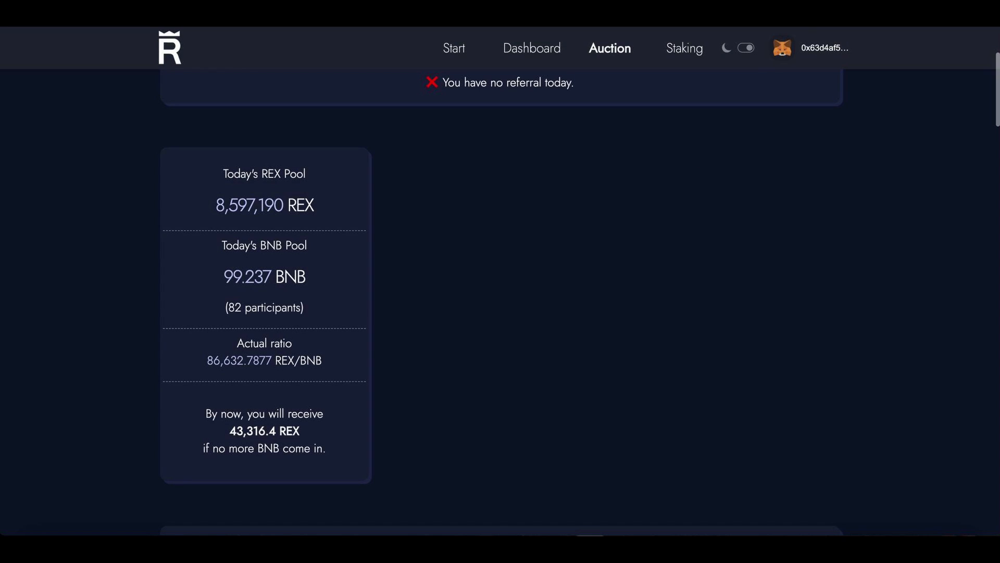
{"action": "left_click", "coordinate": [782, 47]}
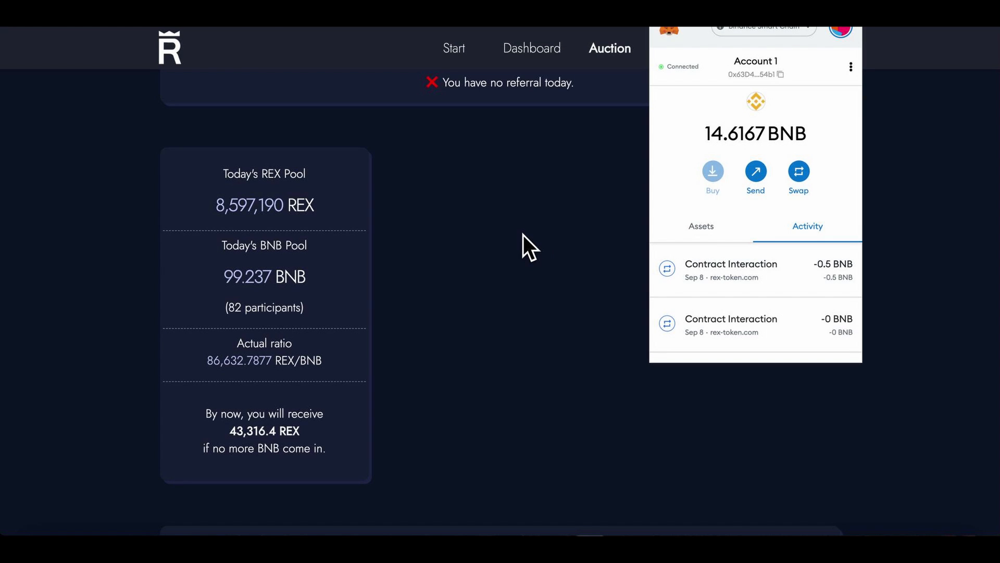
{"action": "left_click", "coordinate": [529, 248]}
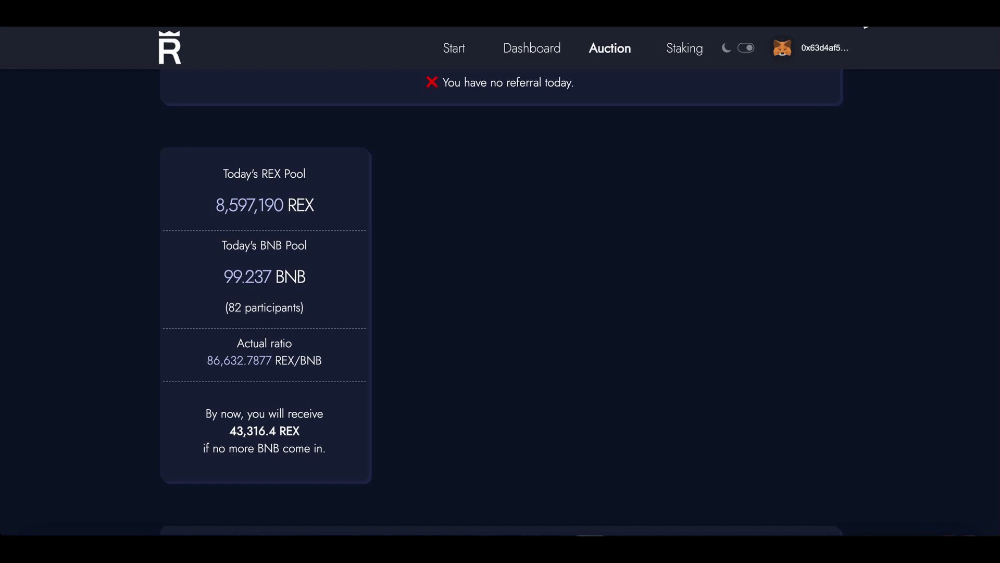
{"action": "left_click", "coordinate": [808, 47]}
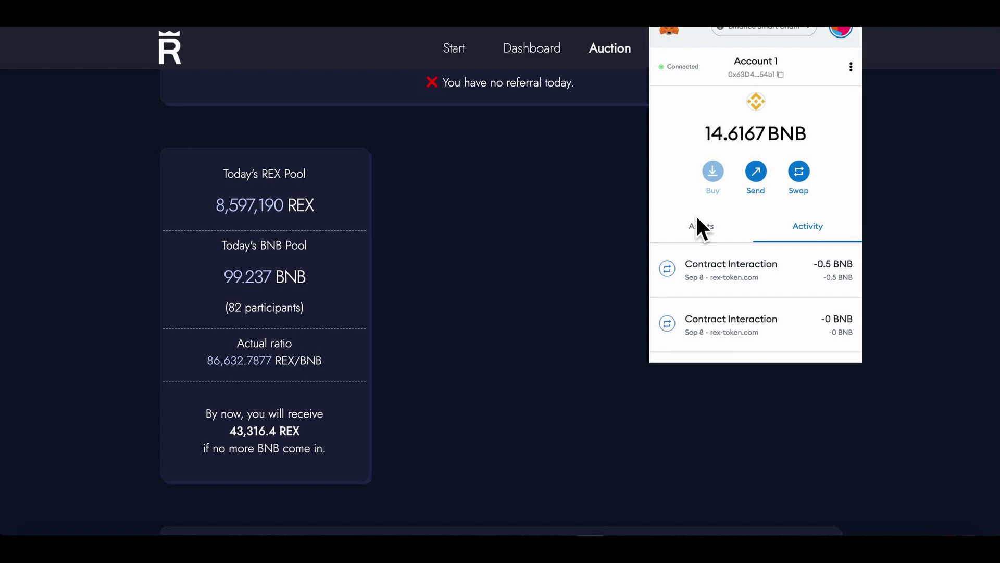
{"action": "left_click", "coordinate": [700, 226]}
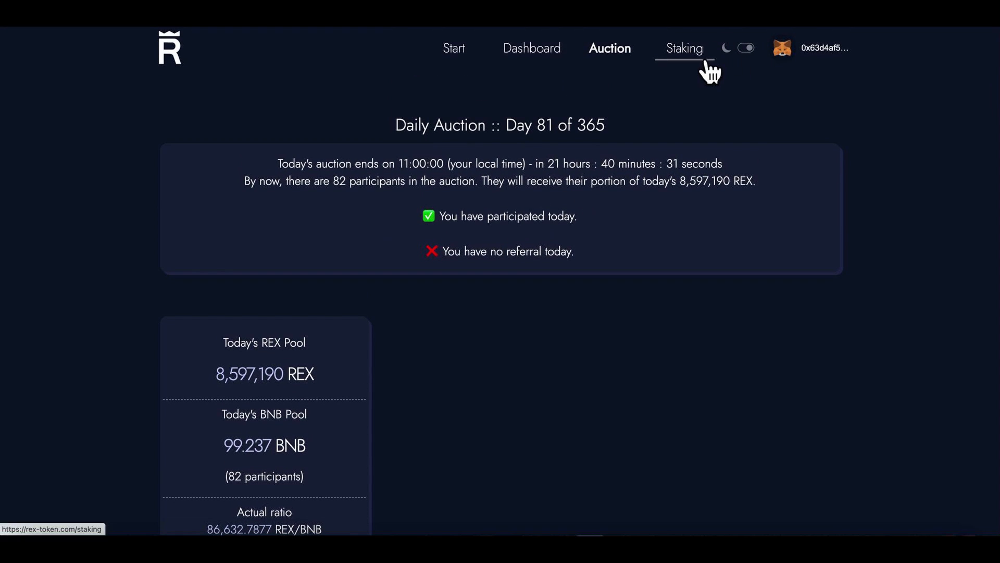
Step: Go to the Staking page listing the 30 Day and 62 Day Challenge active stakes
{"action": "left_click", "coordinate": [683, 48]}
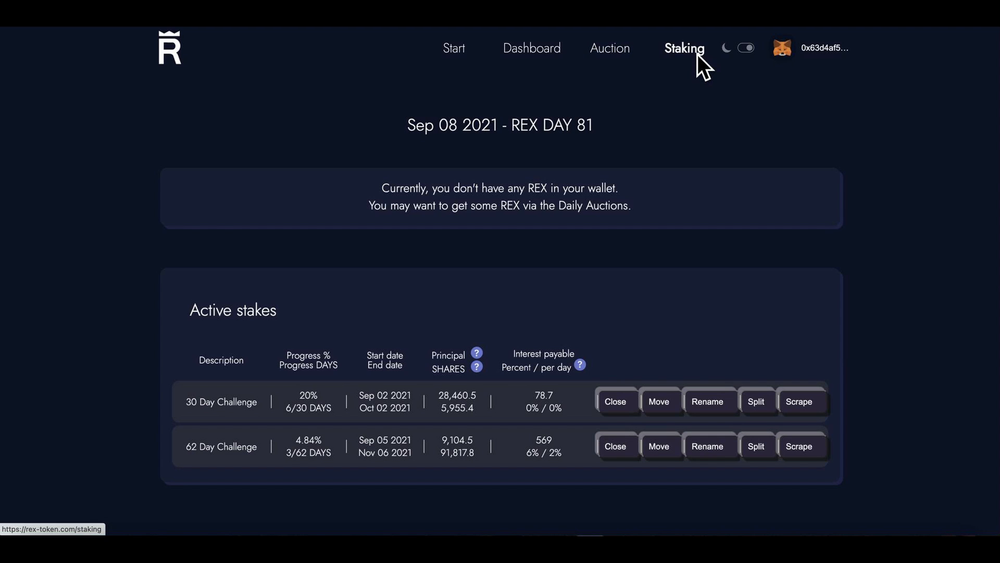
{"action": "mouse_move", "coordinate": [504, 267]}
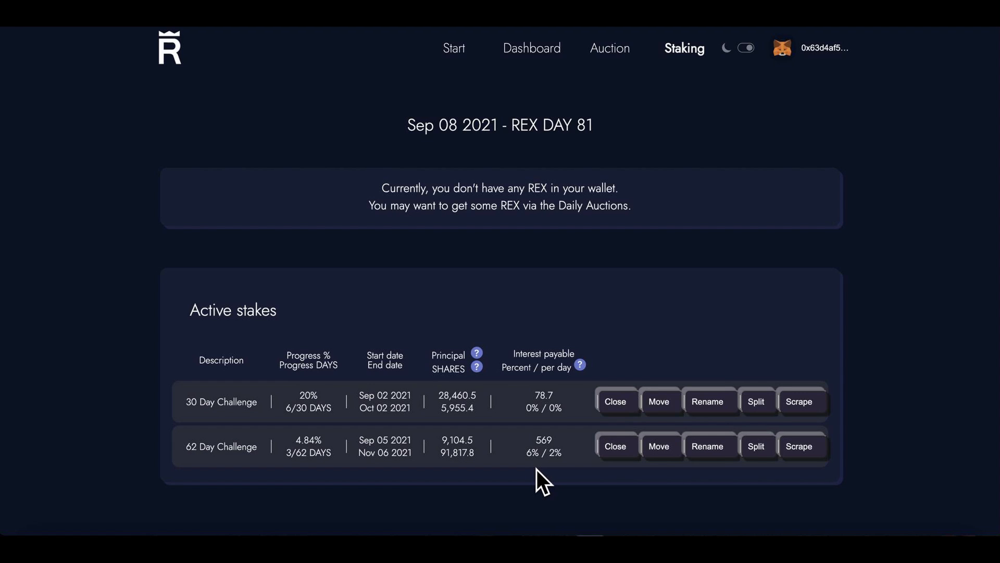
{"action": "mouse_move", "coordinate": [382, 430]}
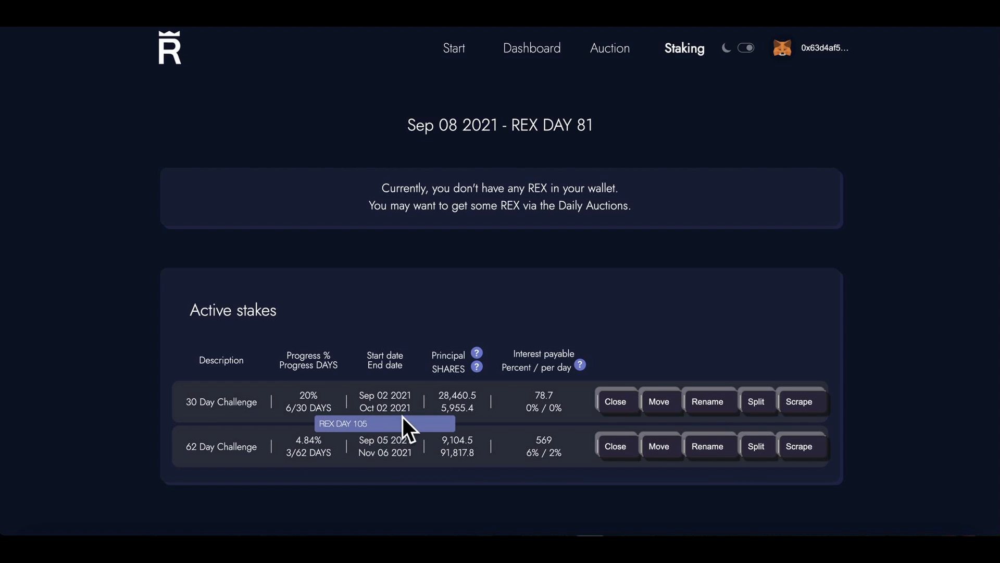
{"action": "mouse_move", "coordinate": [380, 475]}
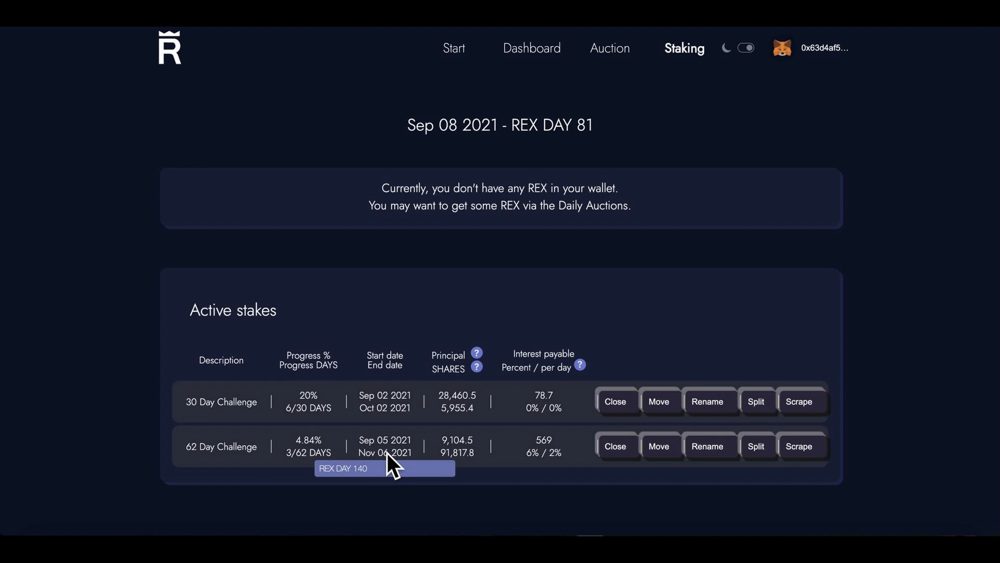
{"action": "mouse_move", "coordinate": [385, 431]}
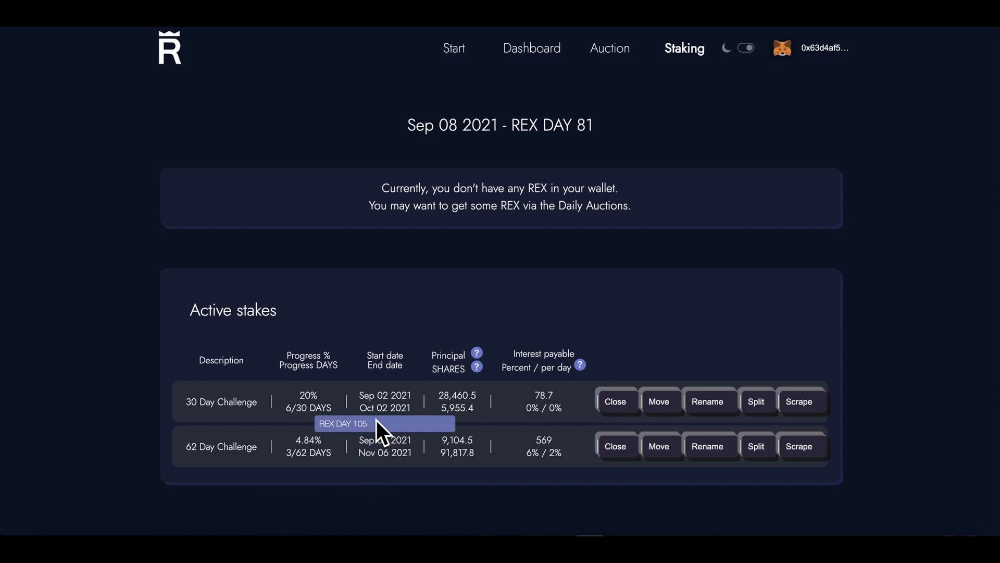
{"action": "mouse_move", "coordinate": [372, 475]}
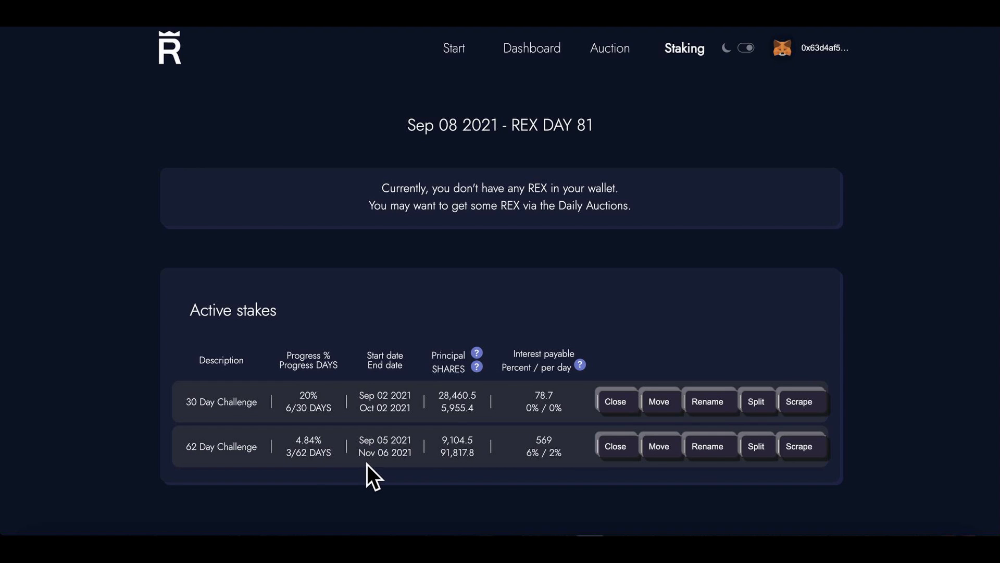
{"action": "mouse_move", "coordinate": [391, 426]}
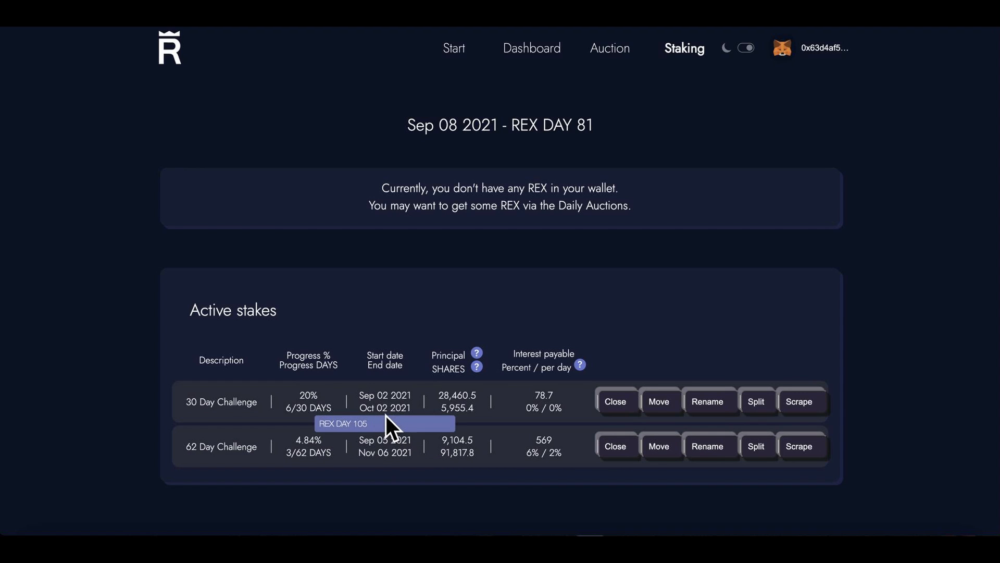
{"action": "mouse_move", "coordinate": [386, 447]}
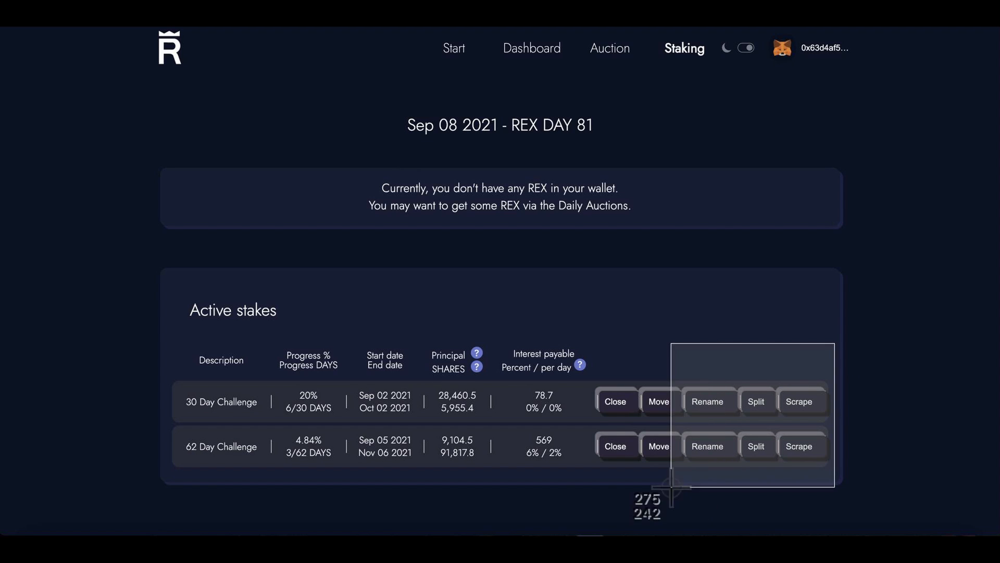
{"action": "mouse_move", "coordinate": [213, 473]}
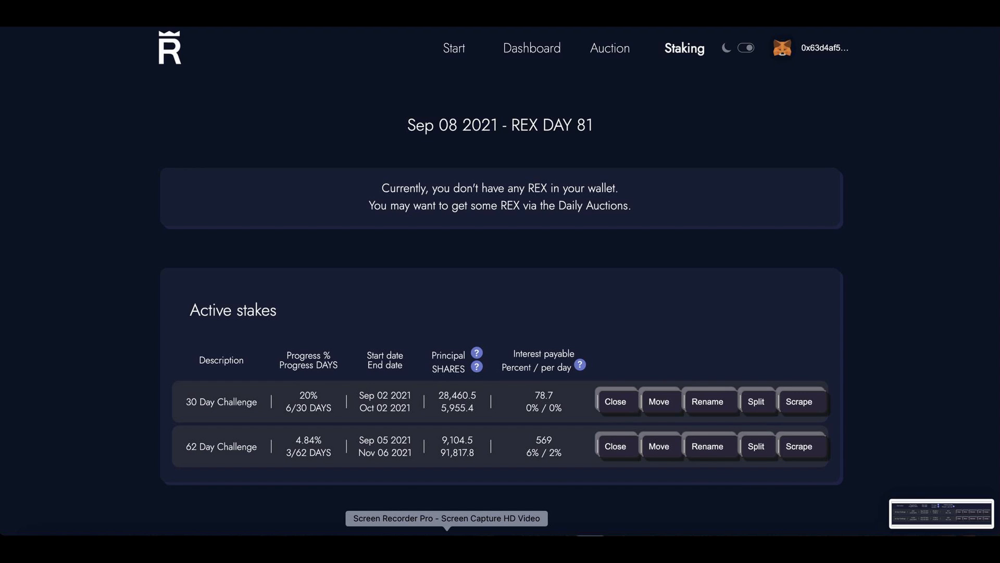
{"action": "mouse_move", "coordinate": [950, 447]}
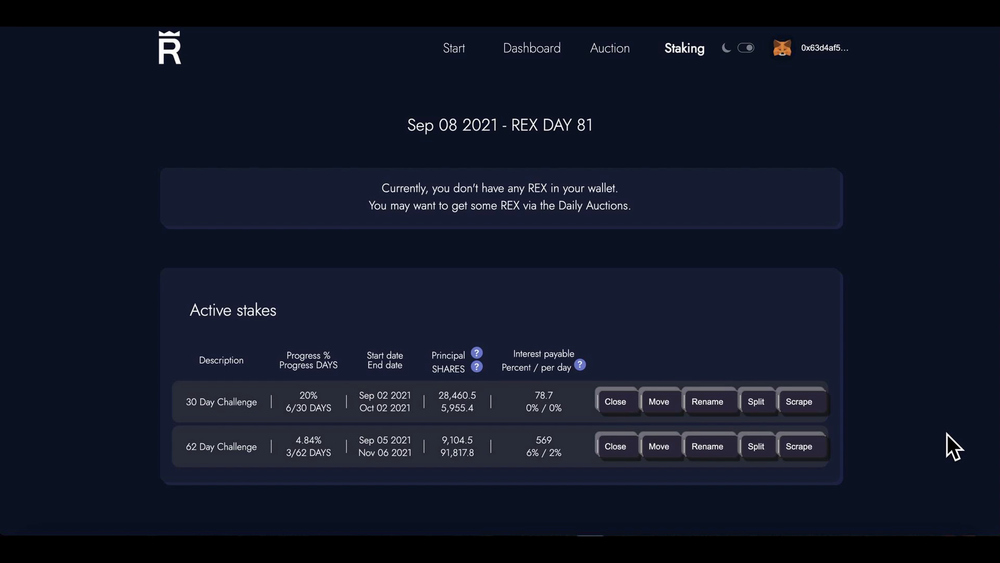
{"action": "mouse_move", "coordinate": [552, 477]}
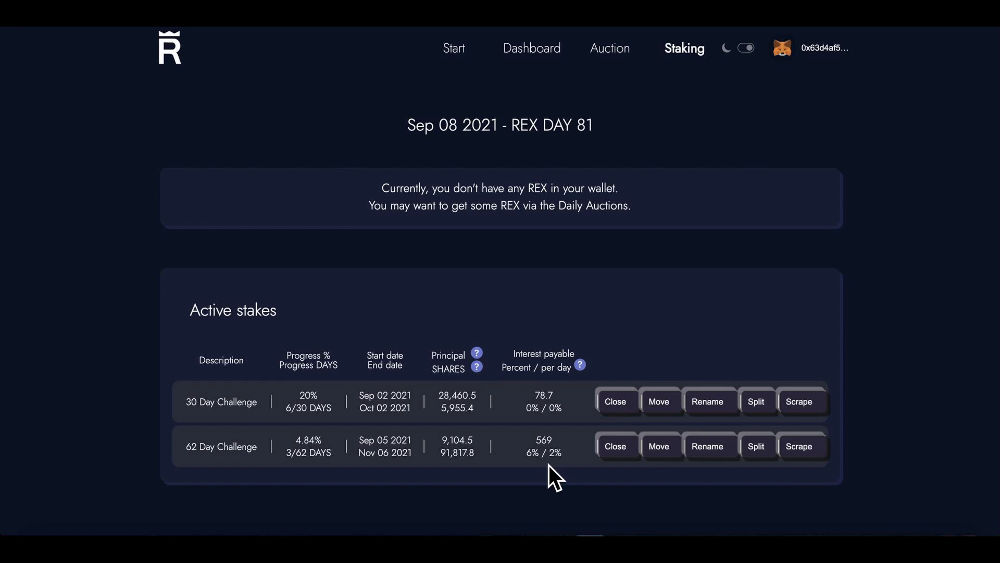
{"action": "mouse_move", "coordinate": [566, 475]}
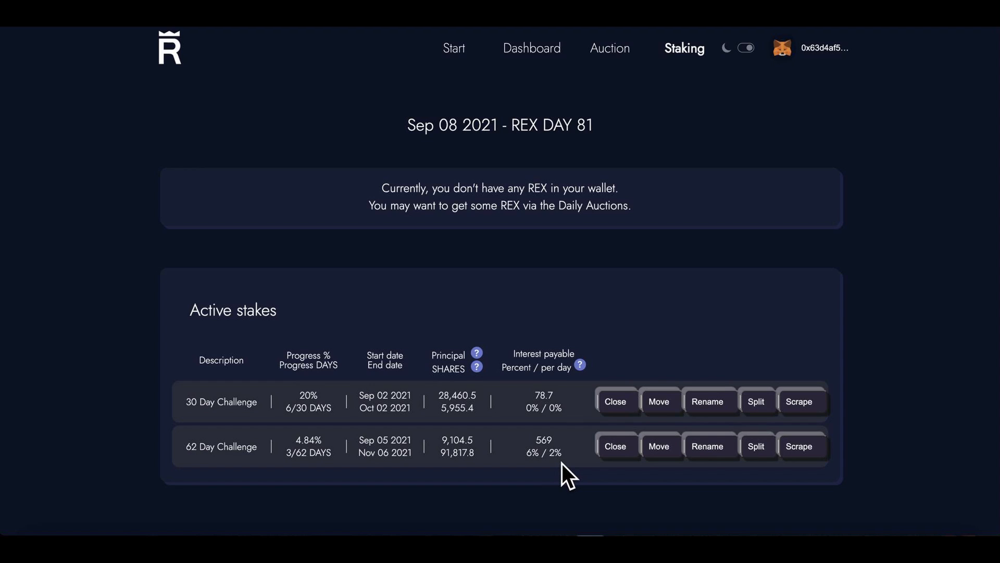
{"action": "mouse_move", "coordinate": [562, 426]}
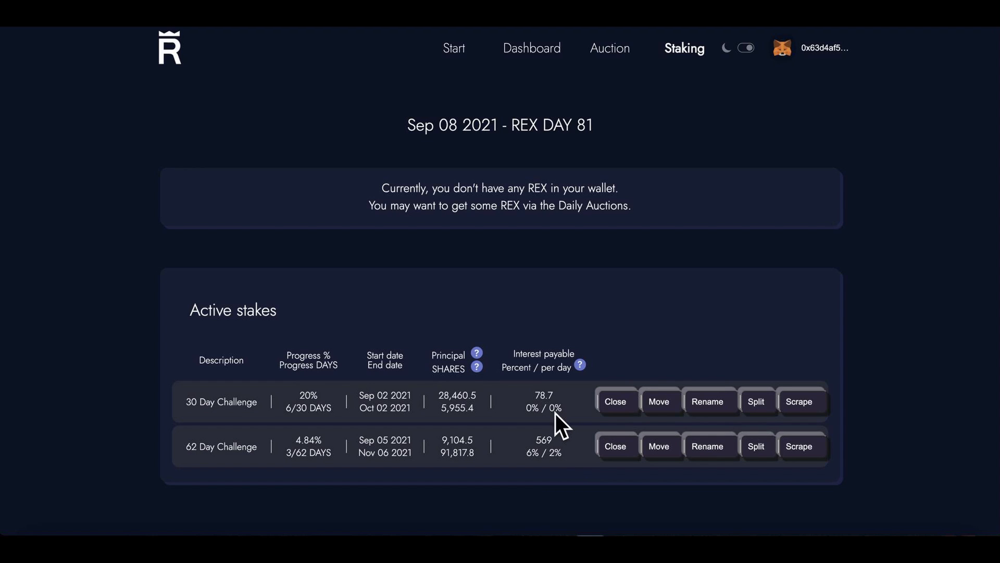
{"action": "mouse_move", "coordinate": [544, 418]}
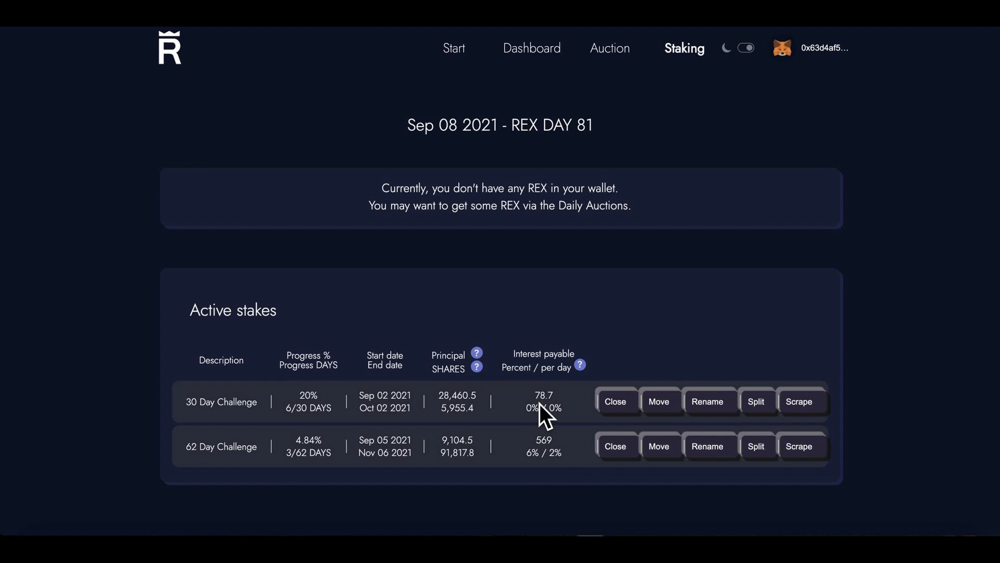
{"action": "mouse_move", "coordinate": [560, 422]}
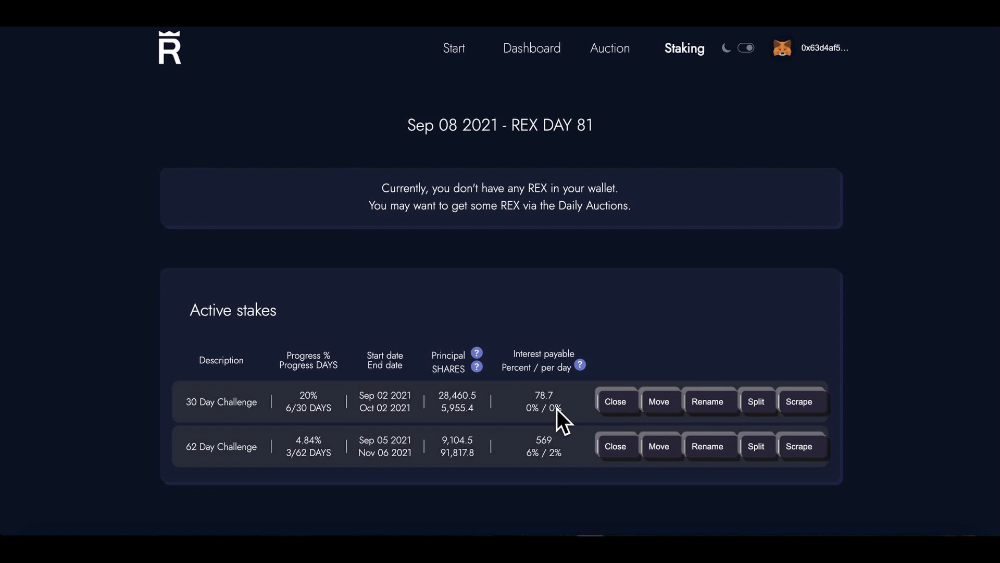
{"action": "mouse_move", "coordinate": [552, 463]}
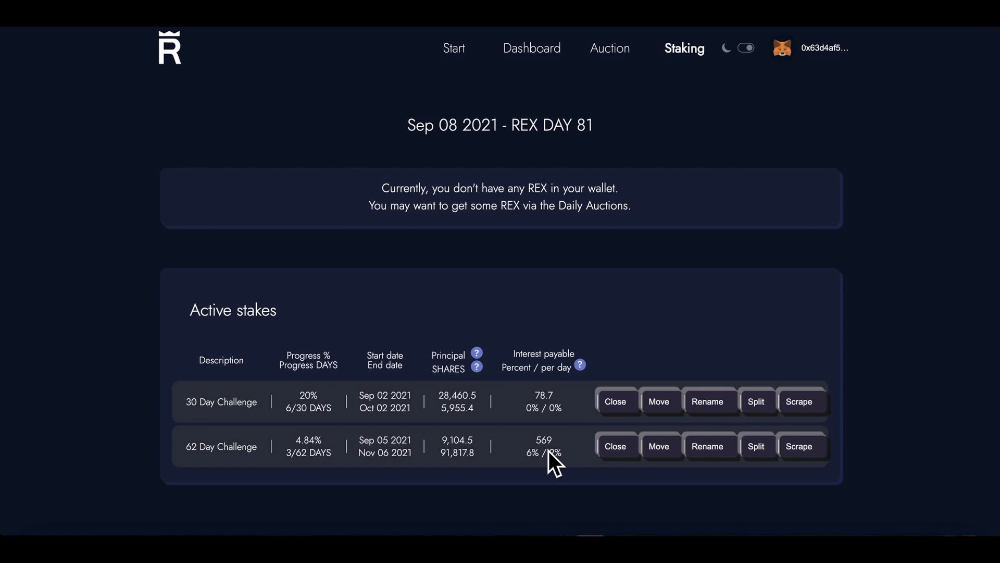
{"action": "mouse_move", "coordinate": [580, 380]}
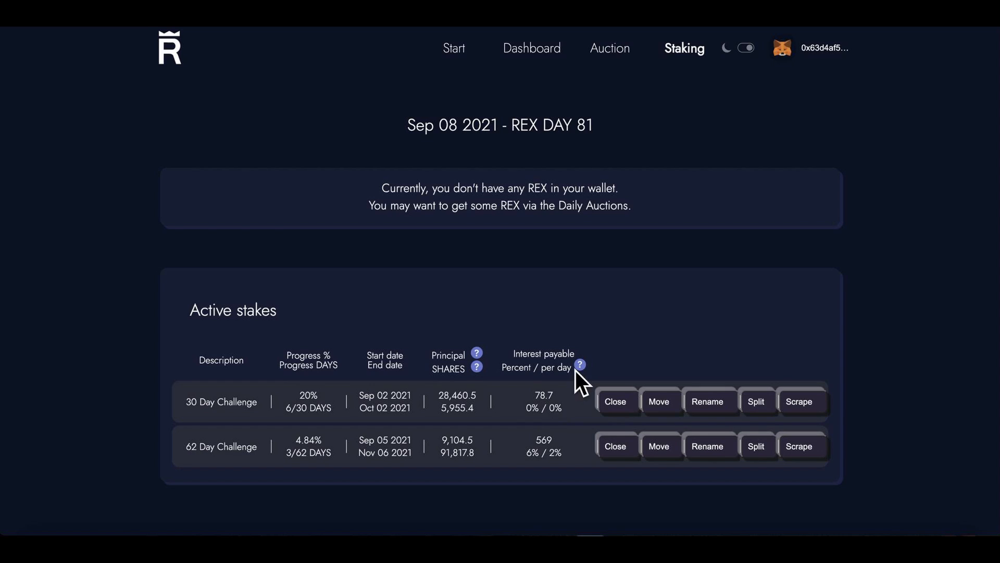
{"action": "mouse_move", "coordinate": [590, 380]}
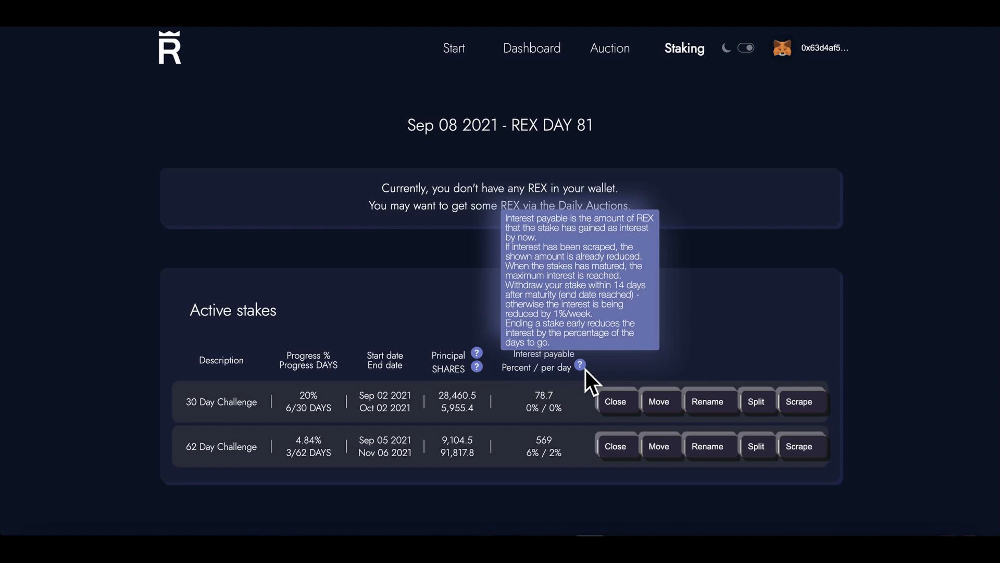
{"action": "mouse_move", "coordinate": [399, 342]}
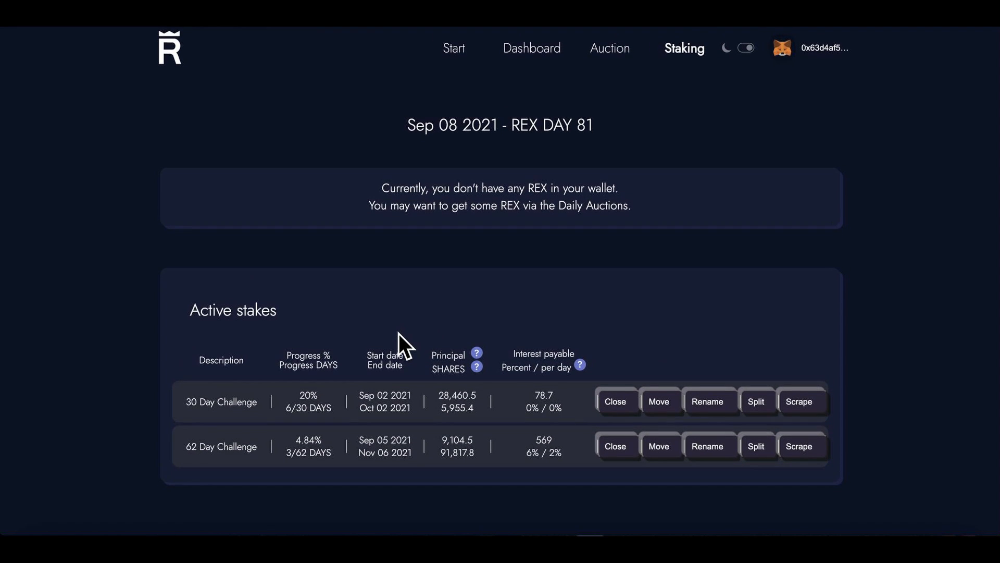
{"action": "mouse_move", "coordinate": [609, 48]}
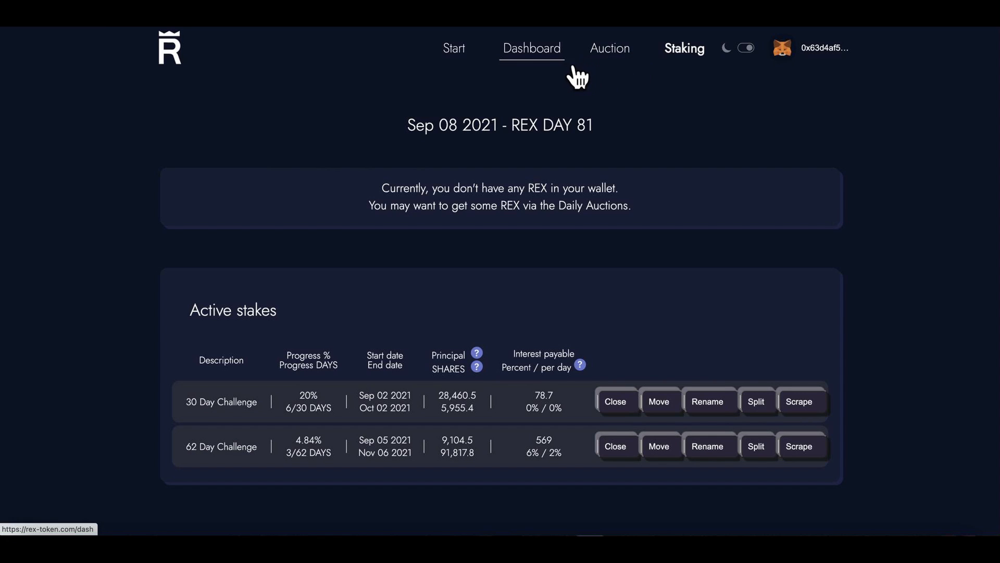
{"action": "left_click", "coordinate": [609, 48]}
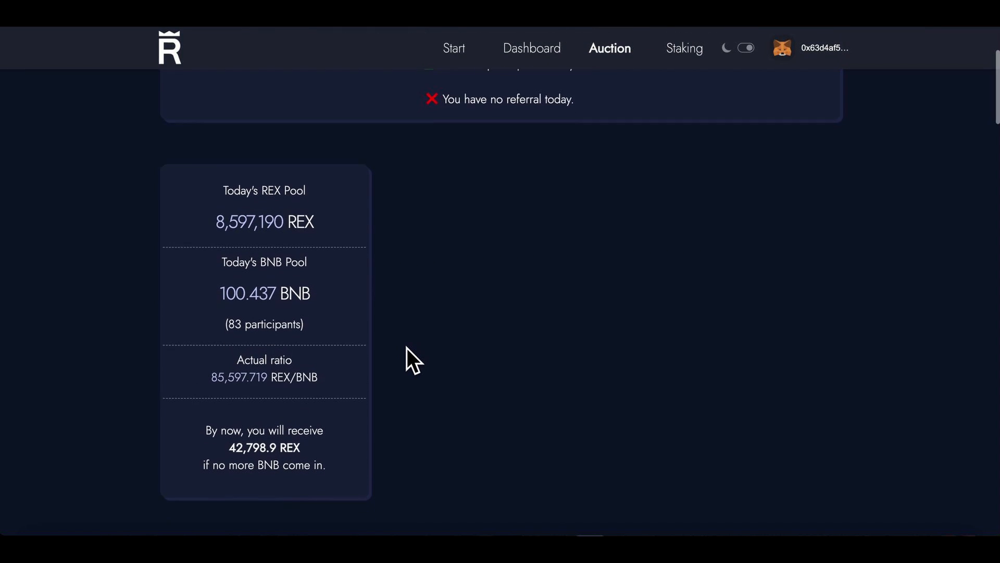
{"action": "scroll", "scroll_direction": "up", "scroll_amount": 3}
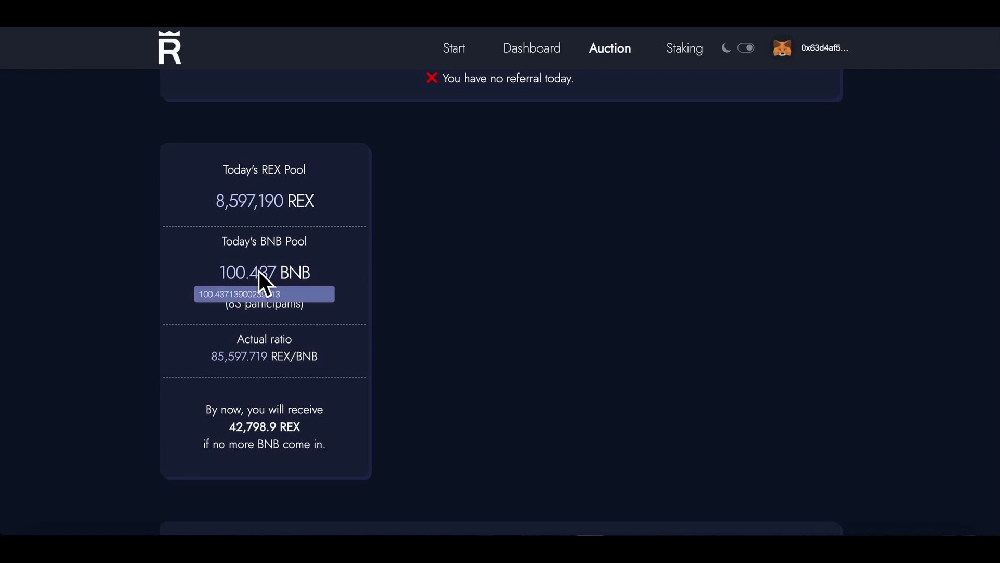
{"action": "mouse_move", "coordinate": [274, 291]}
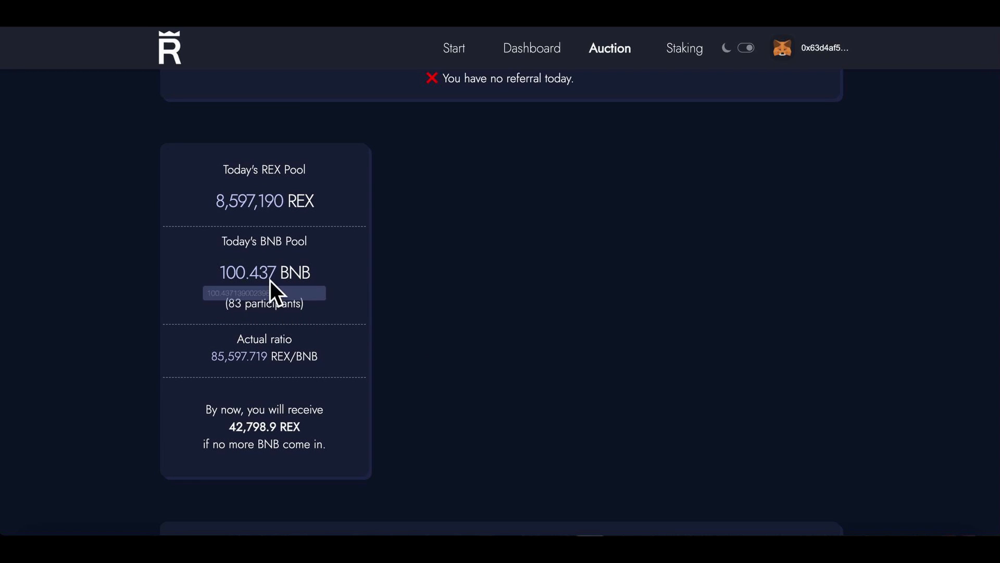
{"action": "mouse_move", "coordinate": [261, 325]}
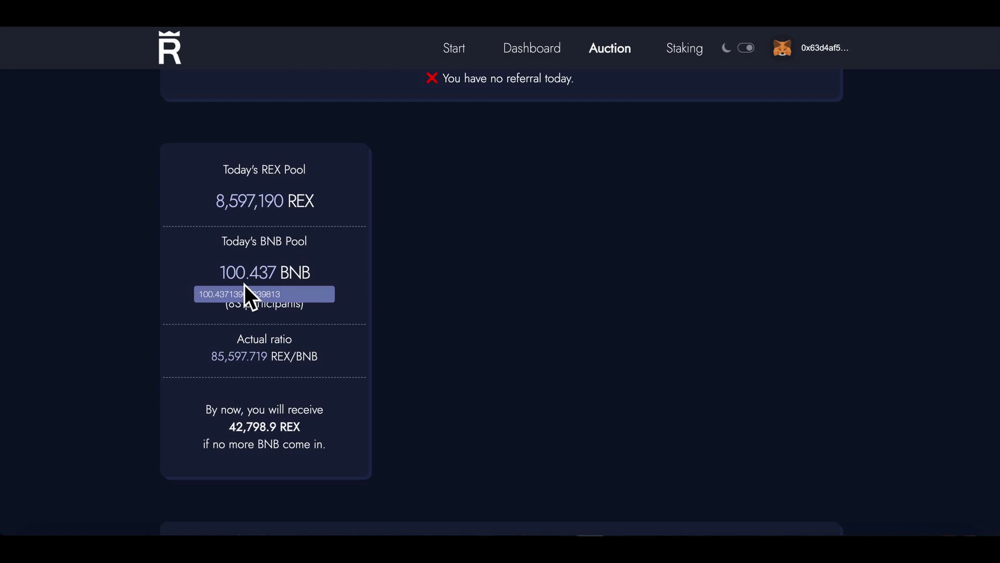
{"action": "mouse_move", "coordinate": [299, 258]}
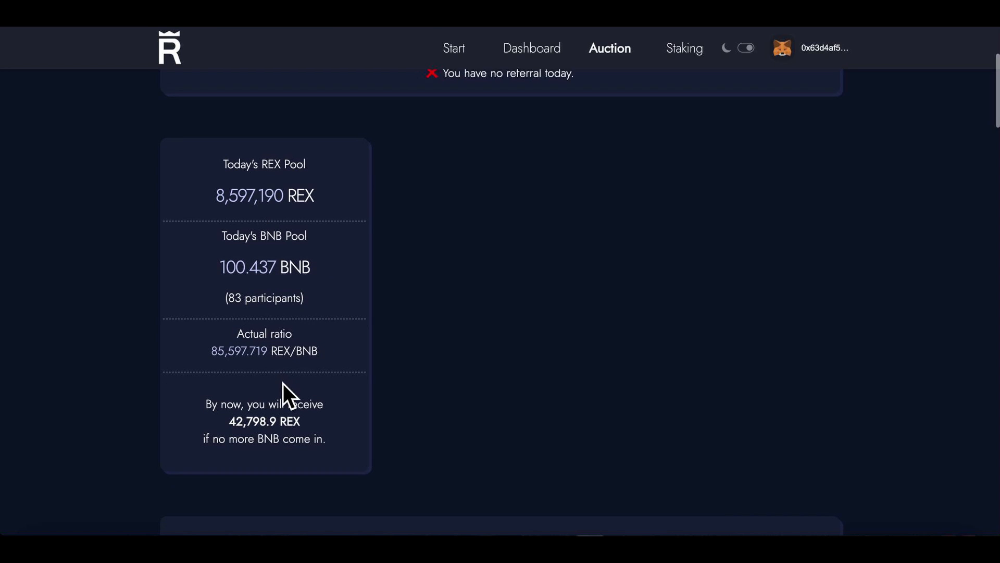
{"action": "scroll", "scroll_direction": "down", "scroll_amount": 3}
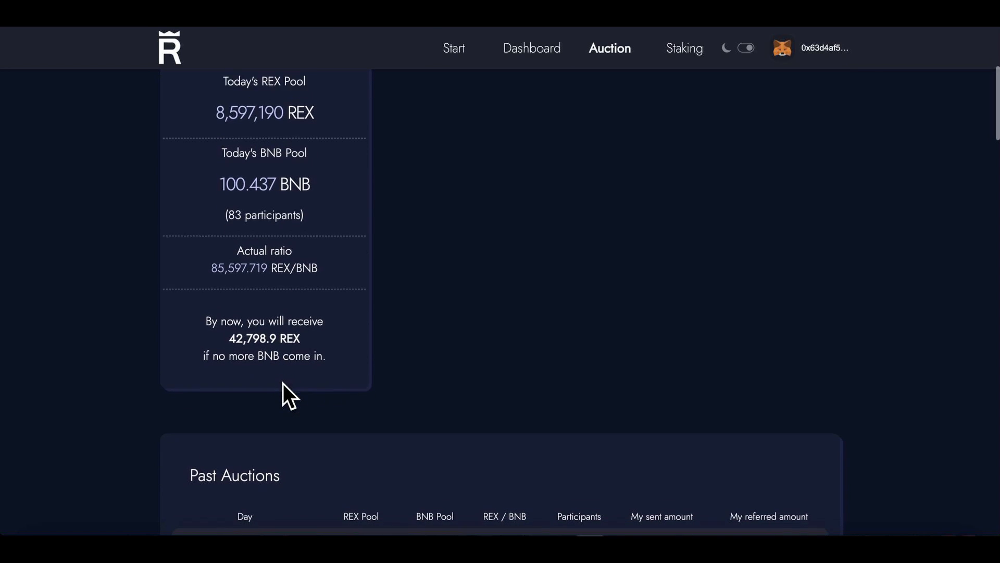
{"action": "scroll", "scroll_direction": "down", "scroll_amount": 3}
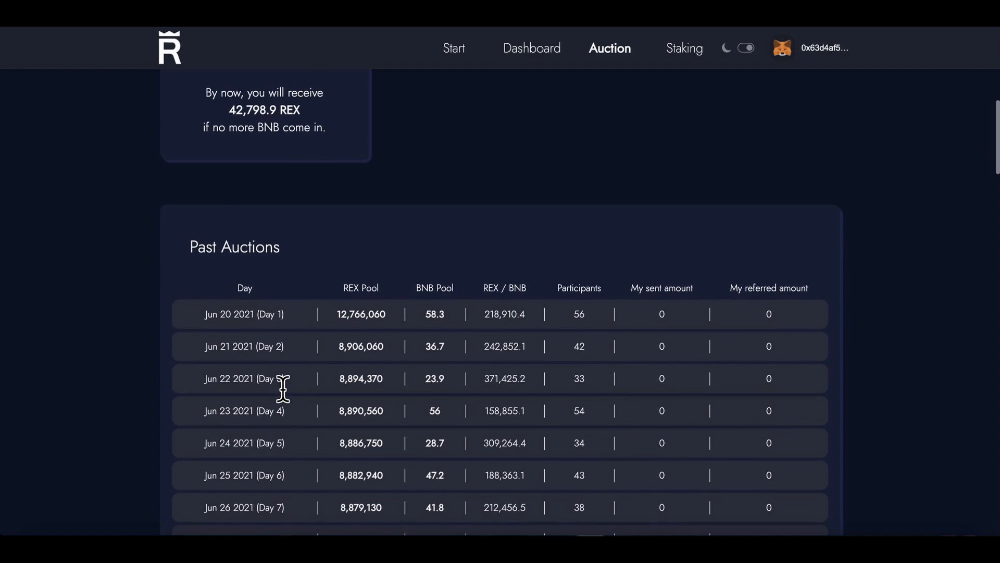
{"action": "scroll", "scroll_direction": "down", "scroll_amount": 3}
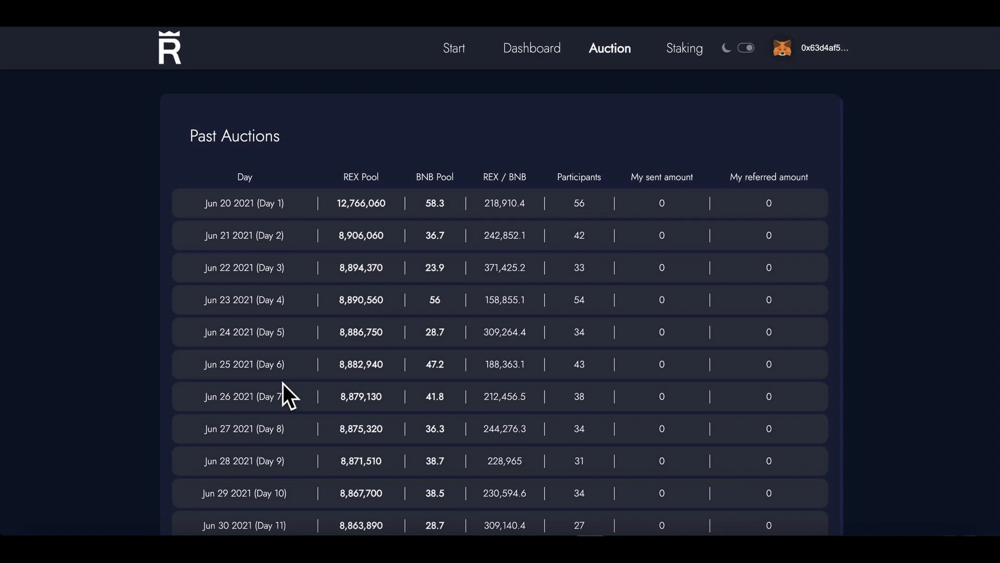
{"action": "mouse_move", "coordinate": [477, 342]}
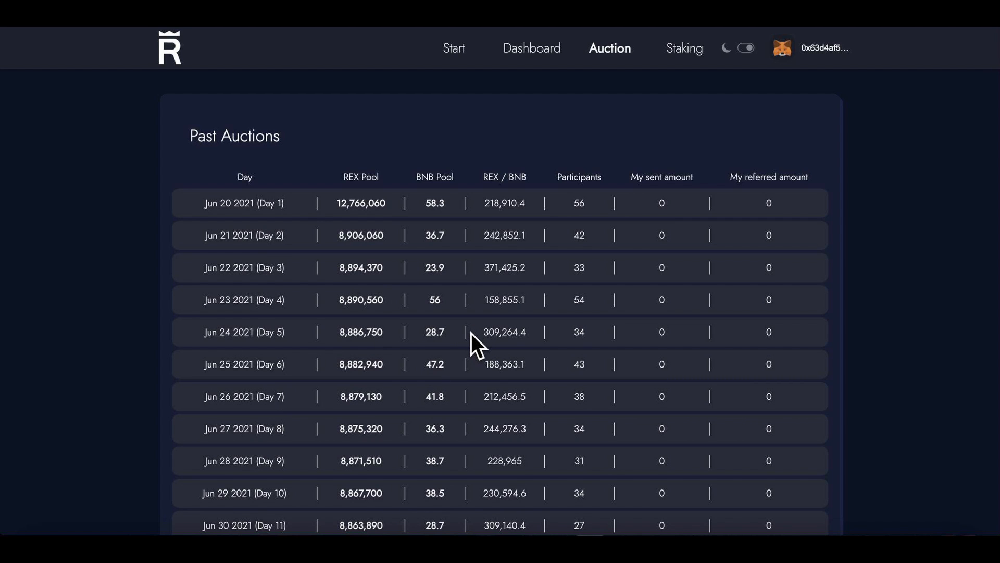
{"action": "scroll", "scroll_direction": "down", "scroll_amount": 3}
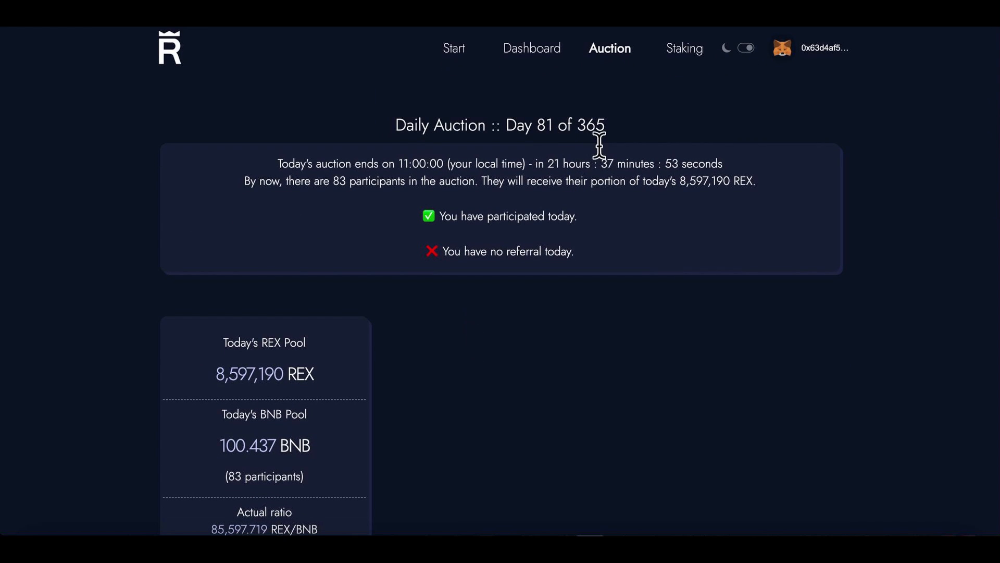
{"action": "mouse_move", "coordinate": [519, 262]}
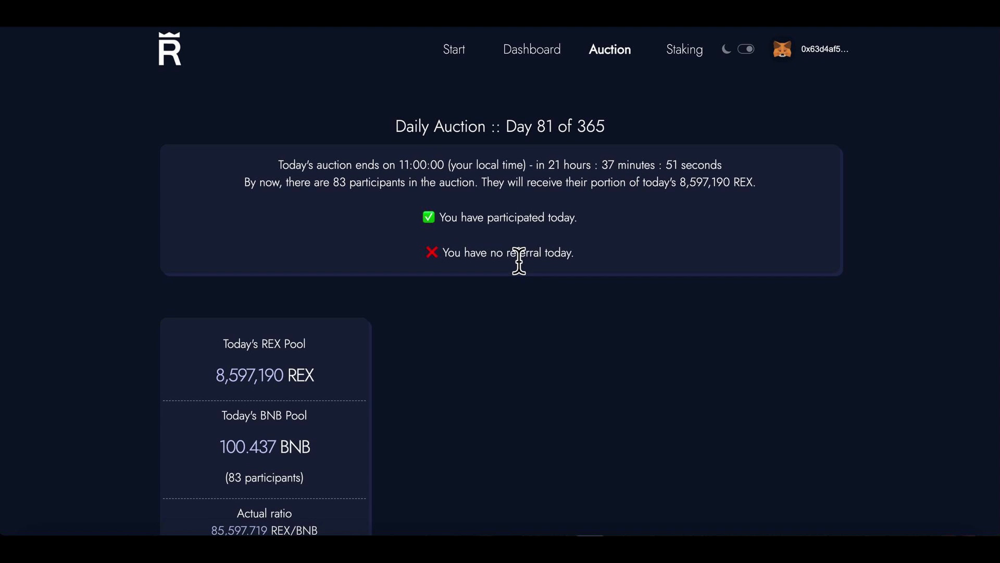
Step: Go to the Staking page showing the two active challenge stakes
{"action": "left_click", "coordinate": [683, 49]}
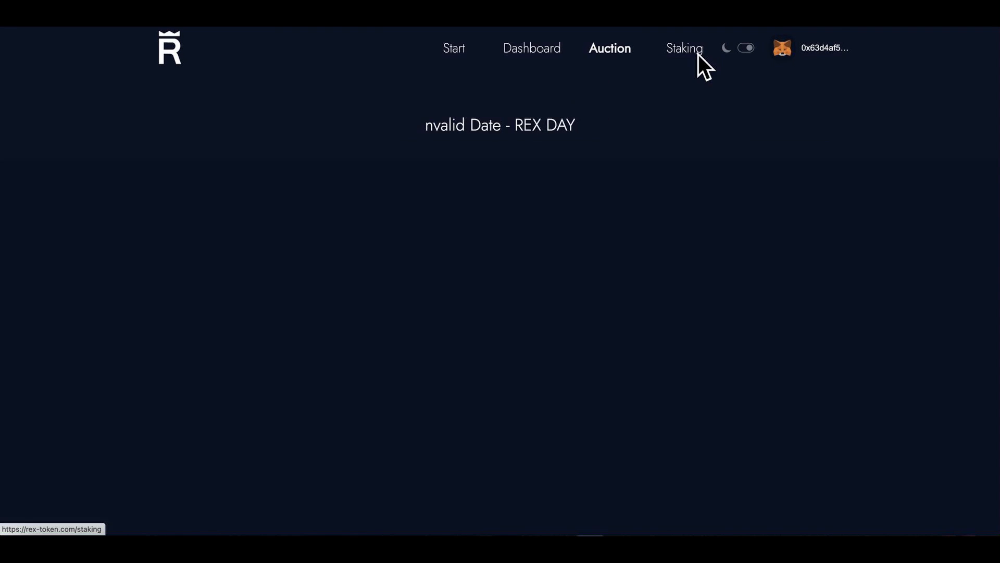
{"action": "left_click", "coordinate": [683, 48]}
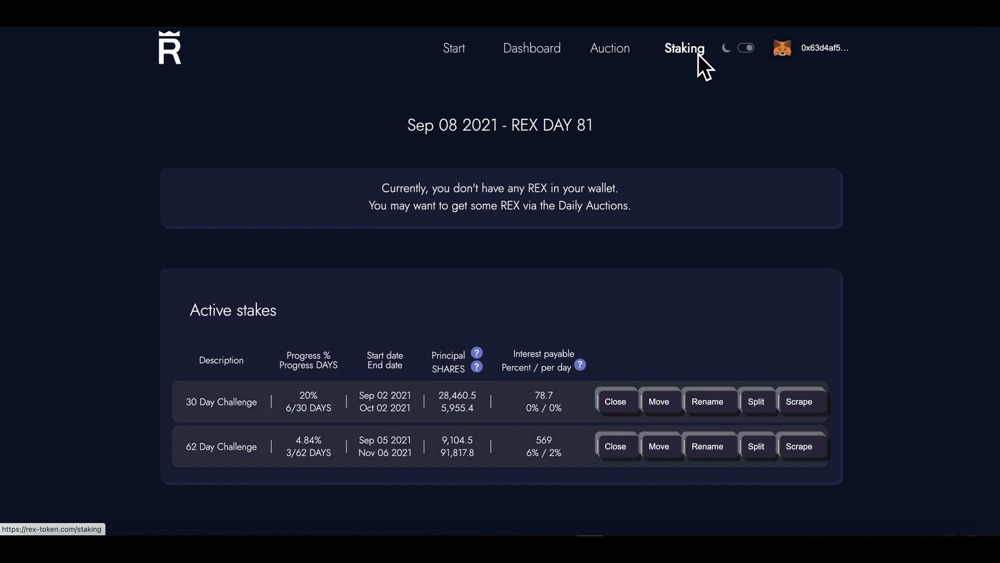
{"action": "mouse_move", "coordinate": [312, 442]}
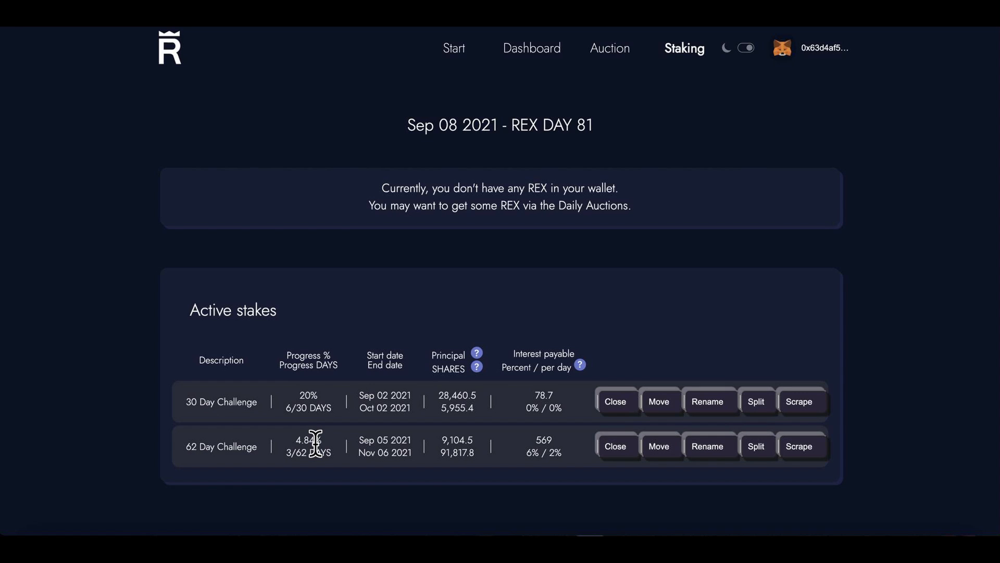
{"action": "mouse_move", "coordinate": [214, 475]}
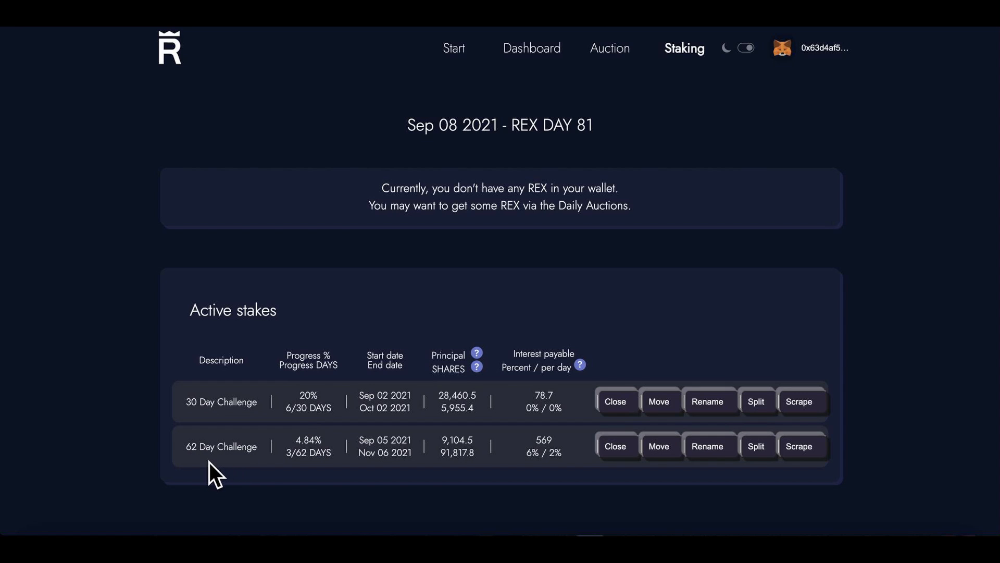
{"action": "mouse_move", "coordinate": [322, 462]}
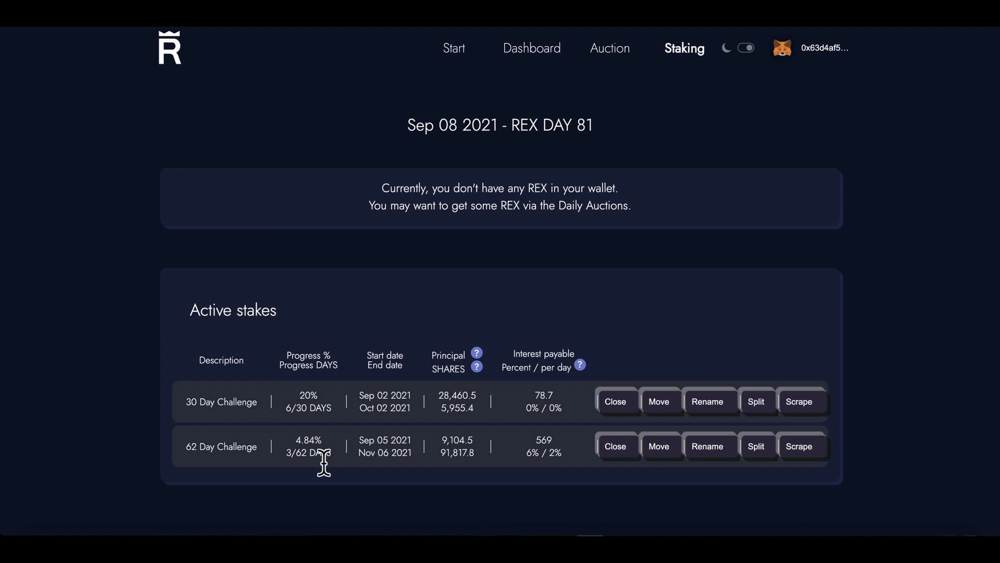
{"action": "mouse_move", "coordinate": [279, 471]}
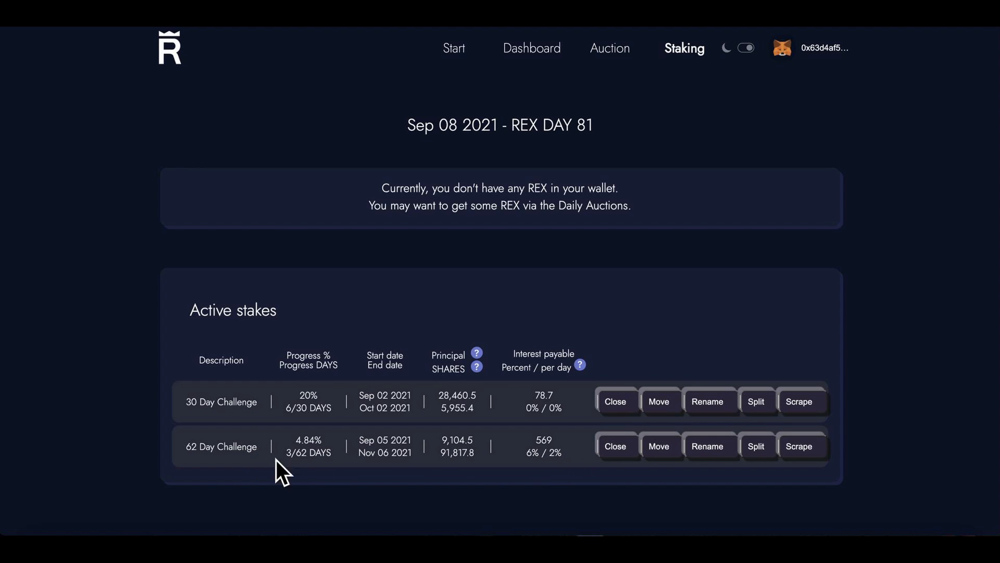
{"action": "mouse_move", "coordinate": [560, 458]}
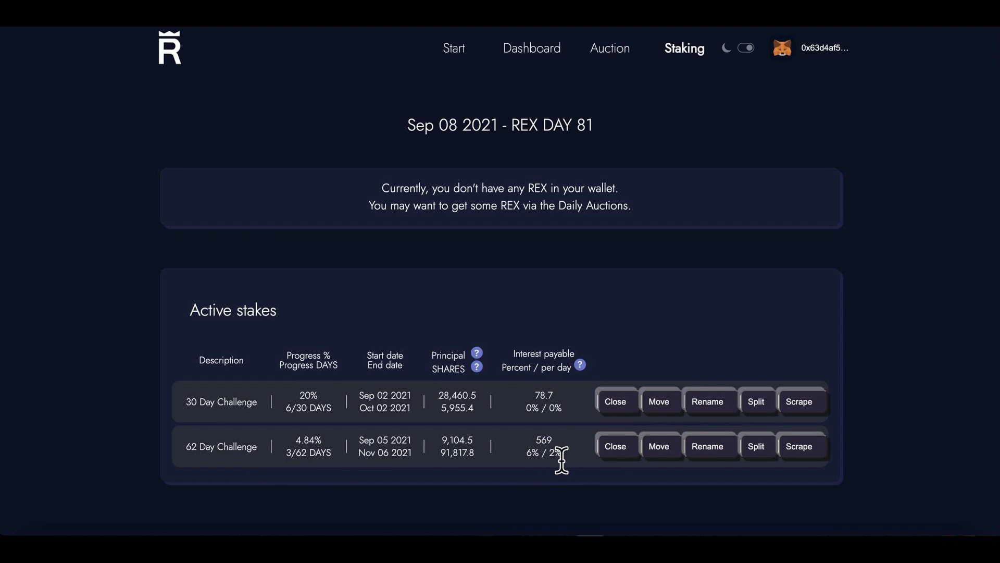
{"action": "mouse_move", "coordinate": [544, 482]}
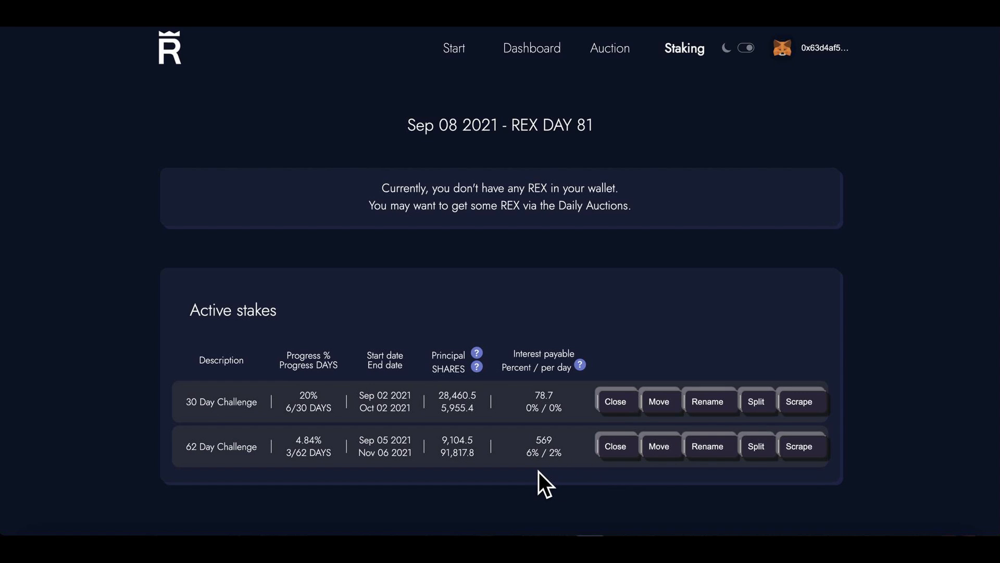
{"action": "mouse_move", "coordinate": [542, 477]}
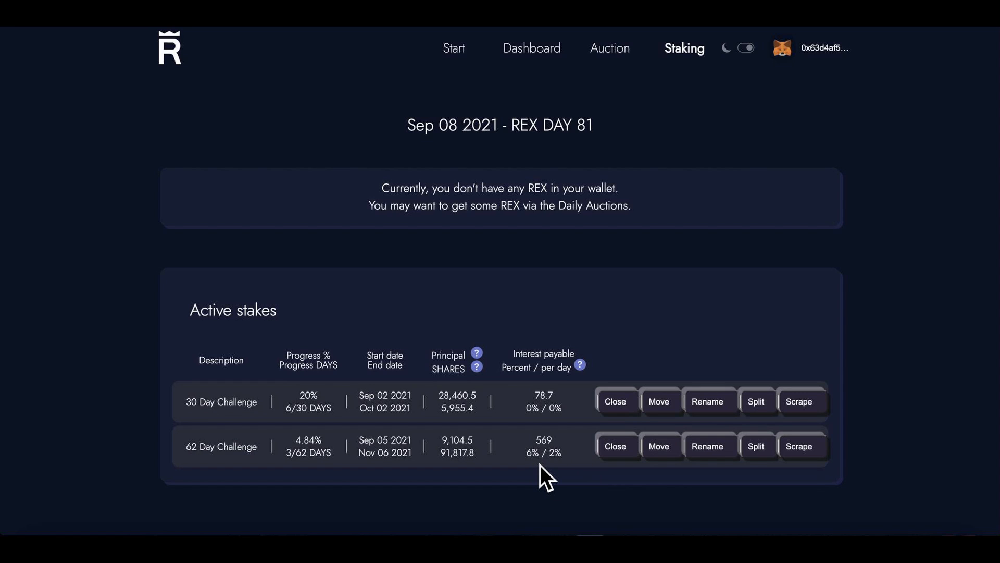
{"action": "mouse_move", "coordinate": [560, 477]}
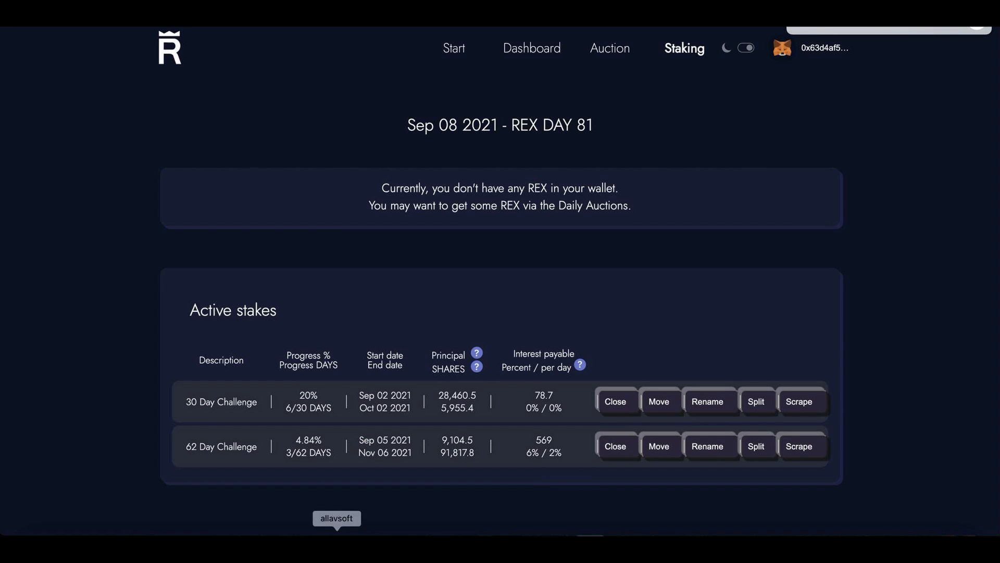
Step: Quit the Allavsoft app from its dock icon menu
{"action": "right_click", "coordinate": [337, 518]}
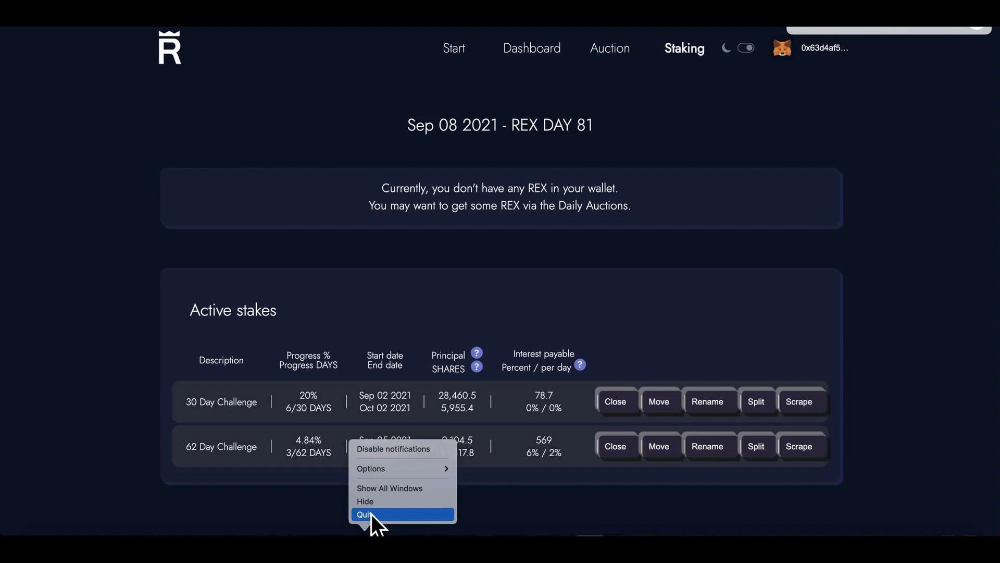
{"action": "left_click", "coordinate": [376, 517]}
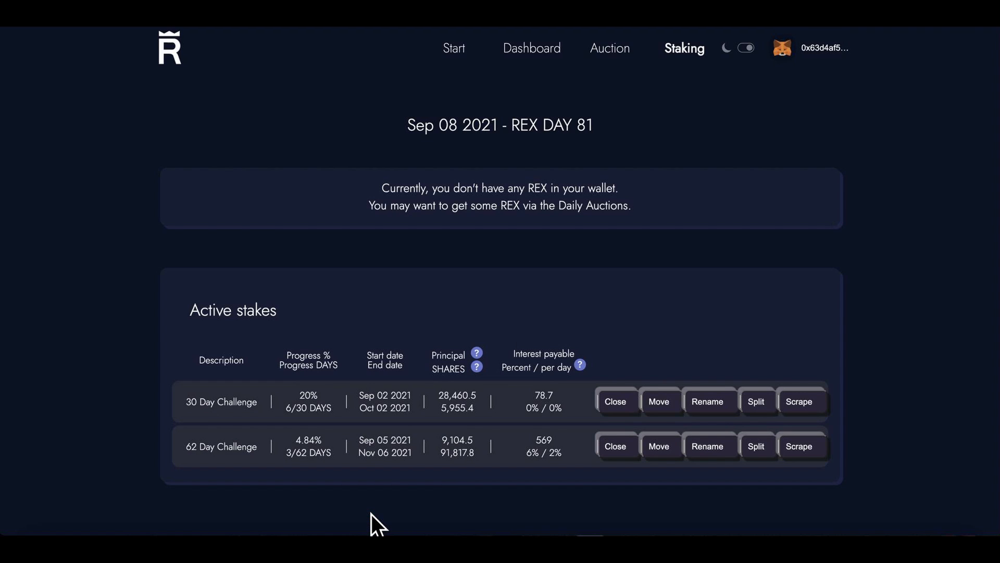
{"action": "mouse_move", "coordinate": [549, 289]}
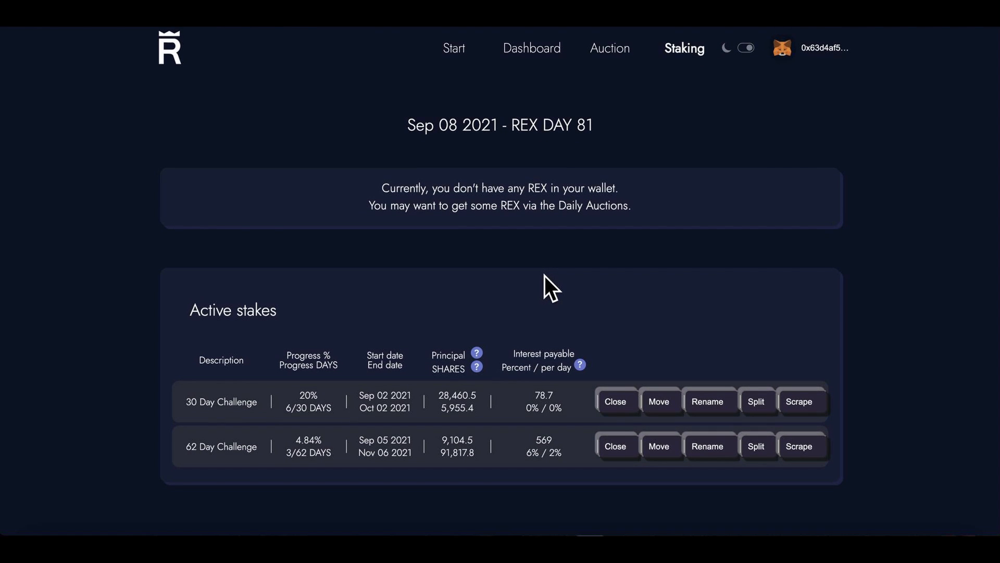
{"action": "mouse_move", "coordinate": [540, 280]}
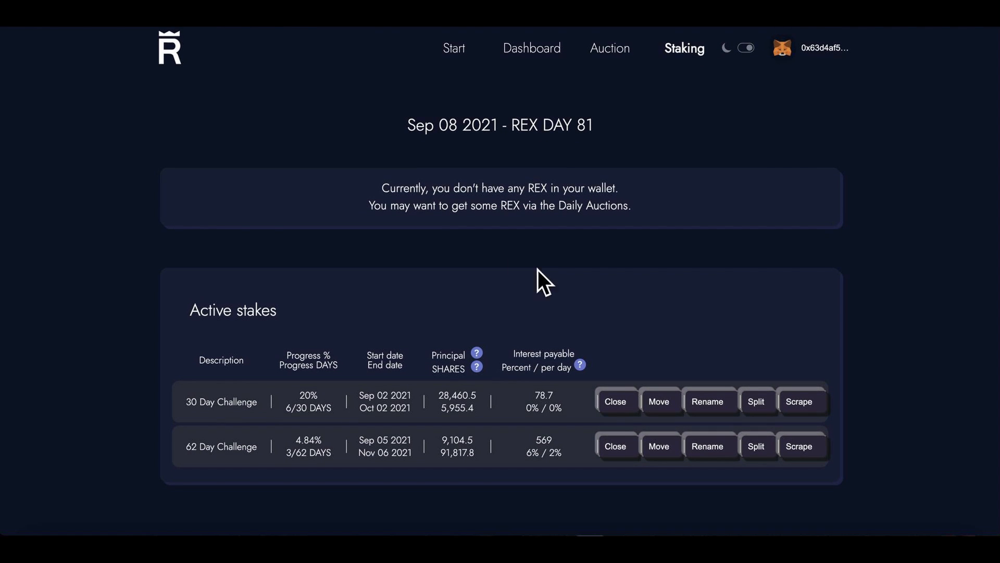
{"action": "mouse_move", "coordinate": [443, 288]}
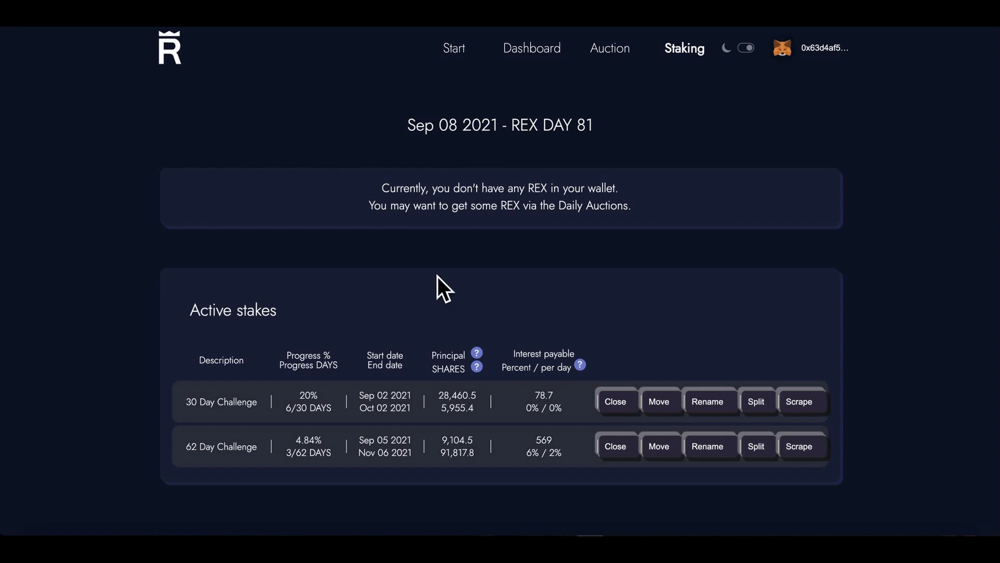
{"action": "mouse_move", "coordinate": [466, 266]}
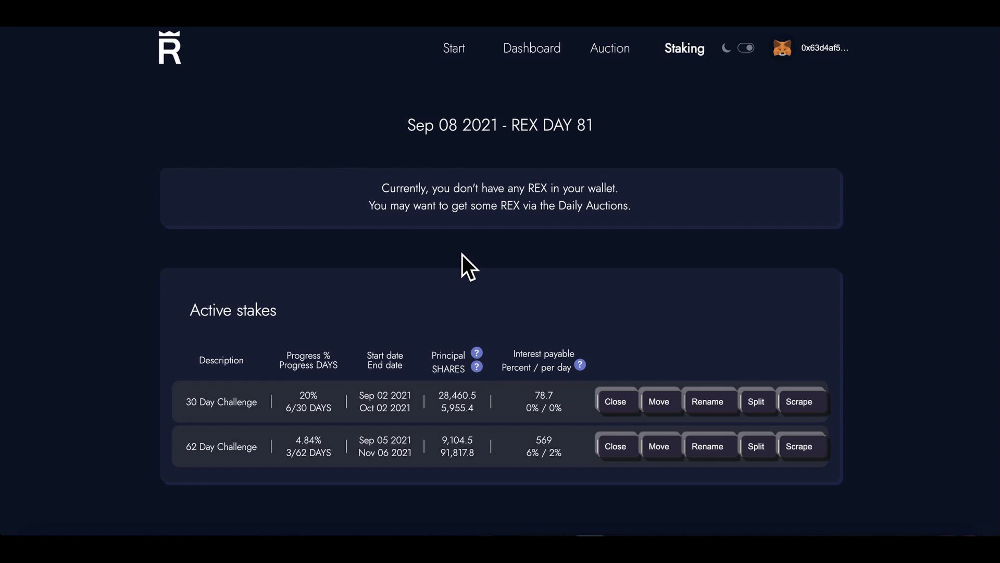
{"action": "mouse_move", "coordinate": [251, 426]}
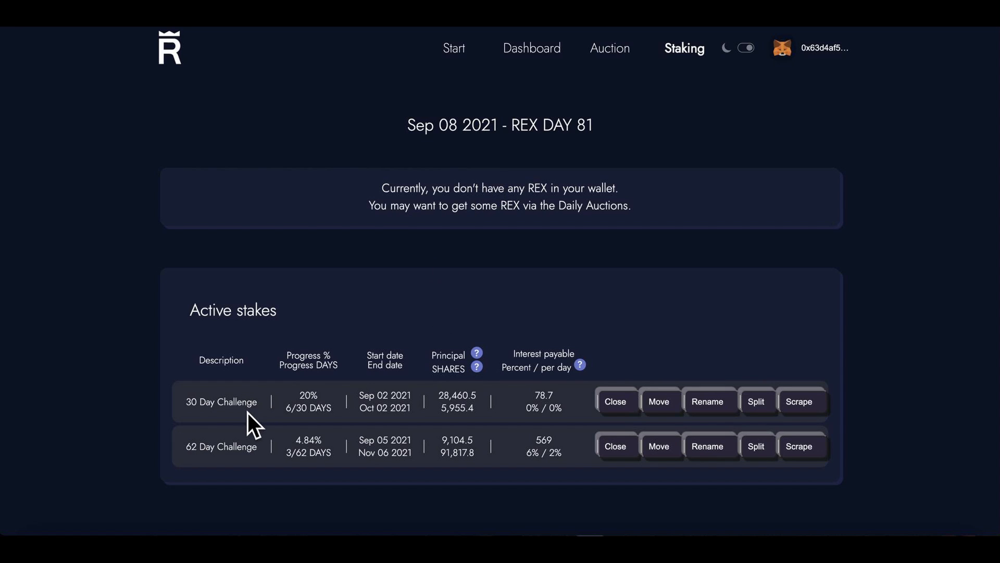
{"action": "mouse_move", "coordinate": [381, 430]}
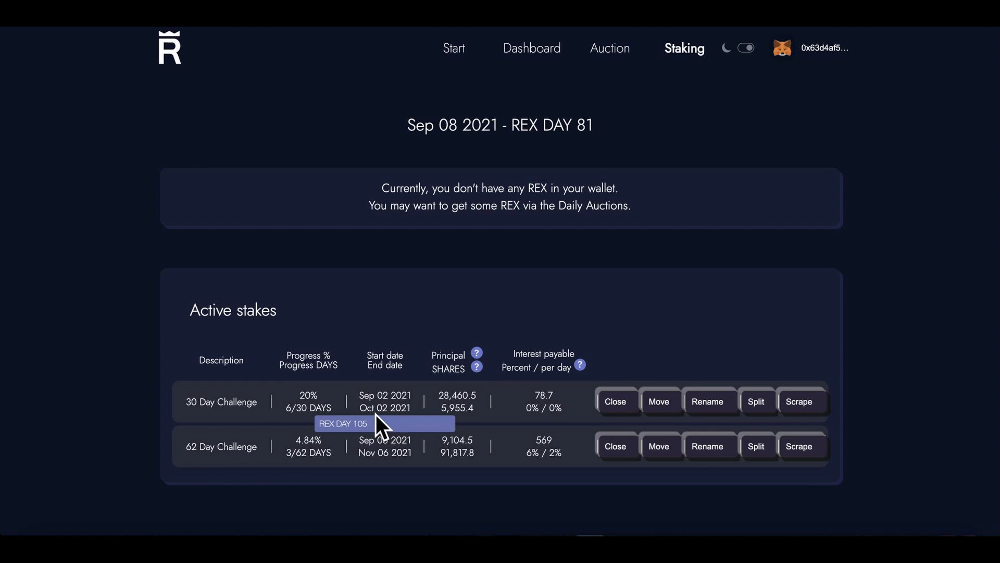
{"action": "mouse_move", "coordinate": [396, 427]}
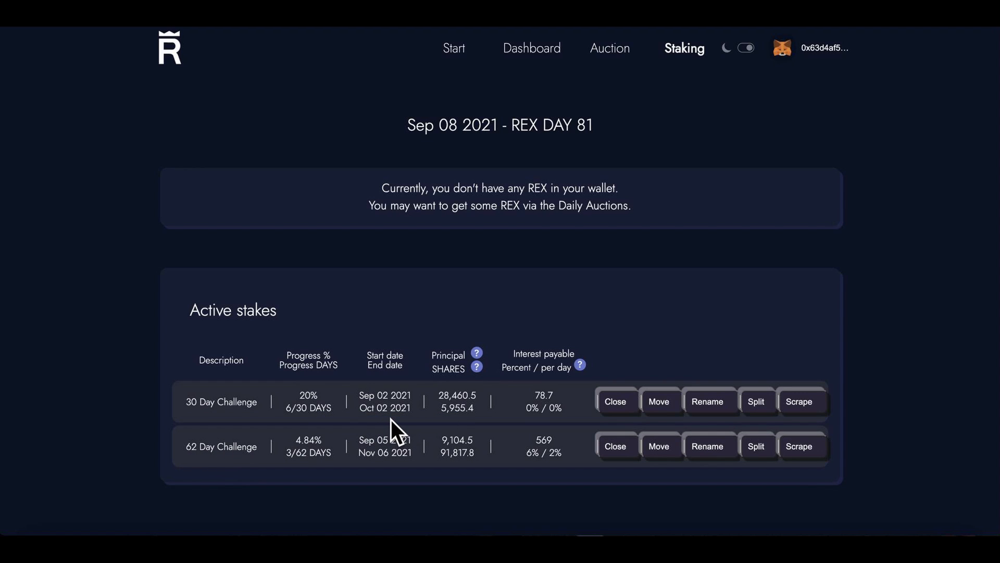
{"action": "mouse_move", "coordinate": [382, 483]}
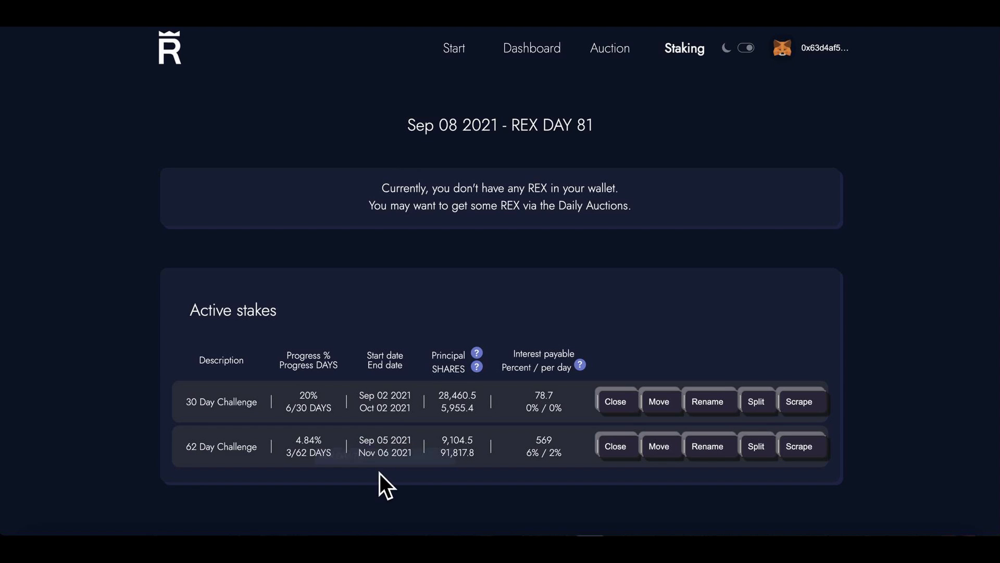
{"action": "mouse_move", "coordinate": [528, 315]}
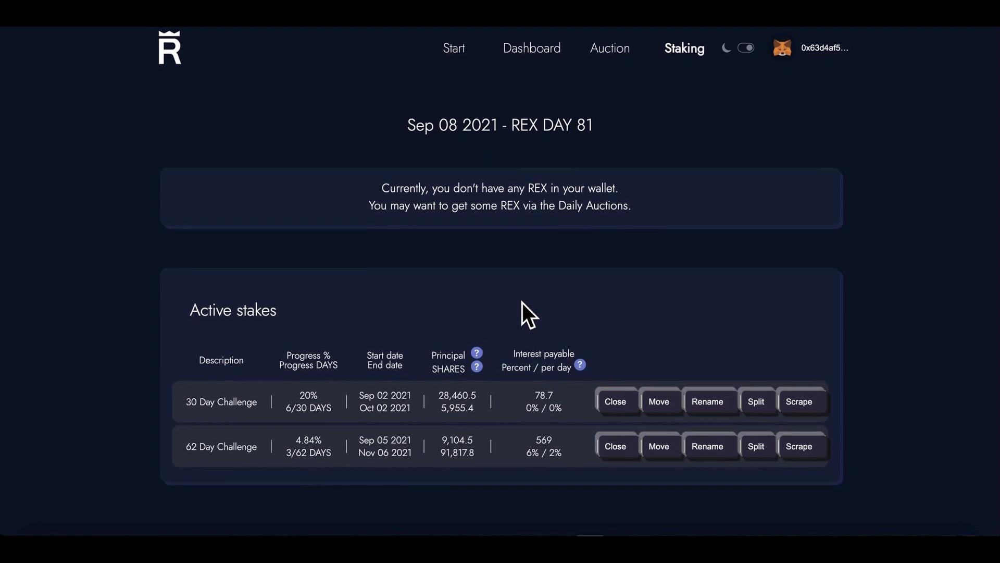
{"action": "mouse_move", "coordinate": [414, 490]}
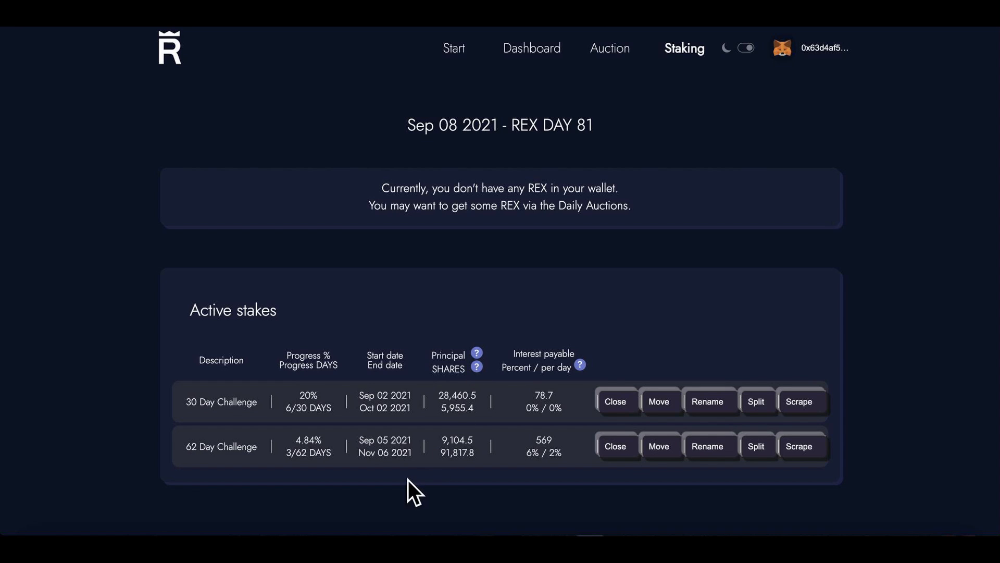
{"action": "mouse_move", "coordinate": [438, 496]}
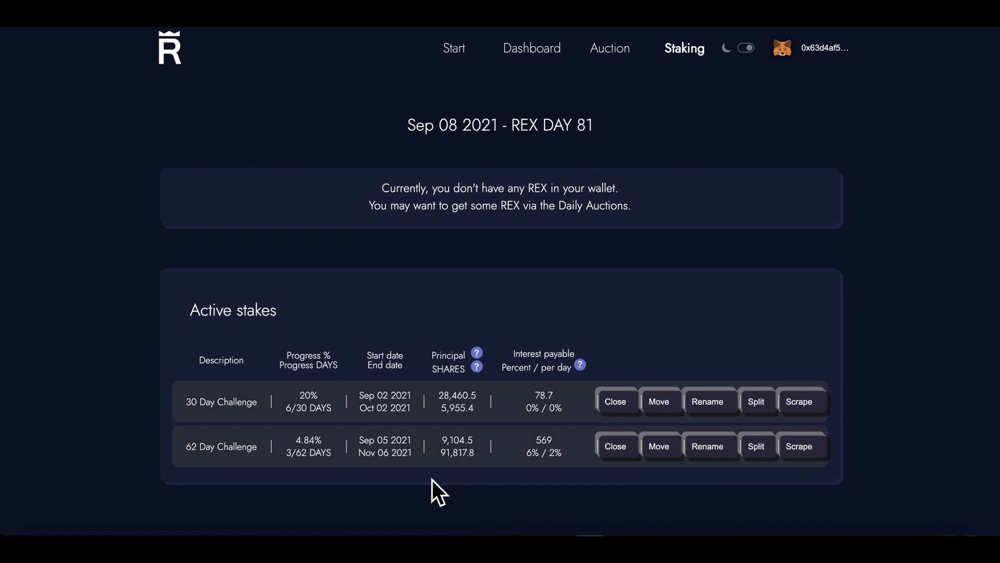
{"action": "mouse_move", "coordinate": [490, 487]}
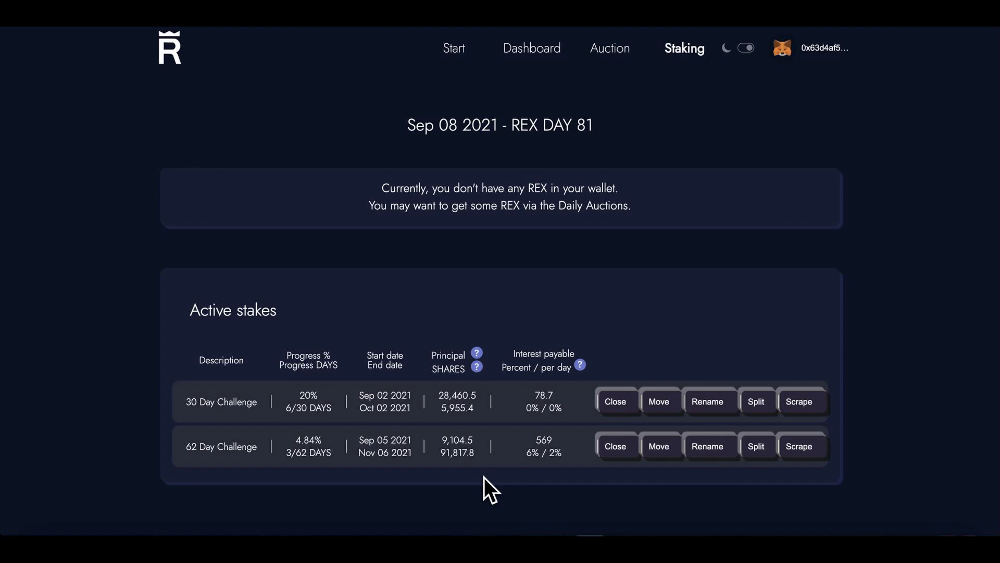
{"action": "mouse_move", "coordinate": [590, 304]}
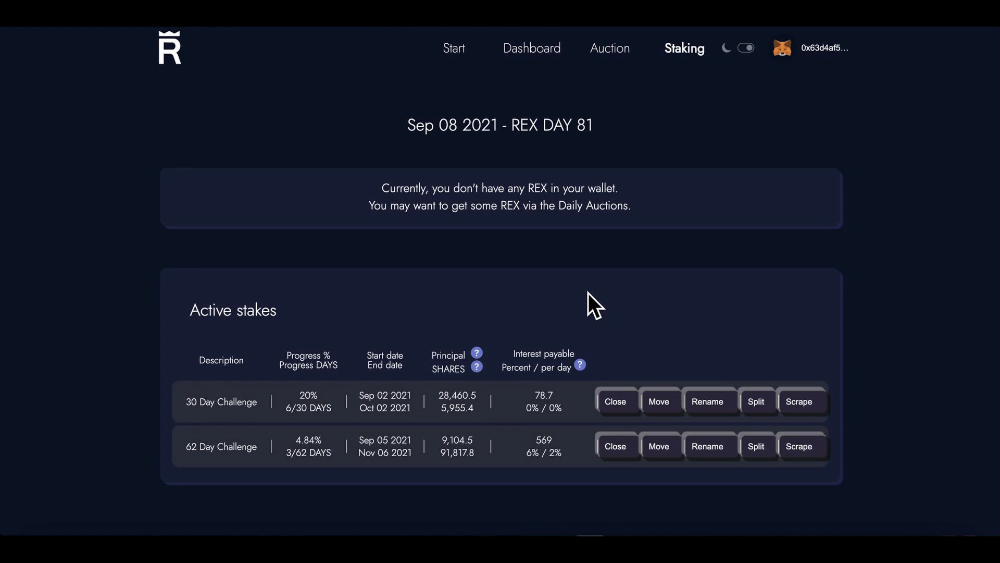
{"action": "mouse_move", "coordinate": [610, 48]}
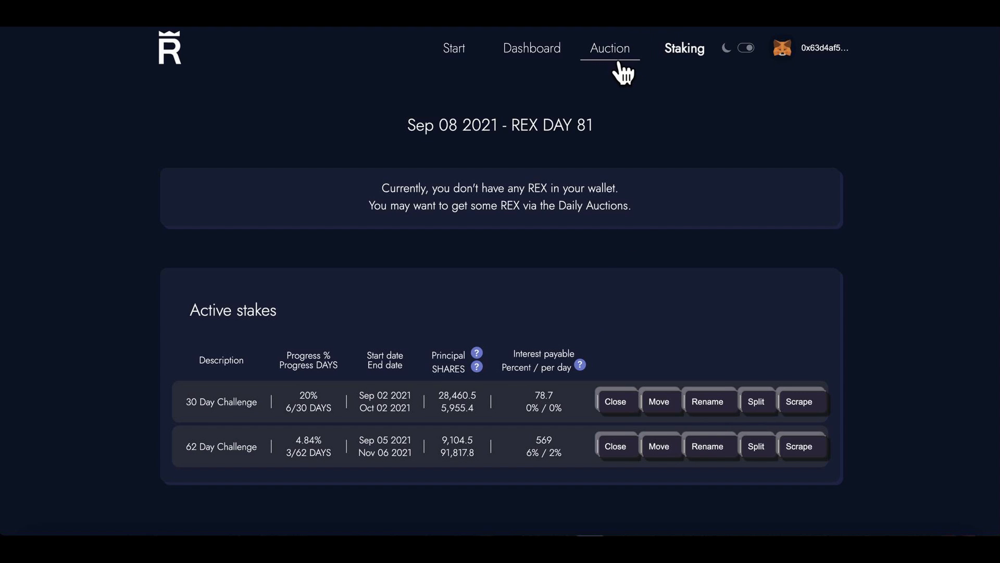
Step: Go to the REX Start page and locate the Contract addresses section
{"action": "left_click", "coordinate": [610, 48]}
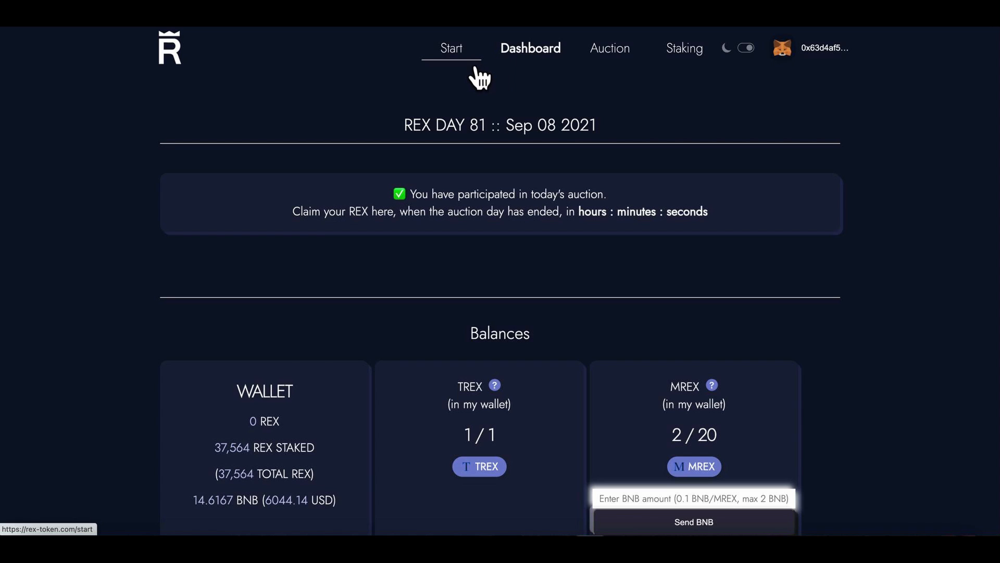
{"action": "left_click", "coordinate": [451, 48]}
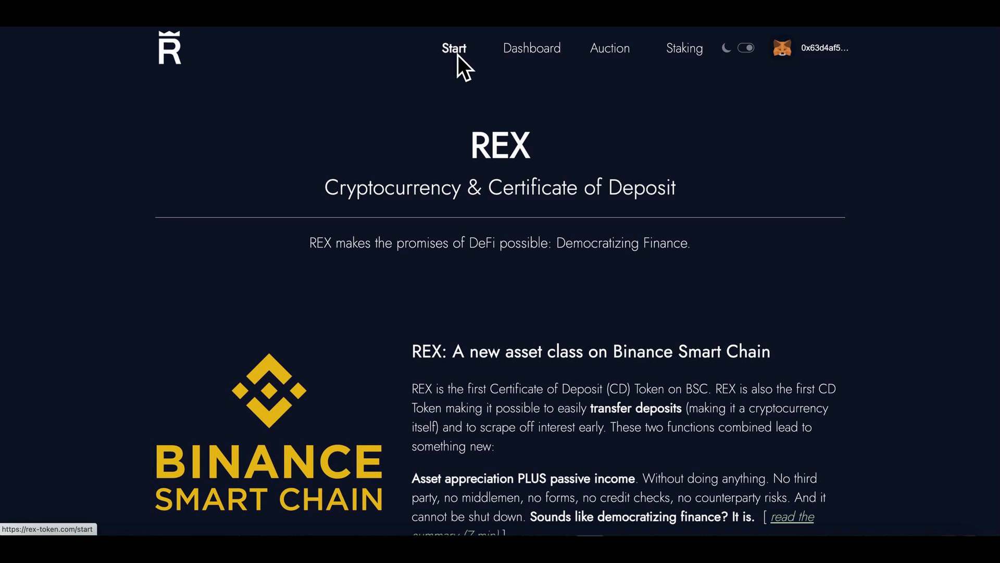
{"action": "scroll", "scroll_direction": "down", "scroll_amount": 3}
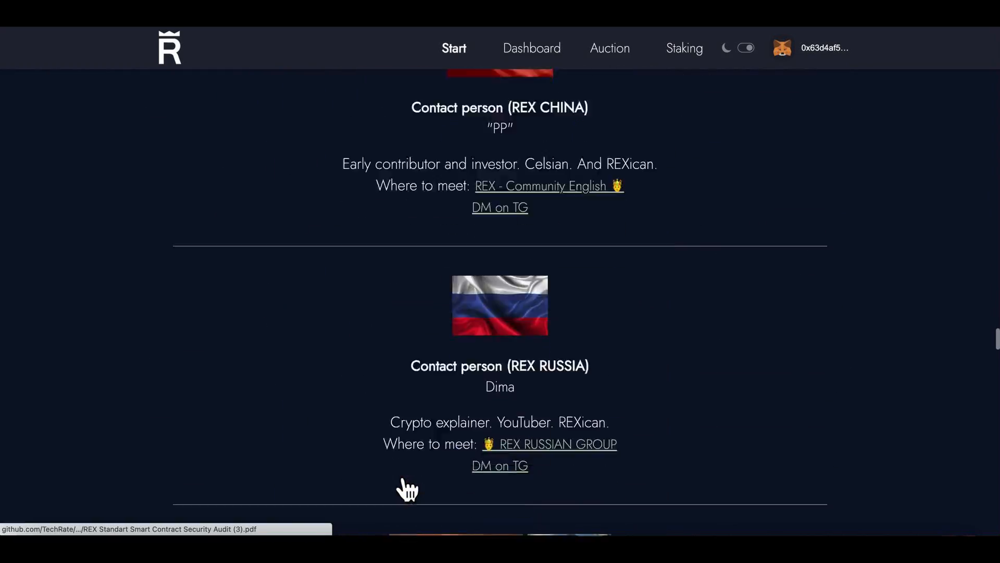
{"action": "scroll", "scroll_direction": "down", "scroll_amount": 3}
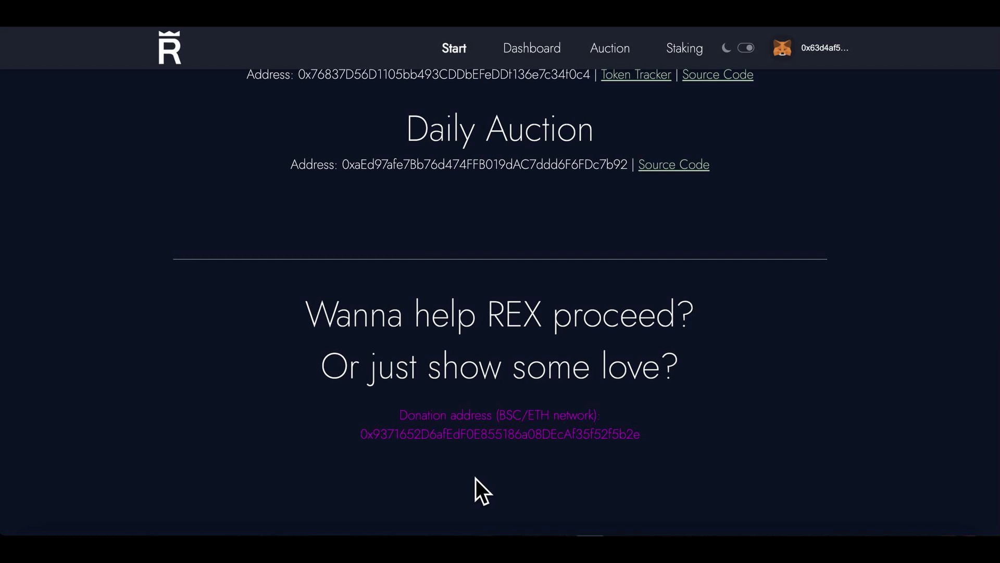
{"action": "mouse_move", "coordinate": [511, 446]}
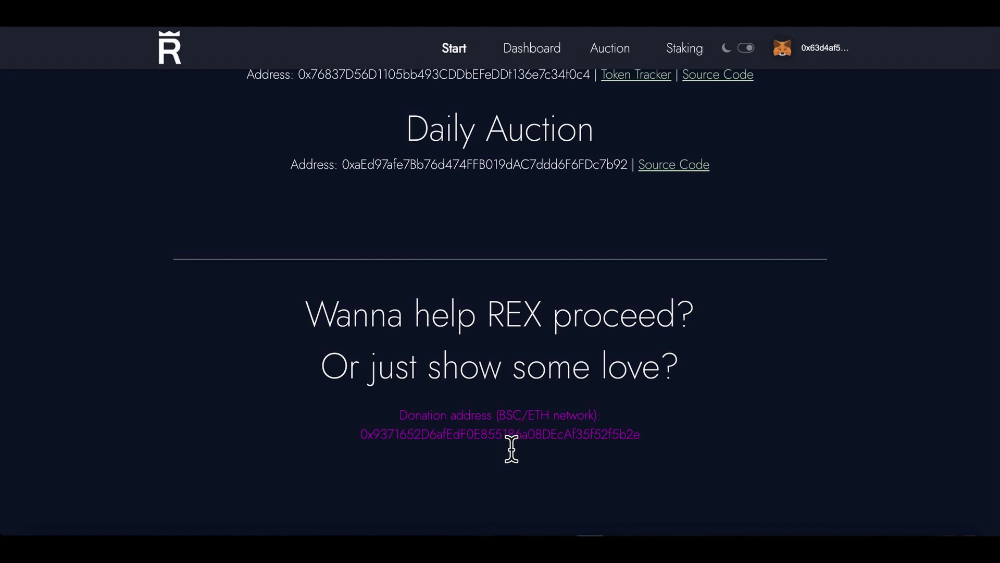
{"action": "mouse_move", "coordinate": [567, 486]}
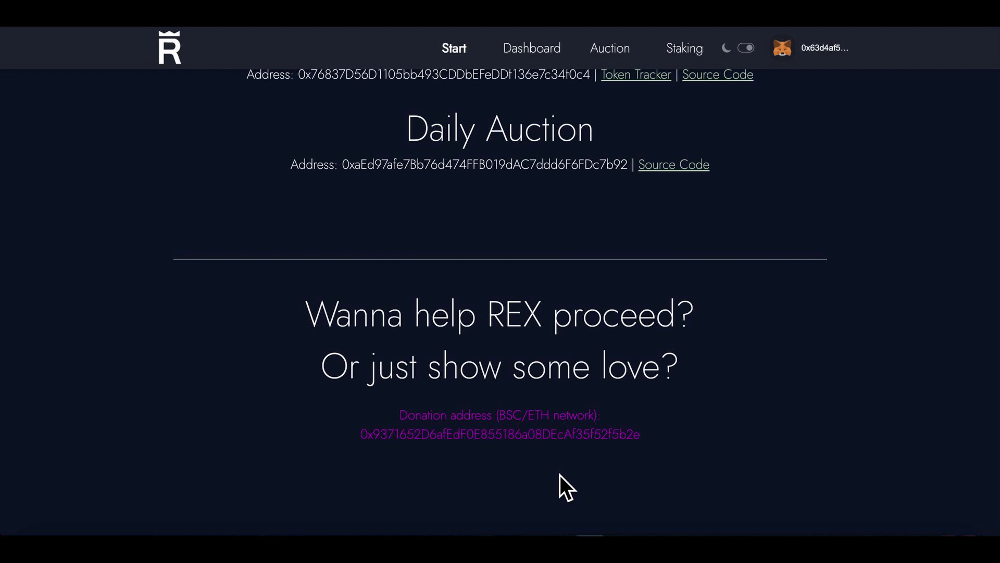
{"action": "scroll", "scroll_direction": "up", "scroll_amount": 3}
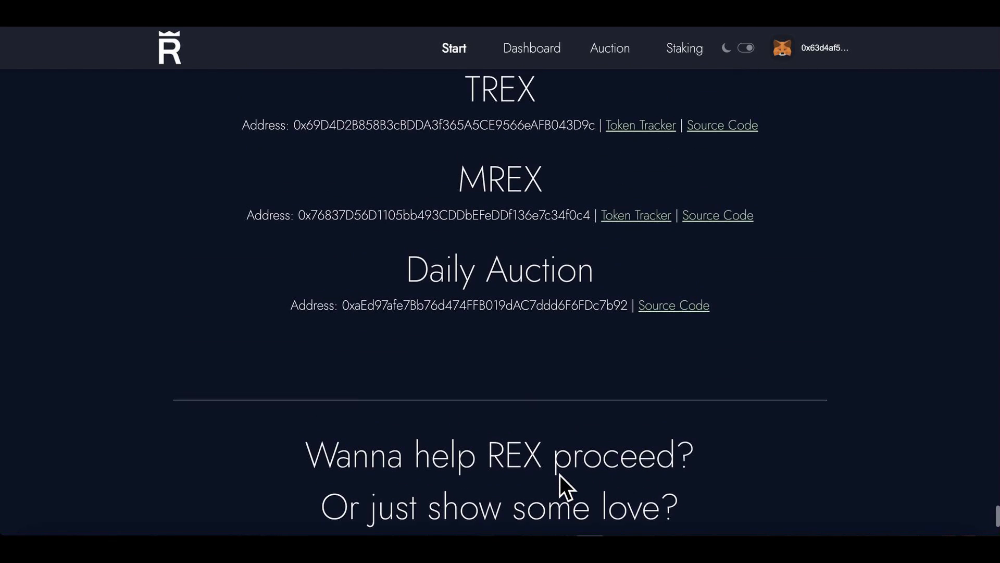
{"action": "scroll", "scroll_direction": "up", "scroll_amount": 3}
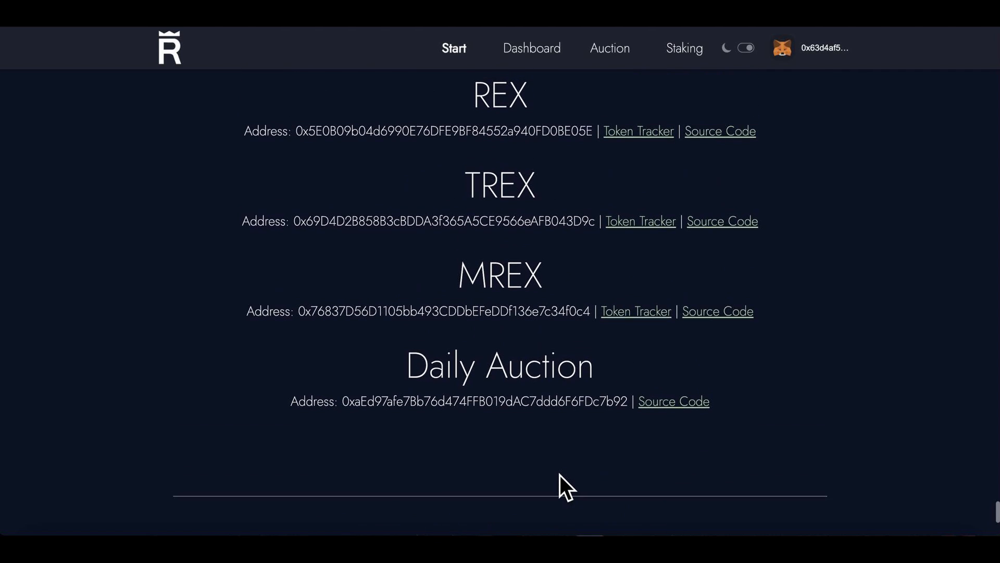
{"action": "scroll", "scroll_direction": "up", "scroll_amount": 3}
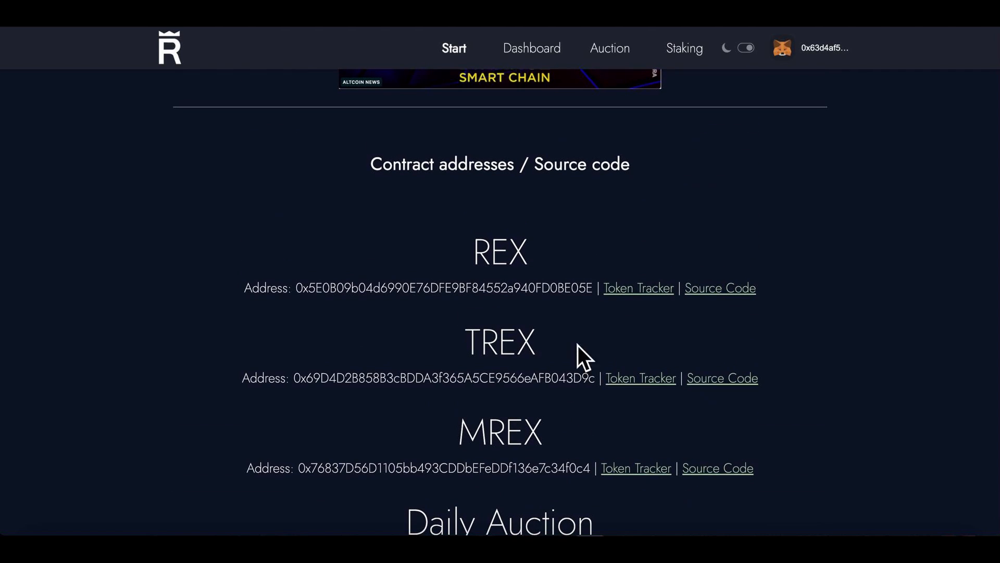
{"action": "mouse_move", "coordinate": [584, 297]}
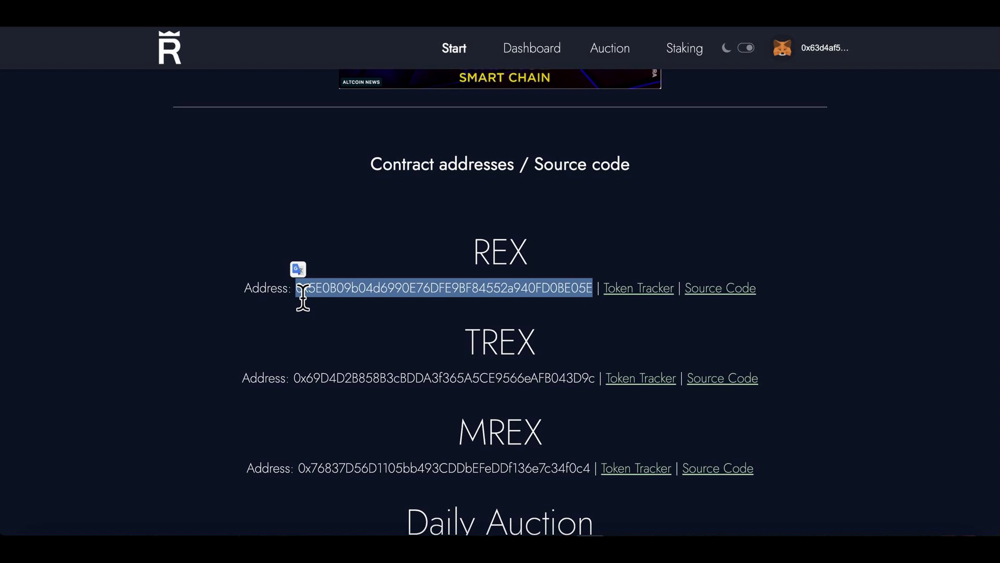
Step: Copy the REX token contract address
{"action": "right_click", "coordinate": [447, 287]}
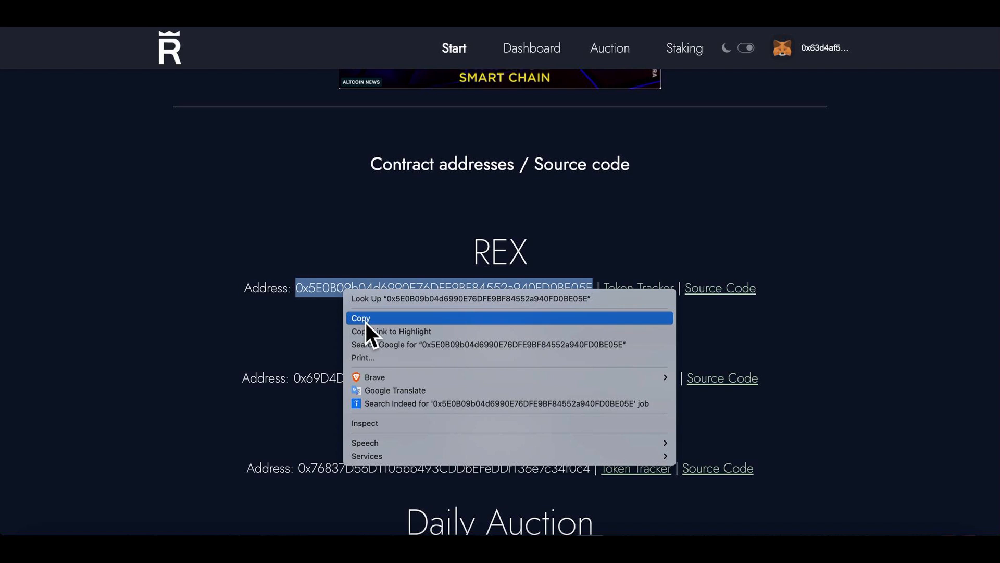
{"action": "left_click", "coordinate": [360, 318]}
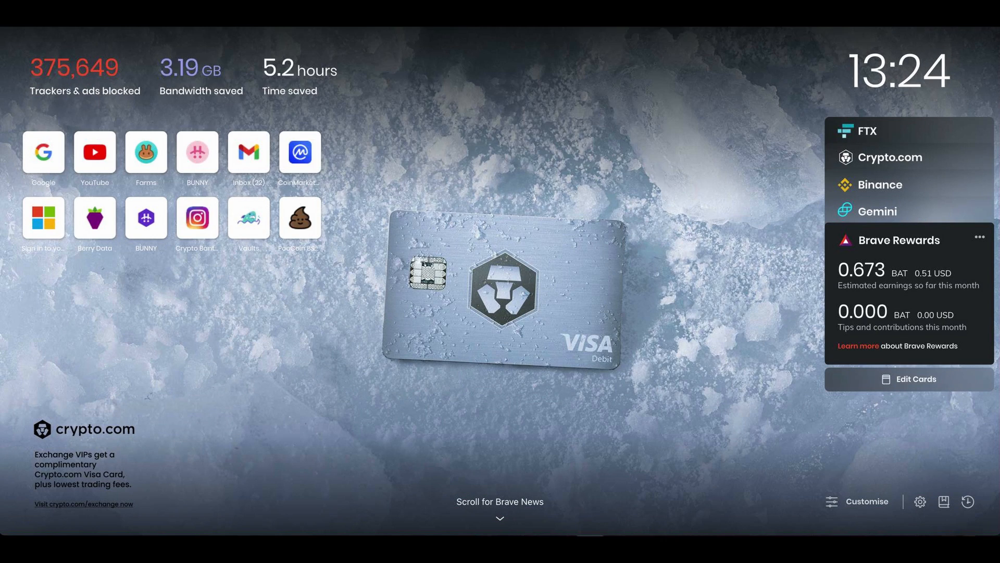
Step: Search PooCoin for address 0x5E0B09b04d6990E76DFE9BF84552a940FD0BE05E and load the REX (REX) chart
{"action": "left_click", "coordinate": [299, 217]}
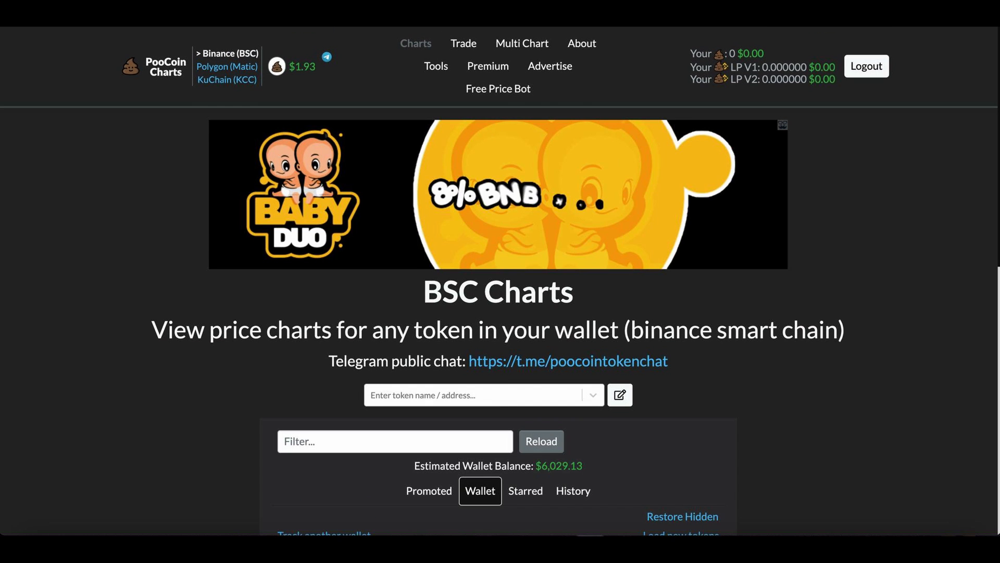
{"action": "left_click", "coordinate": [475, 394]}
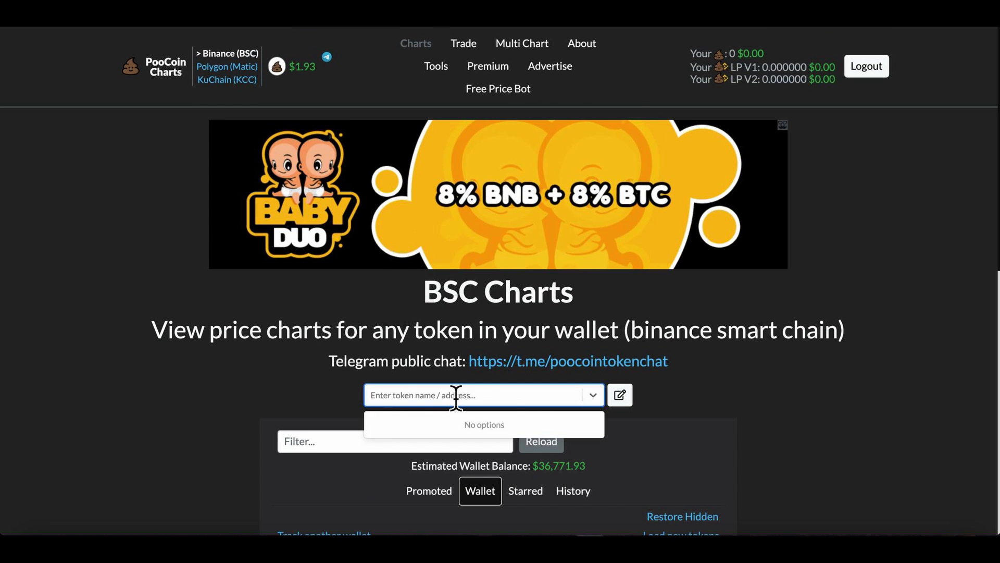
{"action": "type", "text": "0x5E0B09b04d6990E76DFE9BF84552a940FD0BE05E"}
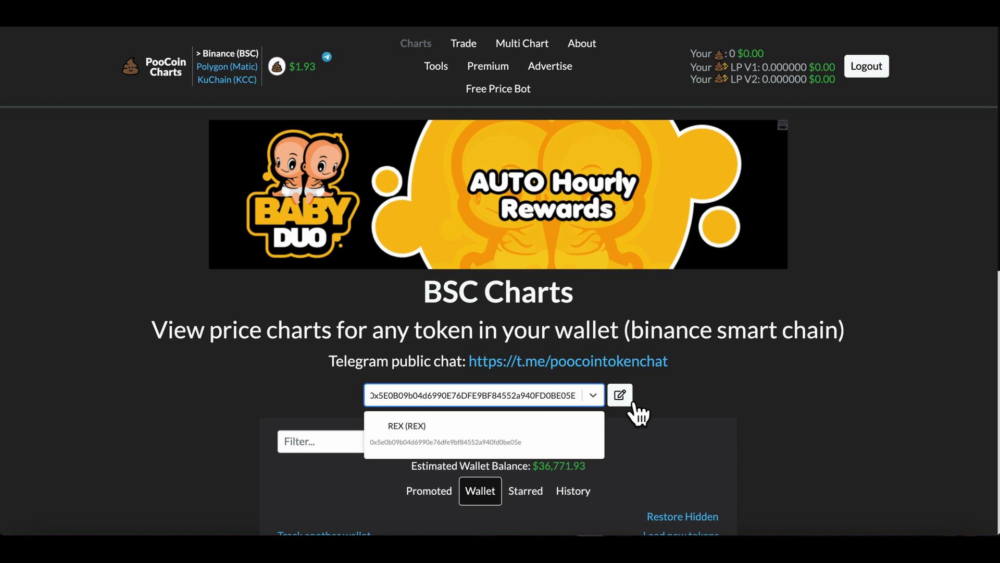
{"action": "mouse_move", "coordinate": [434, 450]}
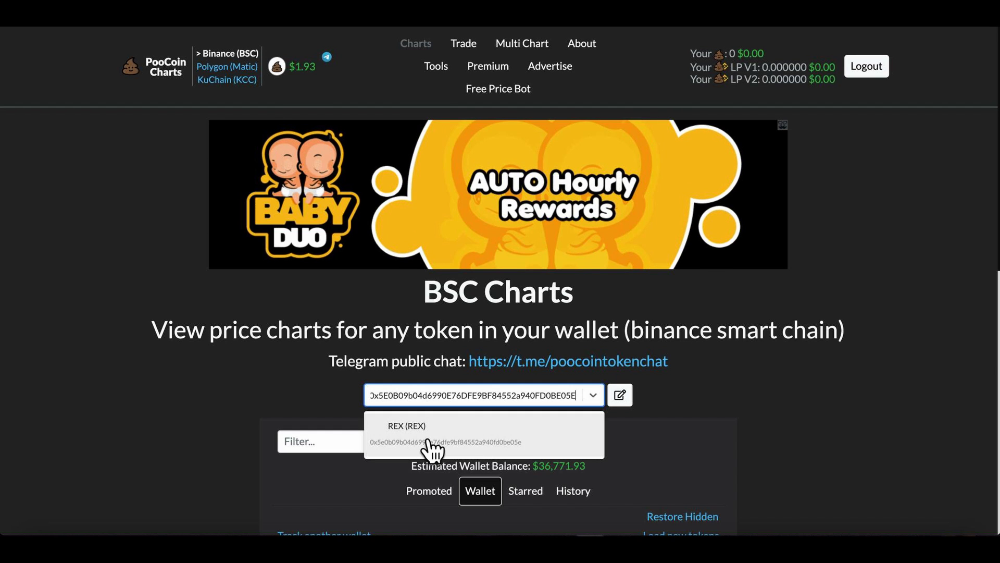
{"action": "left_click", "coordinate": [433, 433]}
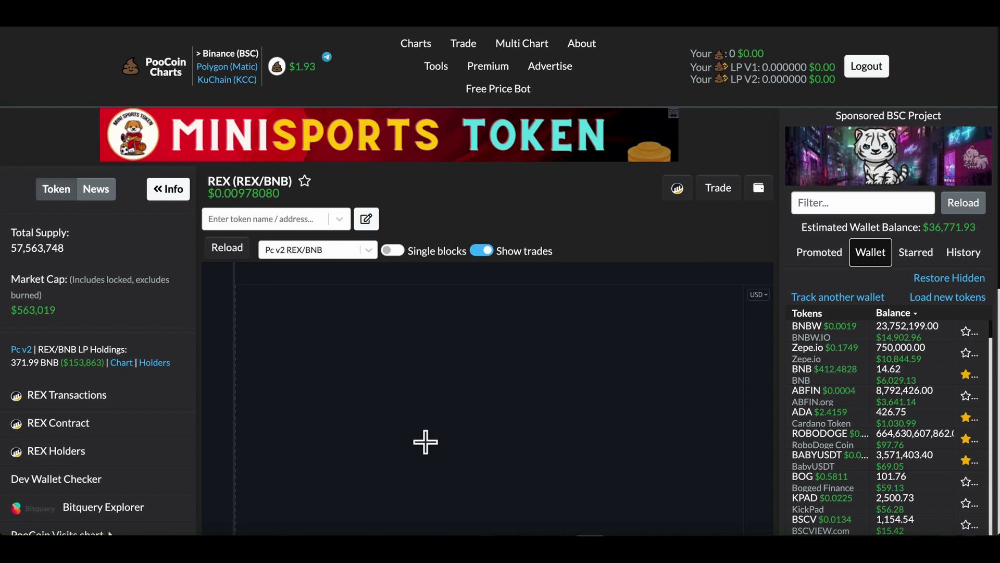
Step: Review the REX/BNB chart, recent trades and longer-range price history
{"action": "scroll", "scroll_direction": "down", "scroll_amount": 3}
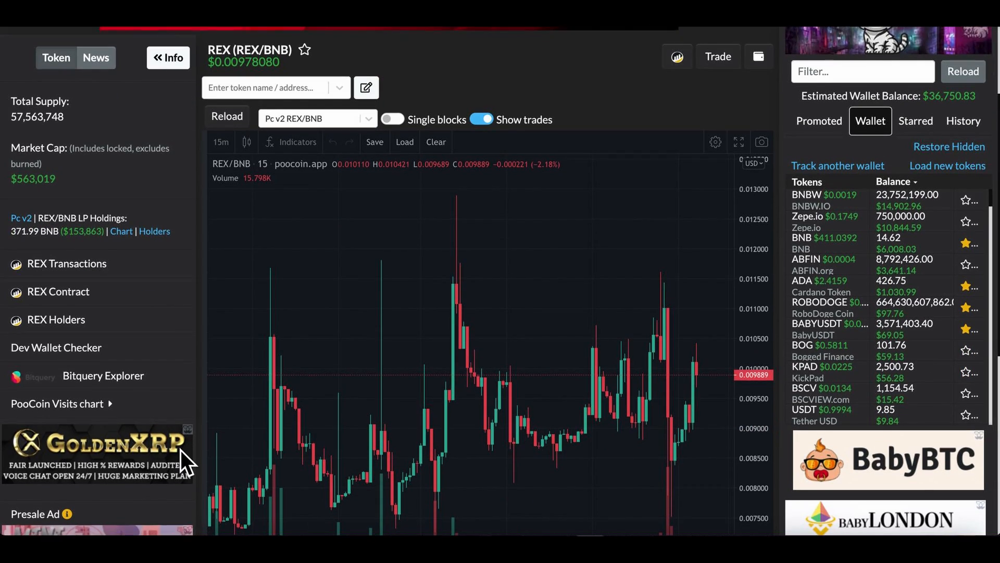
{"action": "scroll", "scroll_direction": "down", "scroll_amount": 3}
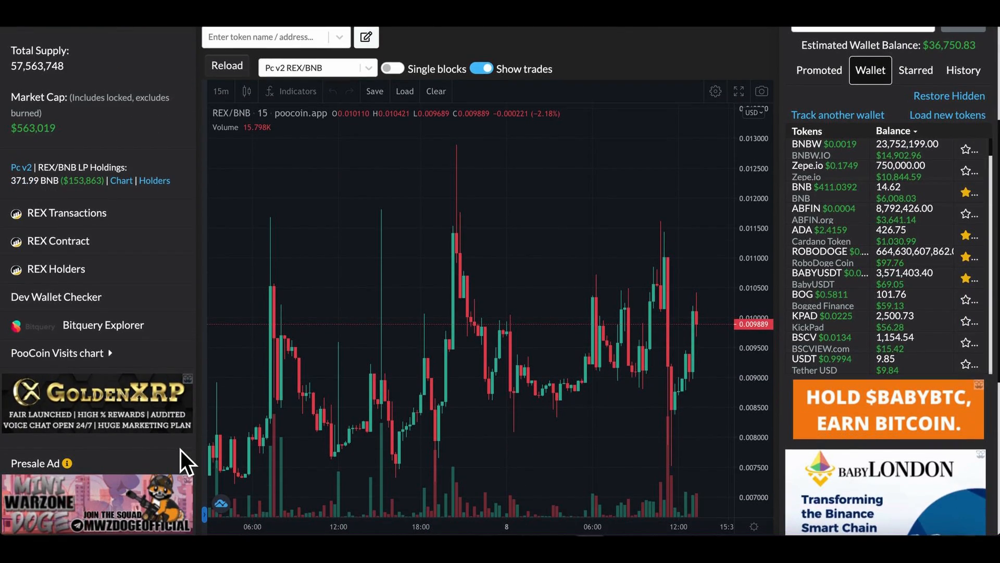
{"action": "scroll", "scroll_direction": "down", "scroll_amount": 3}
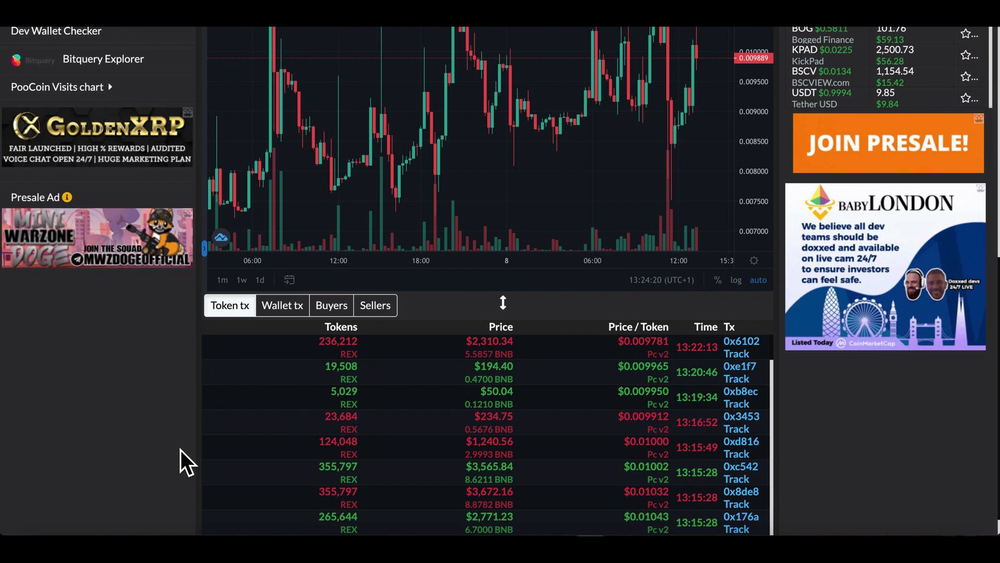
{"action": "scroll", "scroll_direction": "up", "scroll_amount": 3}
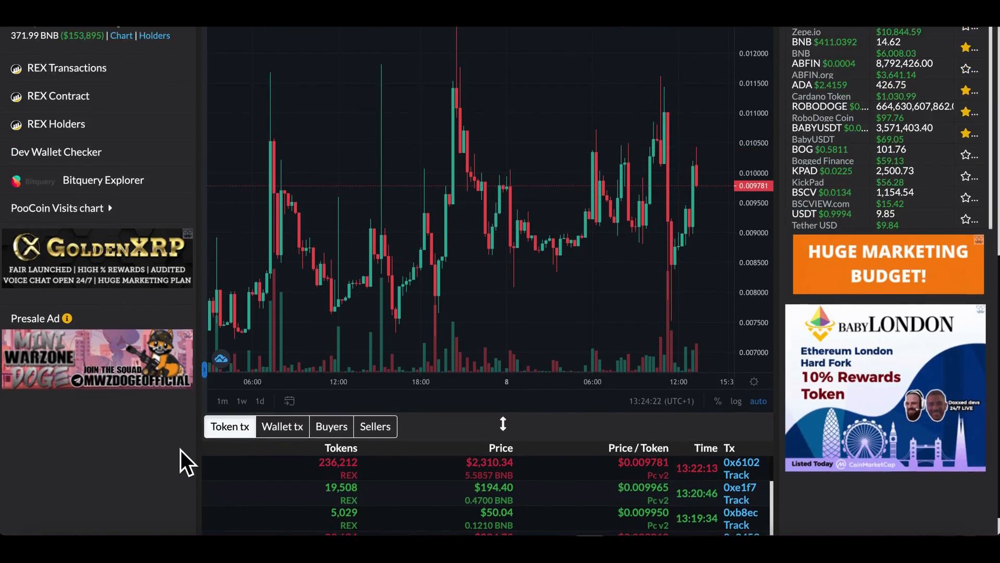
{"action": "scroll", "scroll_direction": "up", "scroll_amount": 3}
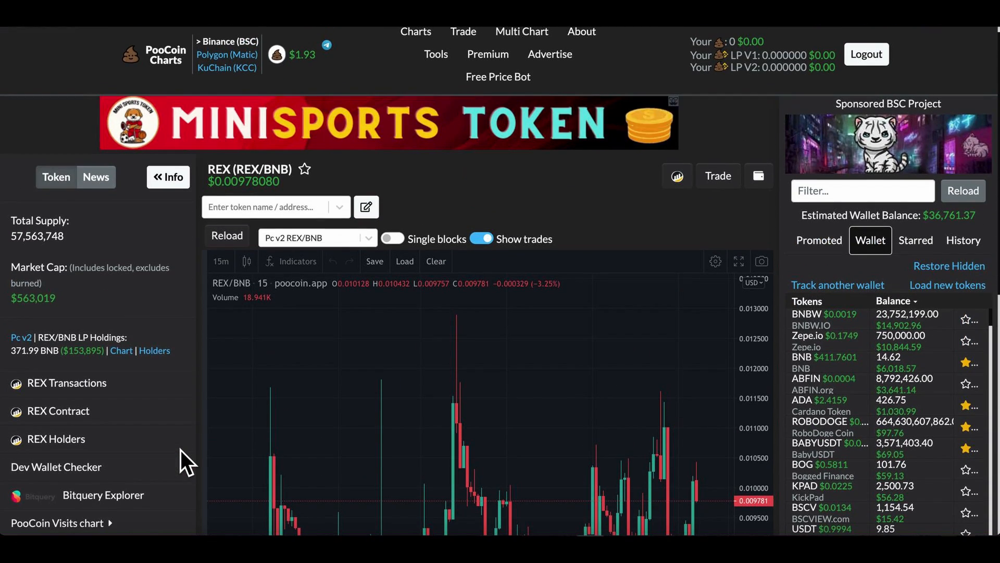
{"action": "scroll", "scroll_direction": "down", "scroll_amount": 3}
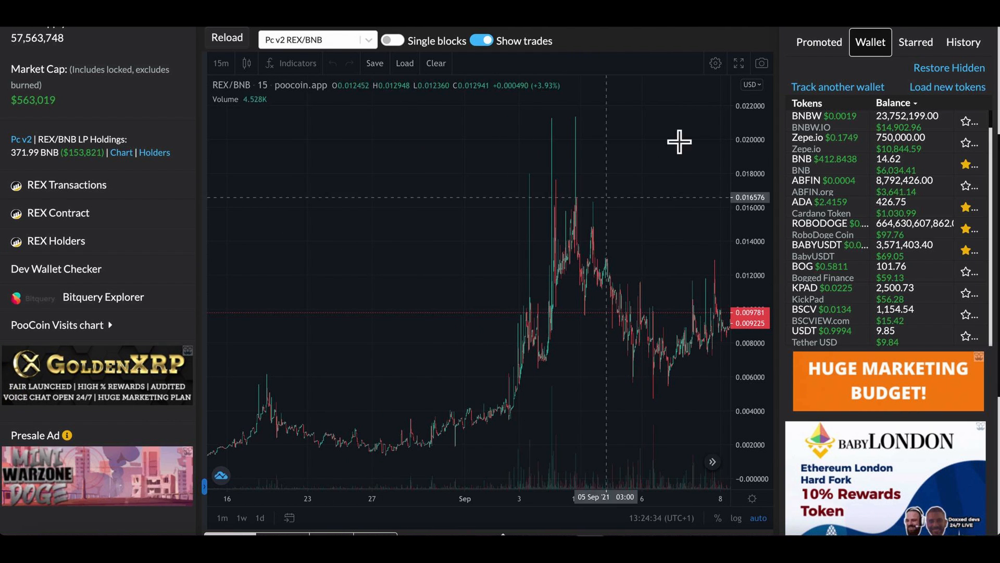
{"action": "mouse_move", "coordinate": [563, 129]}
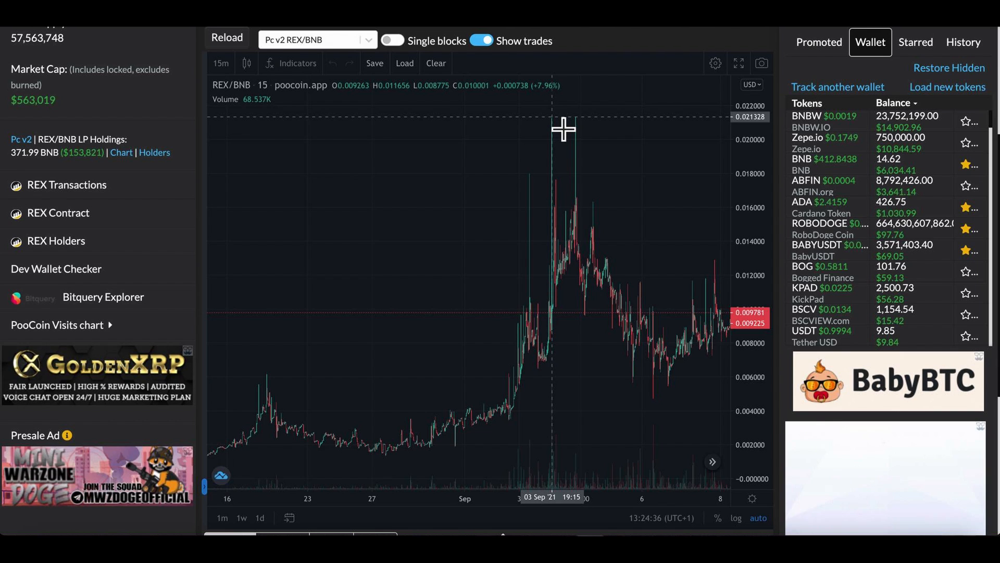
{"action": "mouse_move", "coordinate": [487, 296]}
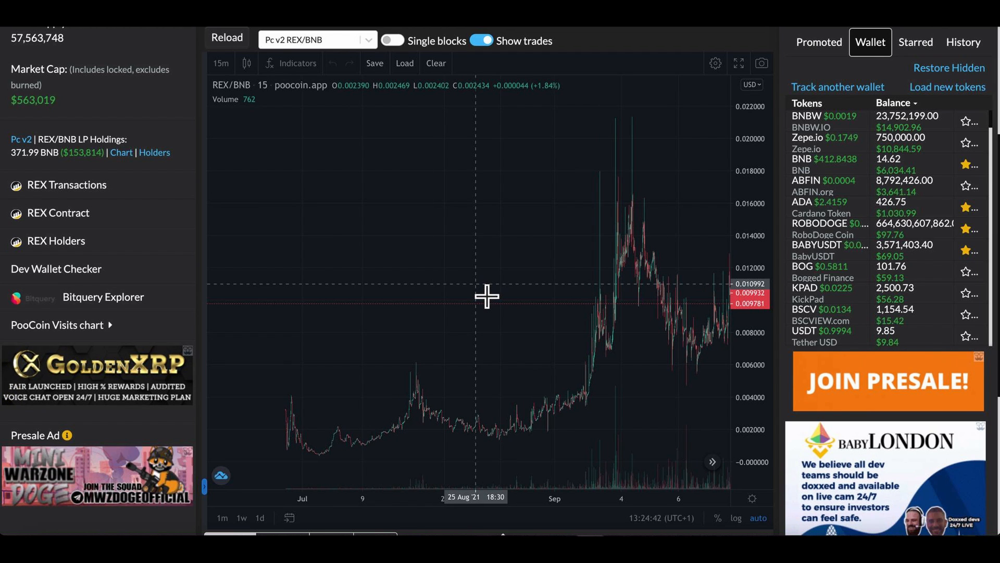
{"action": "mouse_move", "coordinate": [640, 125]}
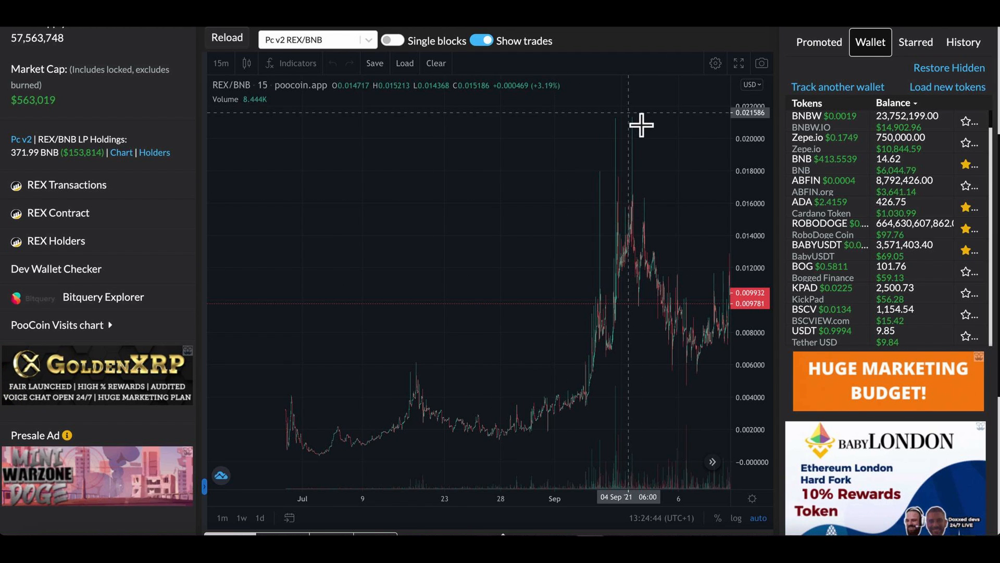
{"action": "mouse_move", "coordinate": [646, 129]}
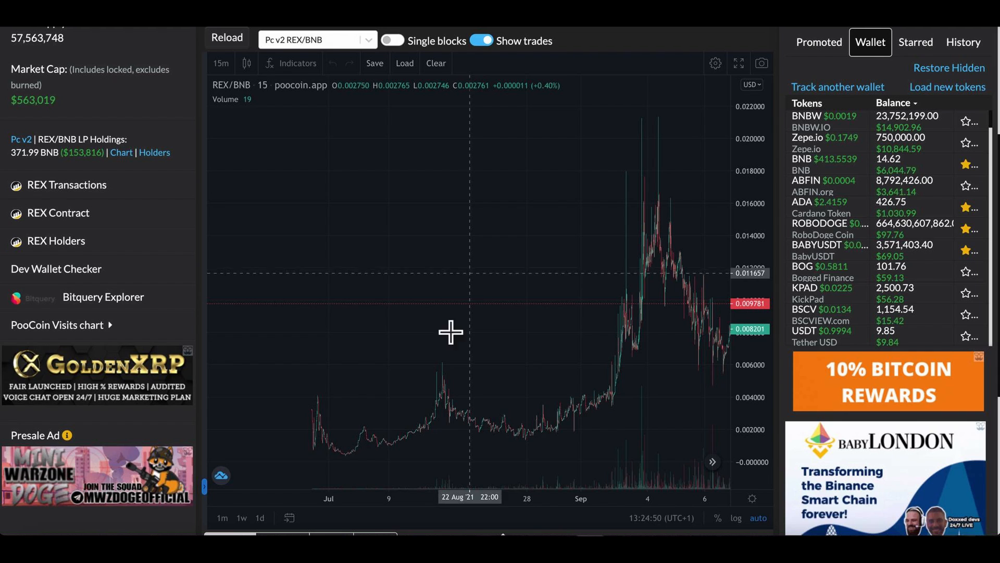
{"action": "mouse_move", "coordinate": [322, 479]}
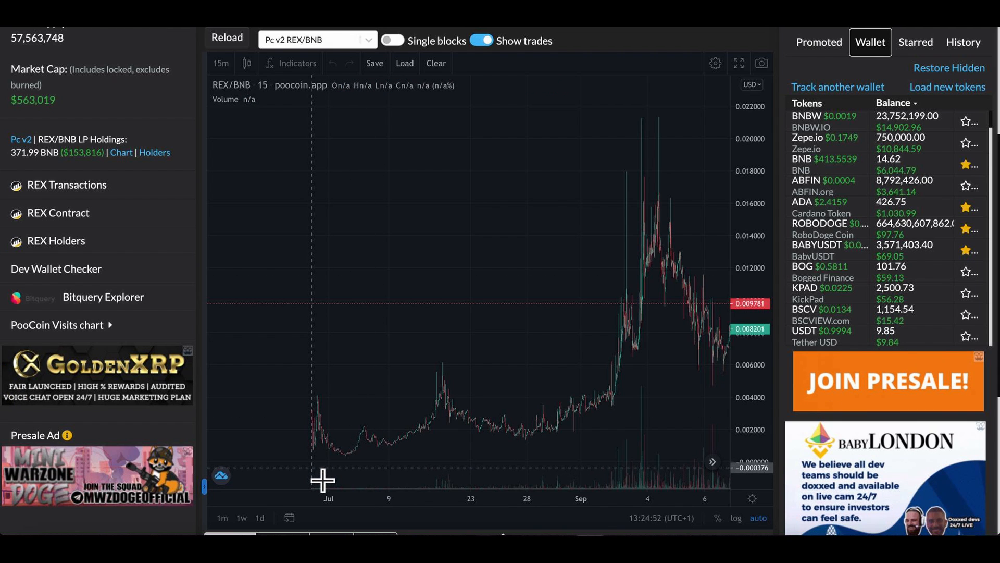
{"action": "mouse_move", "coordinate": [678, 320]}
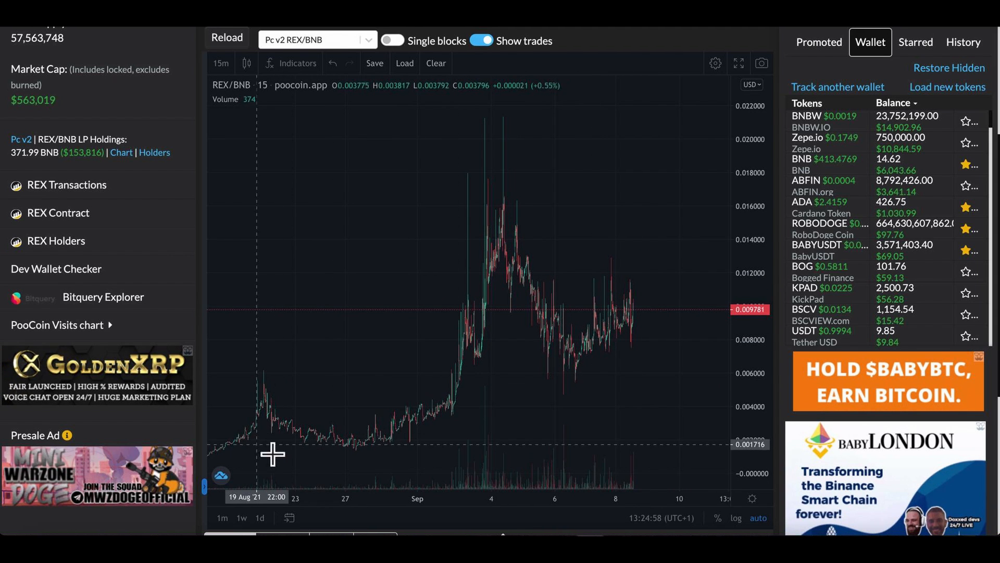
{"action": "mouse_move", "coordinate": [502, 151]}
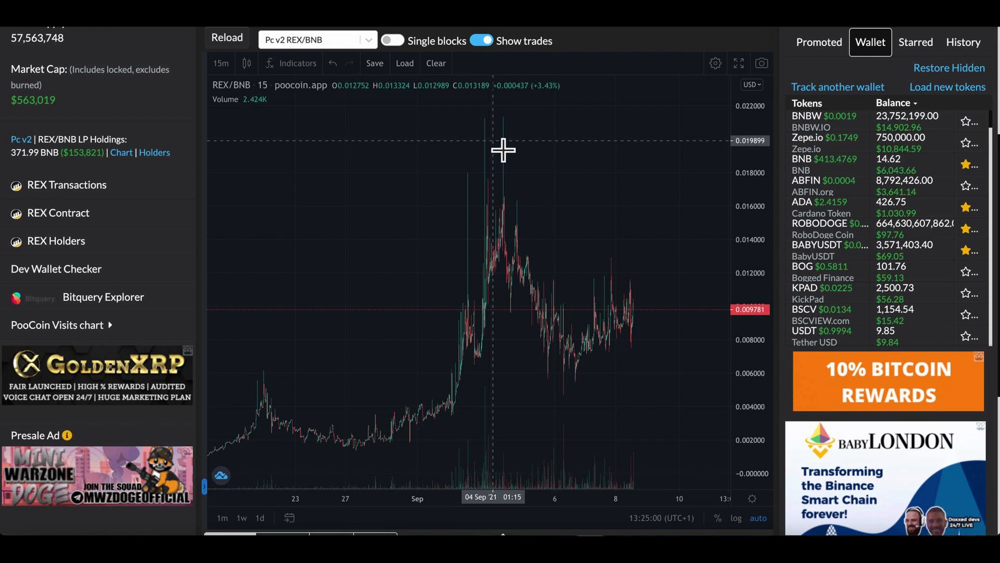
{"action": "mouse_move", "coordinate": [647, 325]}
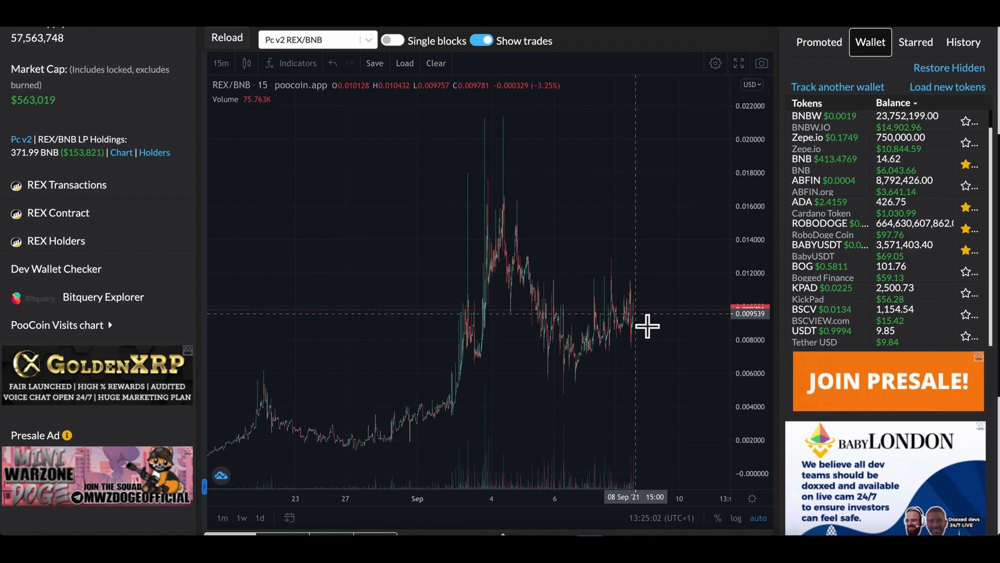
{"action": "mouse_move", "coordinate": [647, 352]}
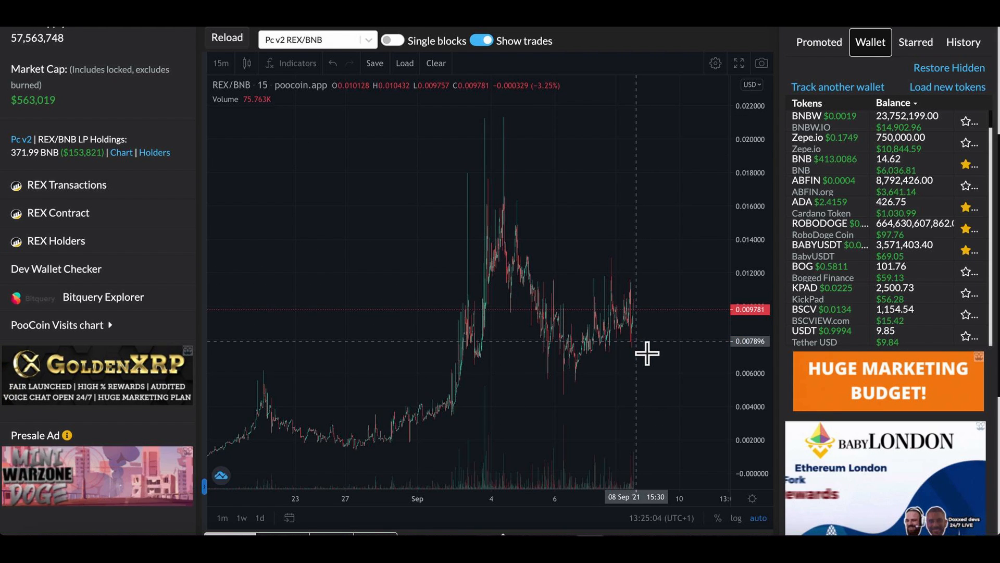
{"action": "mouse_move", "coordinate": [440, 421]}
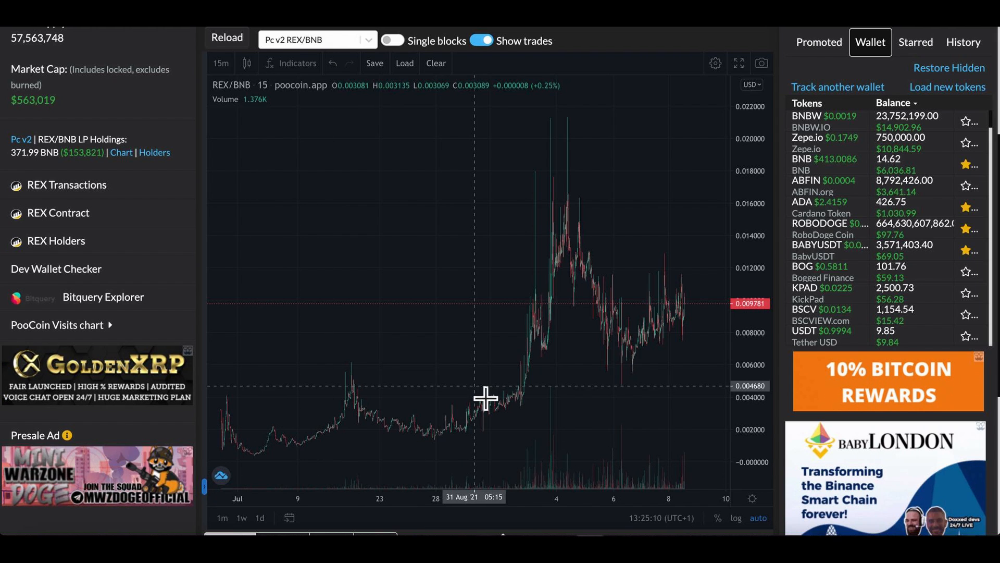
{"action": "mouse_move", "coordinate": [673, 324]}
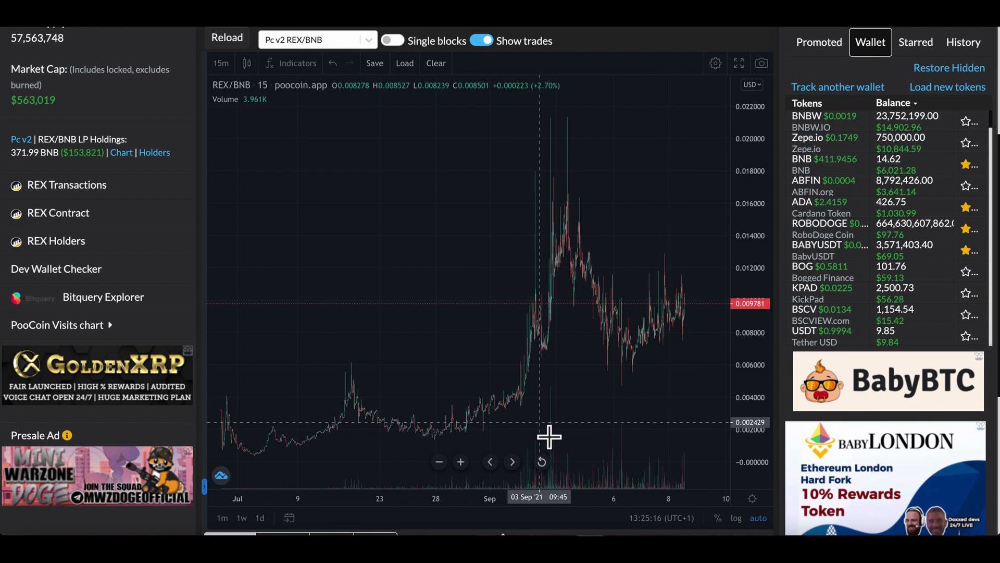
{"action": "mouse_move", "coordinate": [321, 479]}
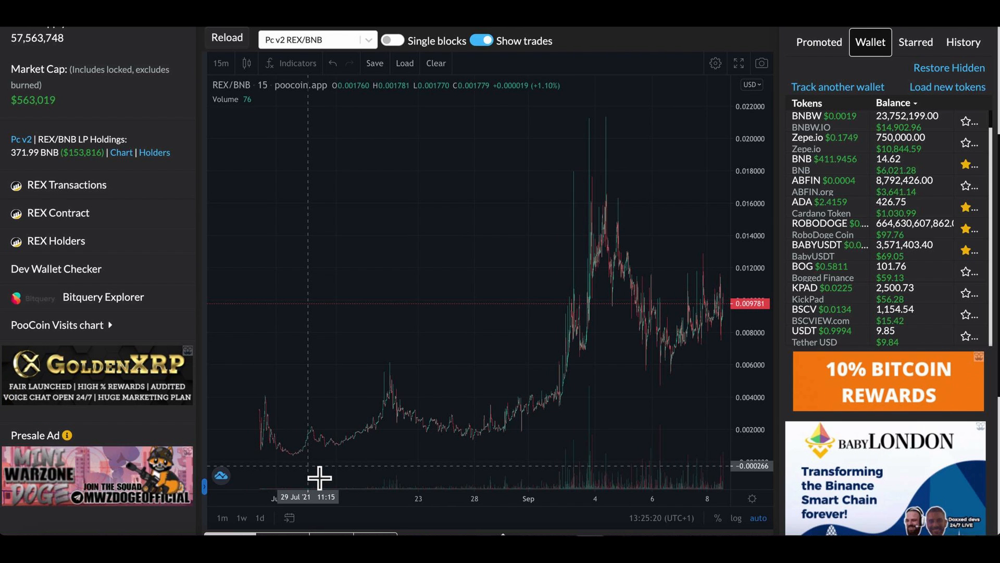
{"action": "mouse_move", "coordinate": [562, 405]}
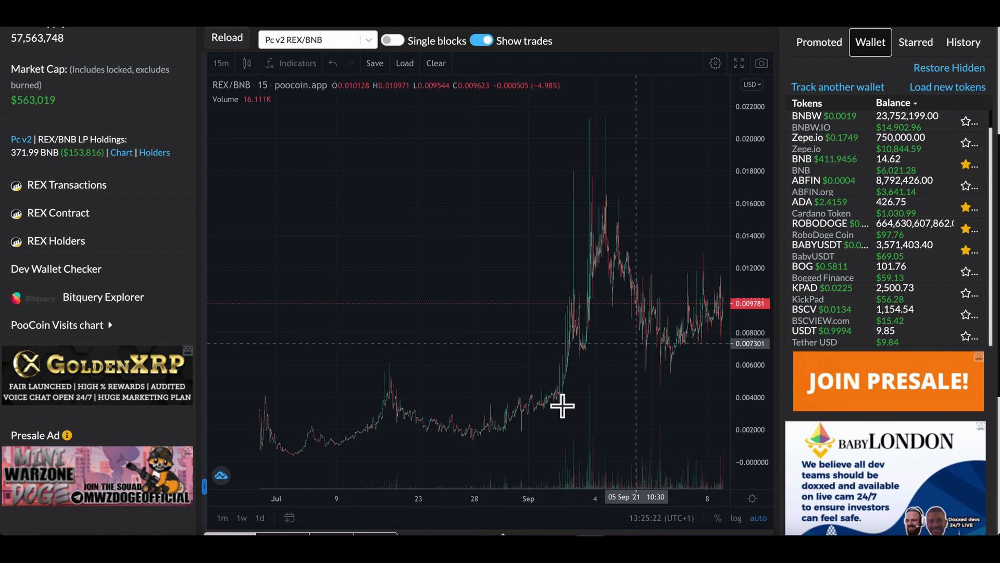
{"action": "mouse_move", "coordinate": [591, 401]}
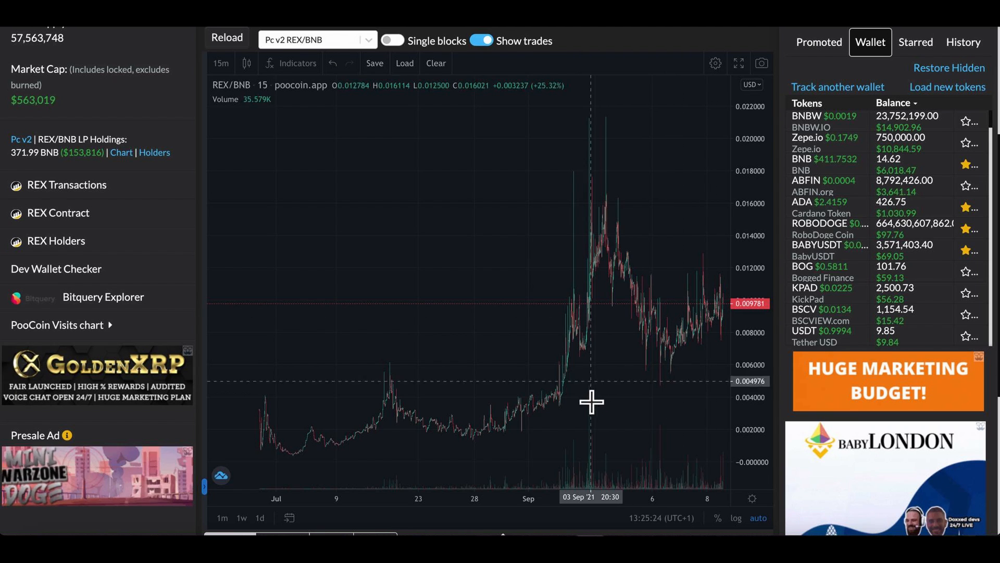
{"action": "mouse_move", "coordinate": [584, 420]}
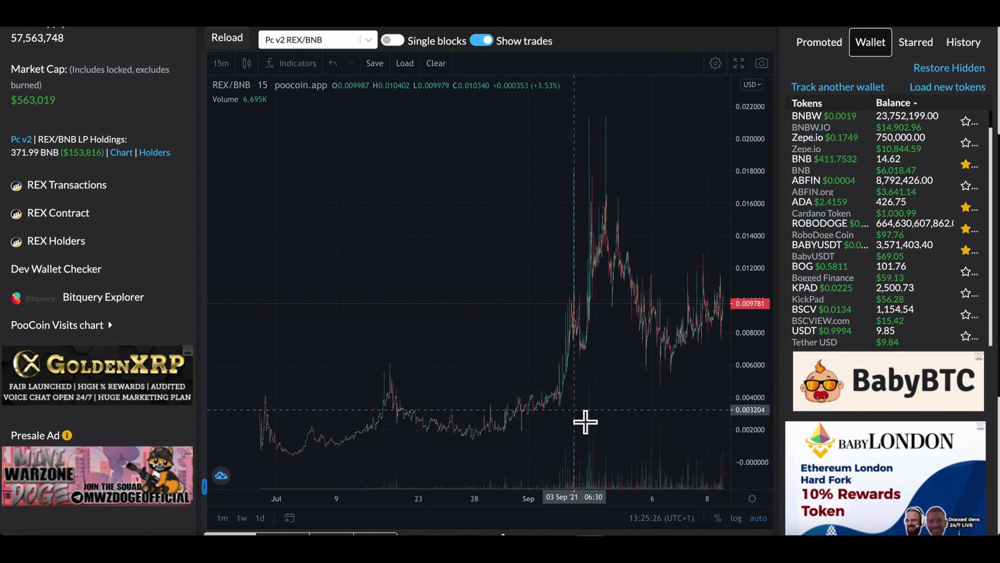
{"action": "mouse_move", "coordinate": [733, 325]}
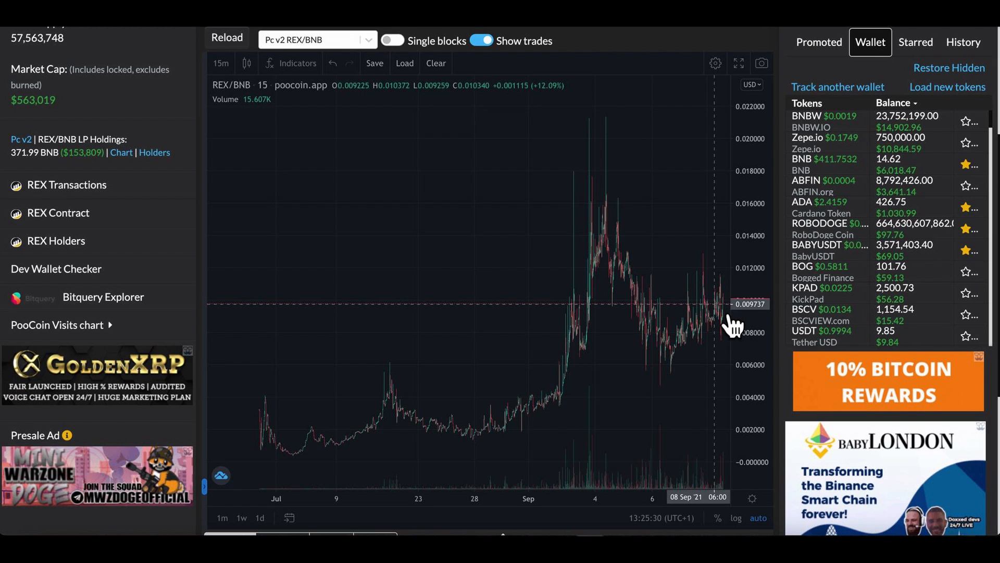
{"action": "mouse_move", "coordinate": [616, 167]}
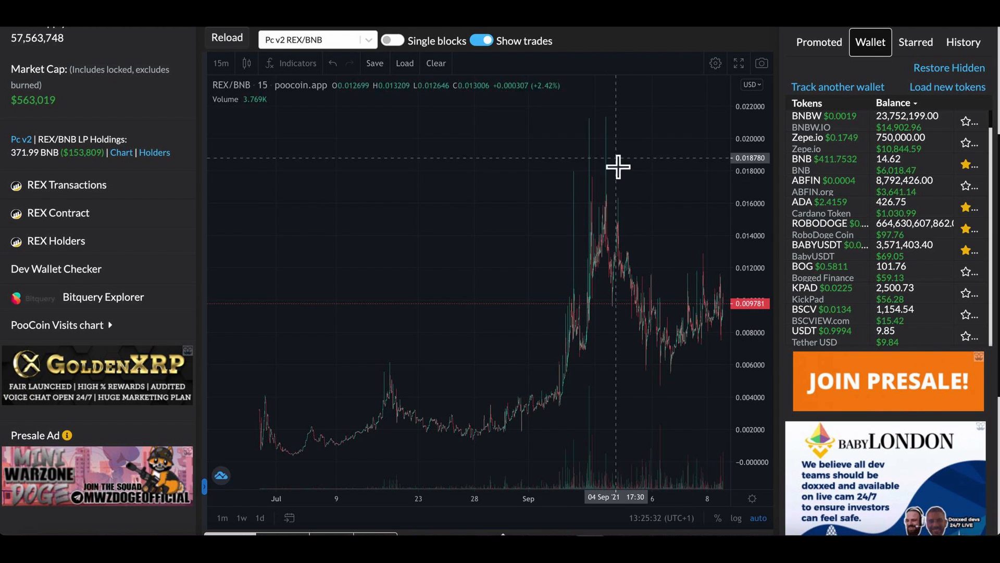
{"action": "mouse_move", "coordinate": [615, 125]}
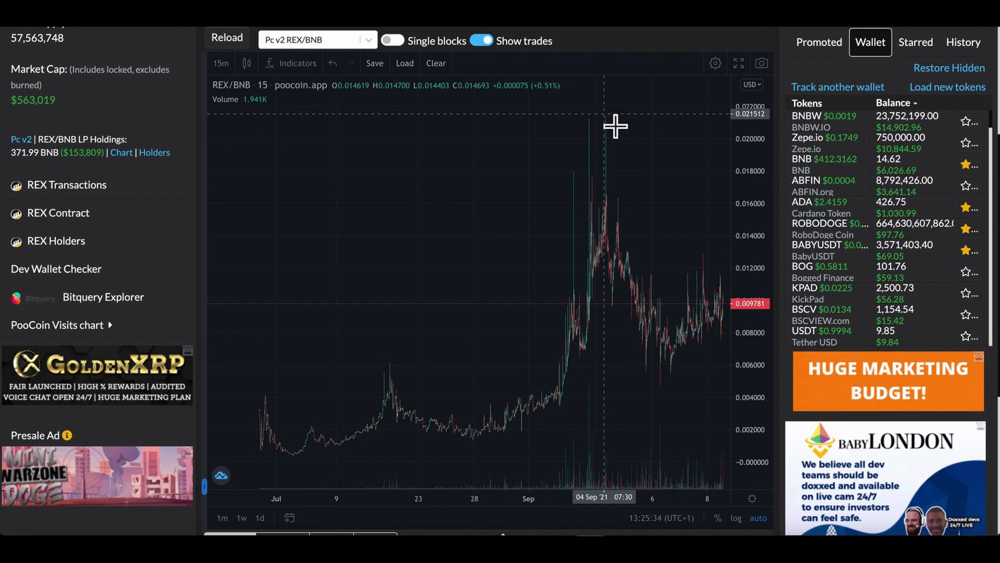
{"action": "mouse_move", "coordinate": [598, 119]}
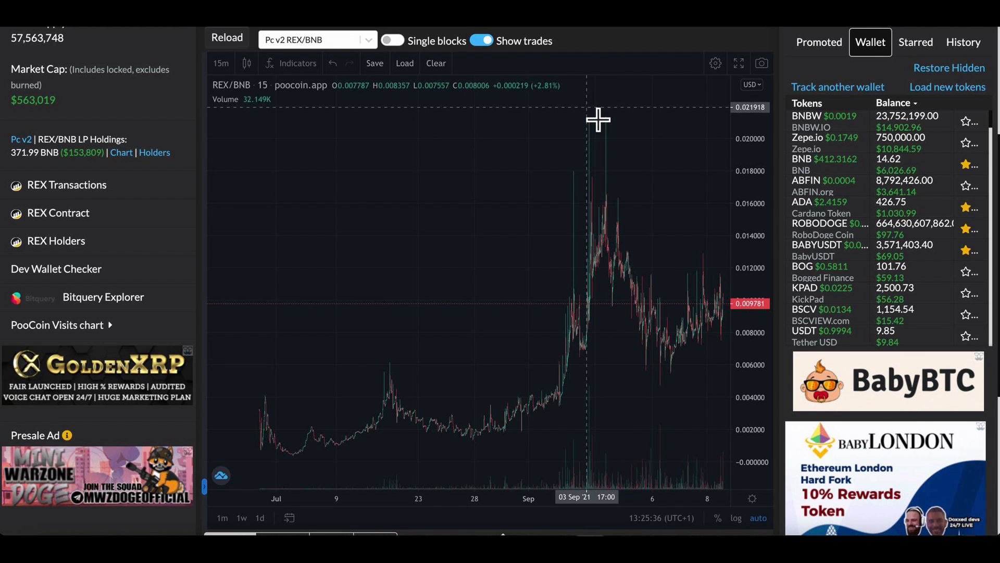
{"action": "mouse_move", "coordinate": [619, 127]}
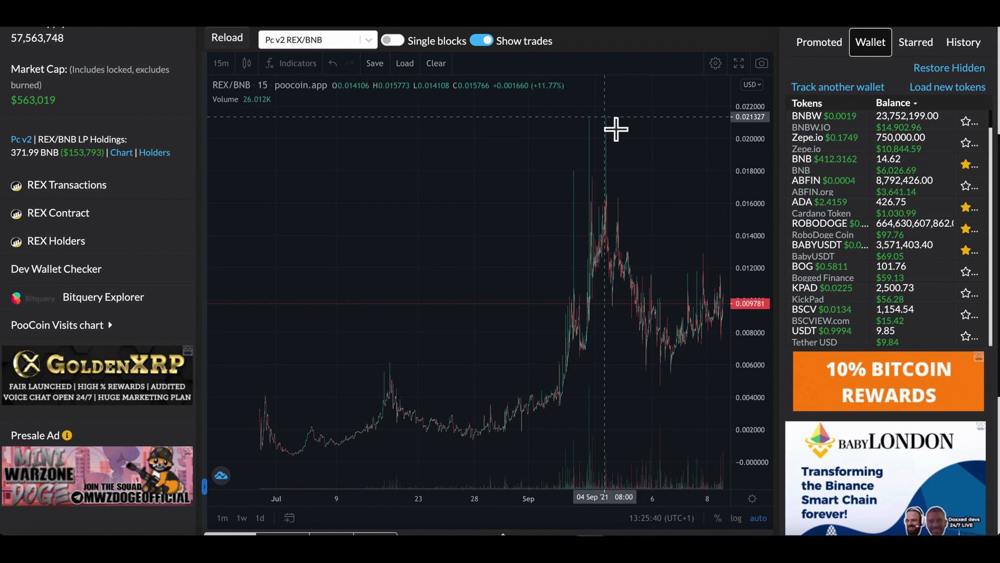
{"action": "mouse_move", "coordinate": [623, 139]}
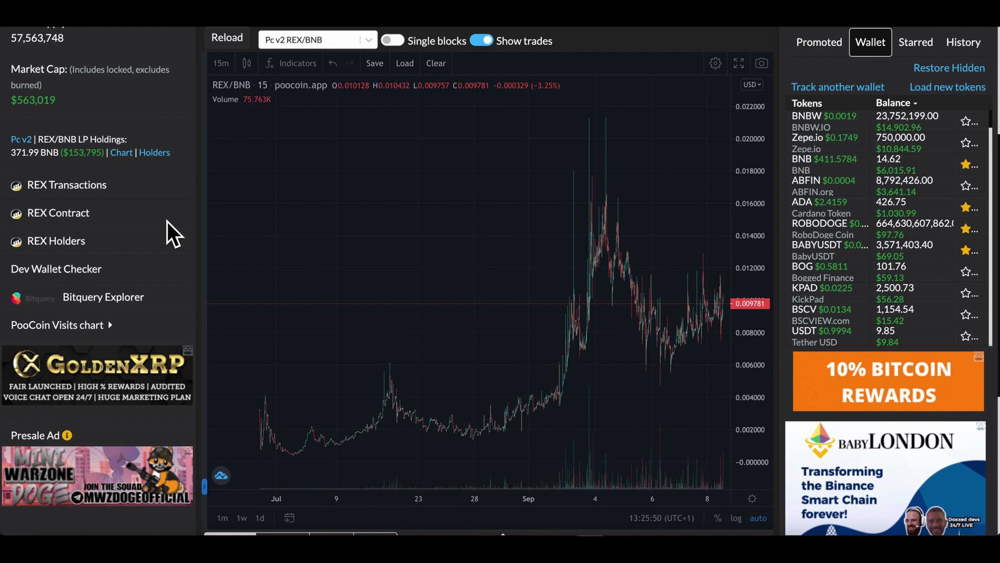
{"action": "scroll", "scroll_direction": "up", "scroll_amount": 3}
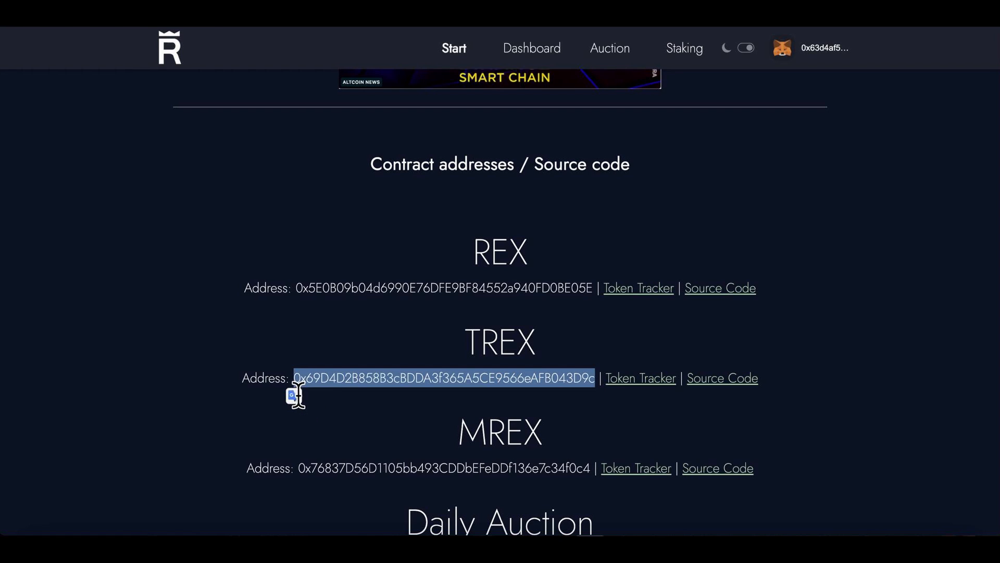
Step: Copy the TREX contract address from the REX Token dashboard
{"action": "right_click", "coordinate": [444, 377]}
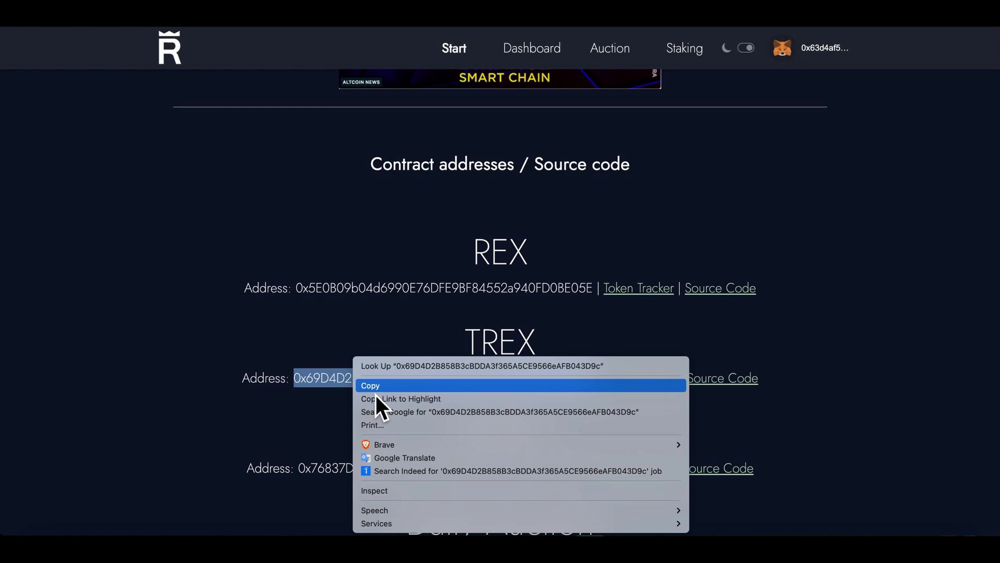
{"action": "left_click", "coordinate": [371, 385]}
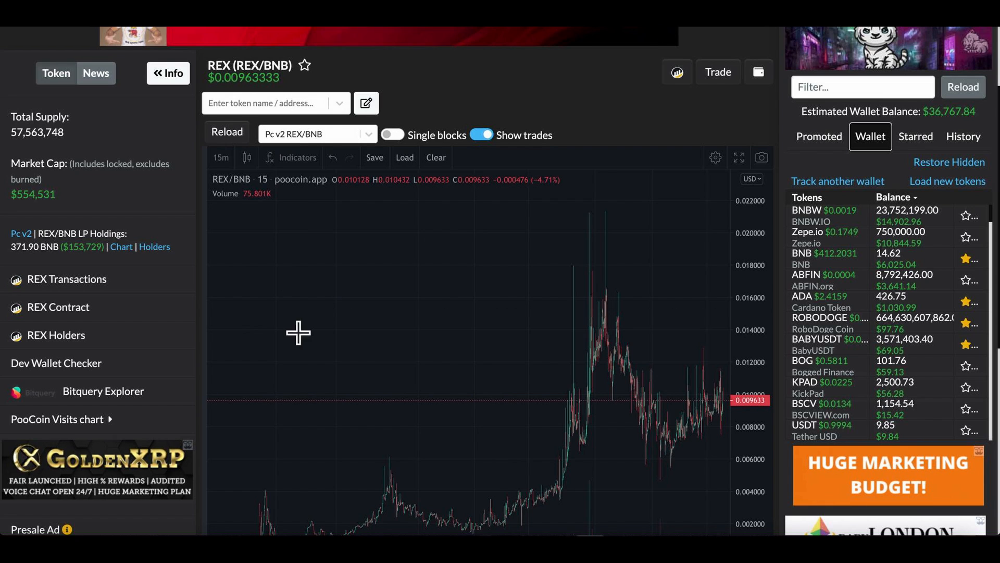
Step: Paste the TREX address into PooCoin's token lookup to show the TREX/BUSD chart
{"action": "right_click", "coordinate": [274, 104]}
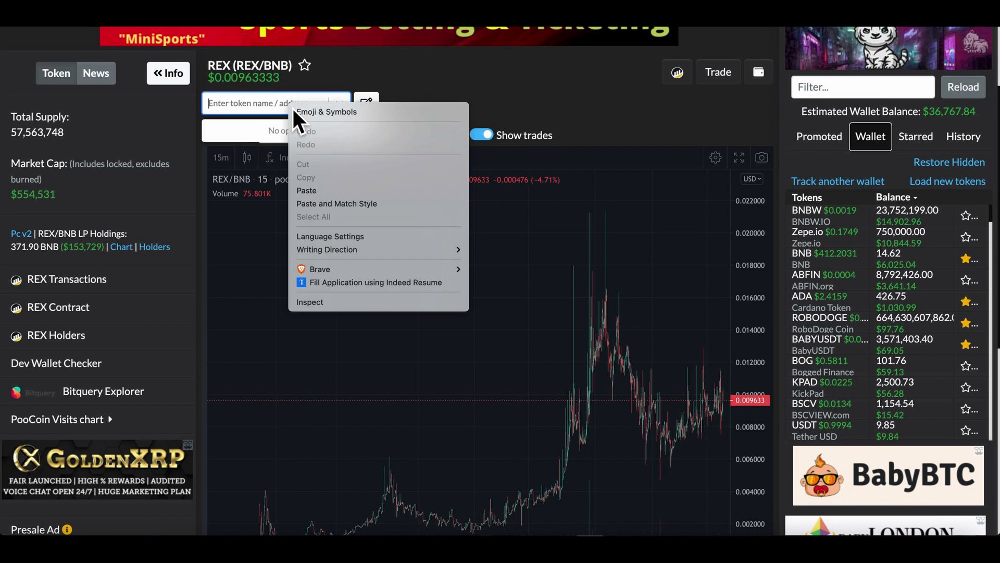
{"action": "left_click", "coordinate": [307, 189]}
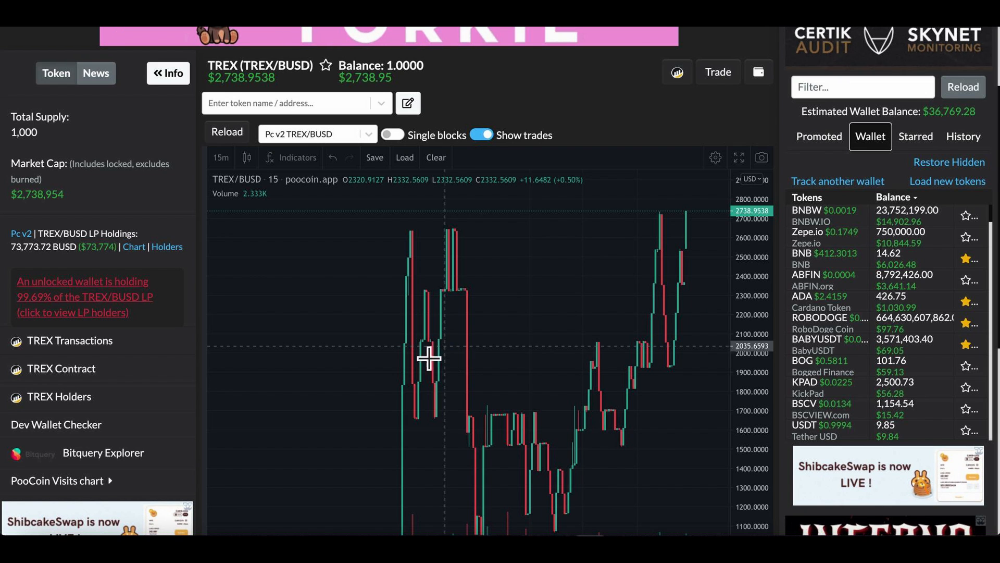
{"action": "mouse_move", "coordinate": [192, 385]}
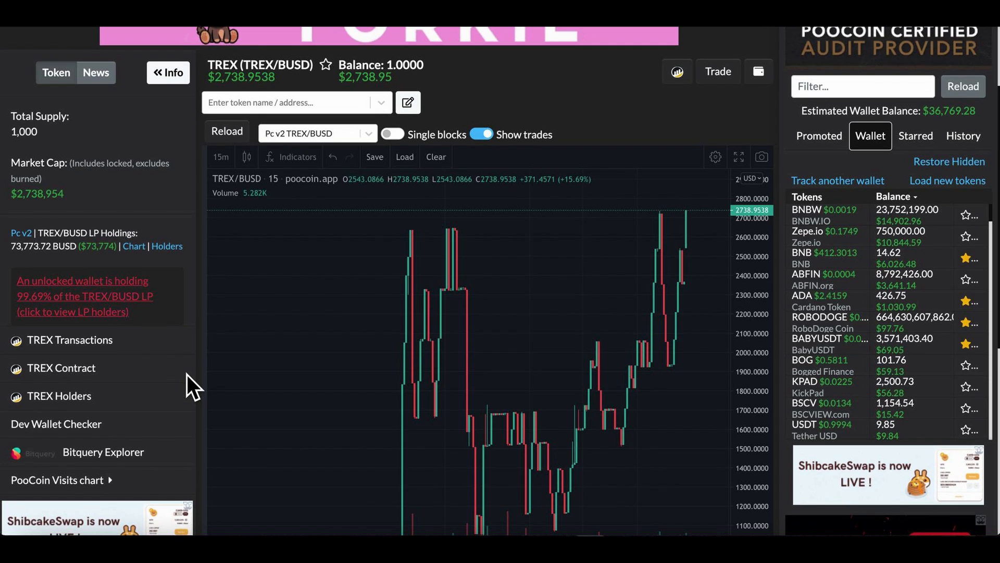
{"action": "scroll", "scroll_direction": "down", "scroll_amount": 3}
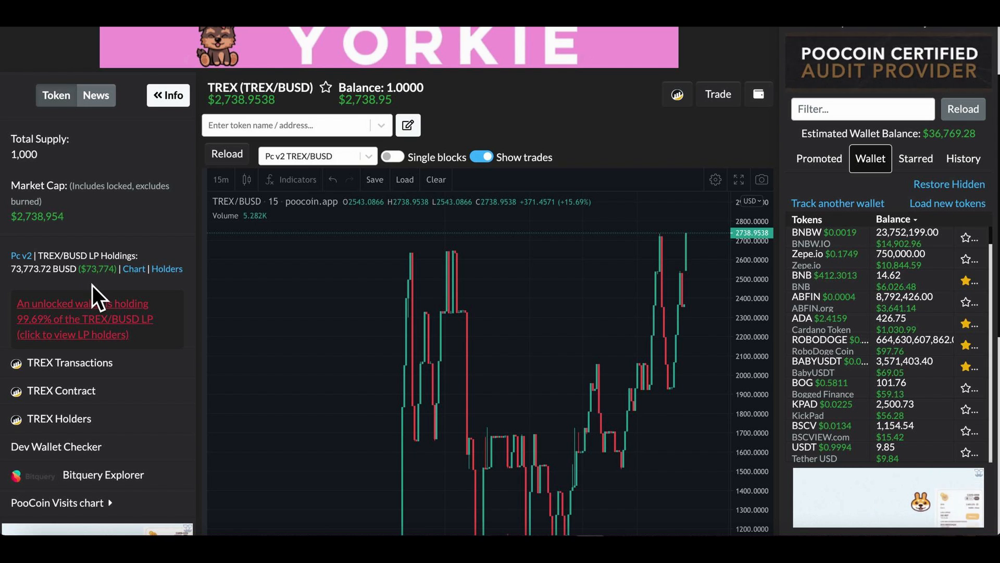
{"action": "mouse_move", "coordinate": [195, 325]}
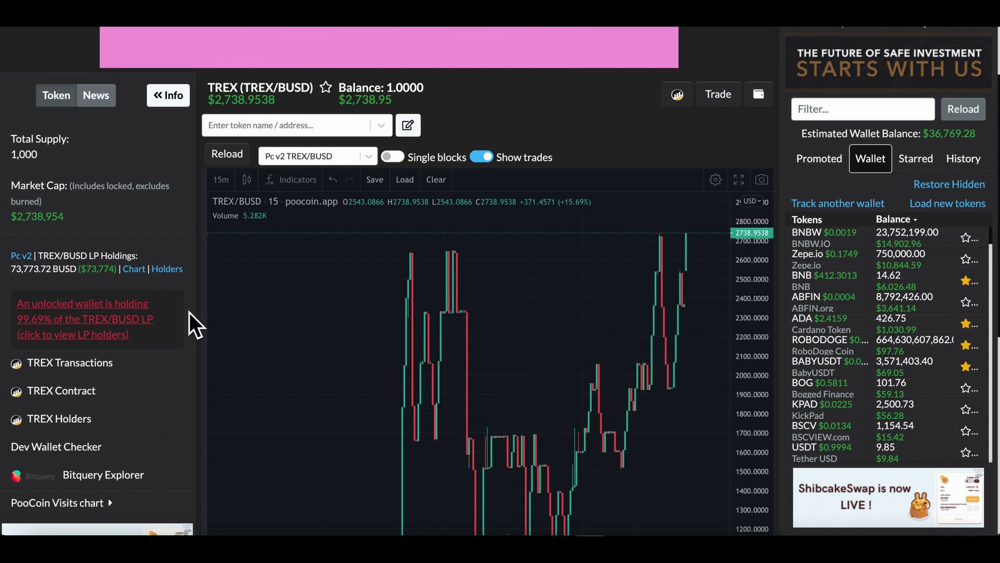
{"action": "scroll", "scroll_direction": "up", "scroll_amount": 3}
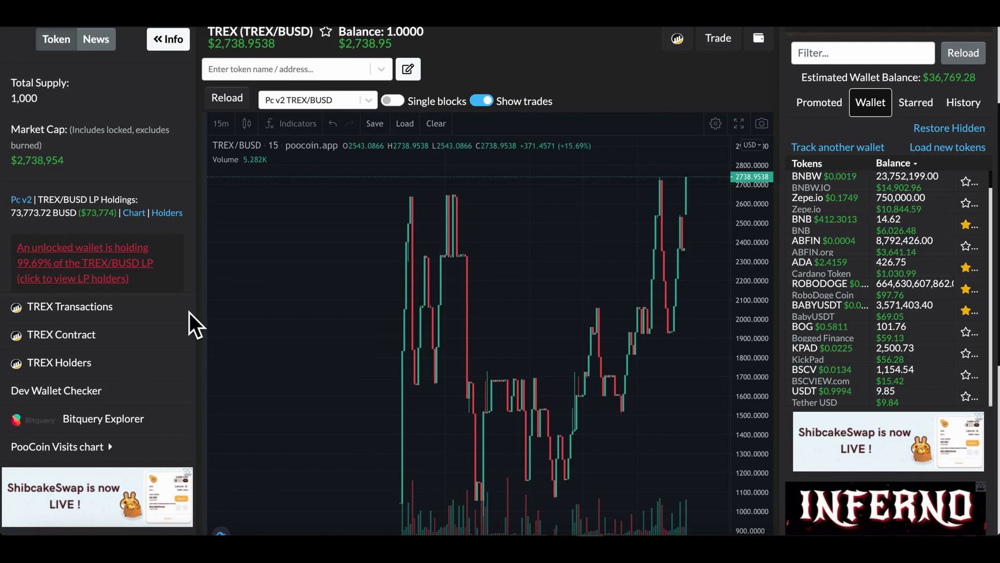
{"action": "scroll", "scroll_direction": "down", "scroll_amount": 3}
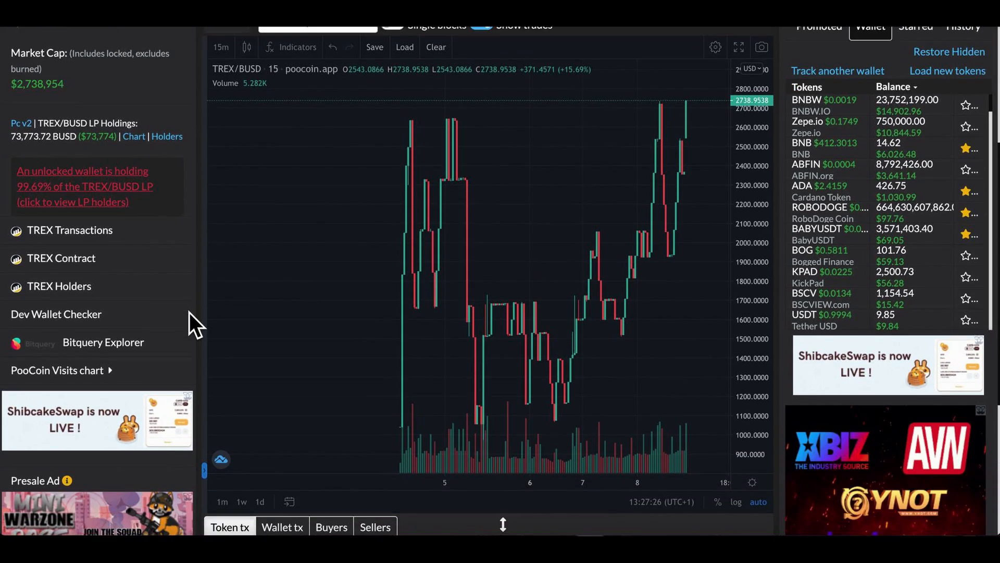
{"action": "scroll", "scroll_direction": "down", "scroll_amount": 3}
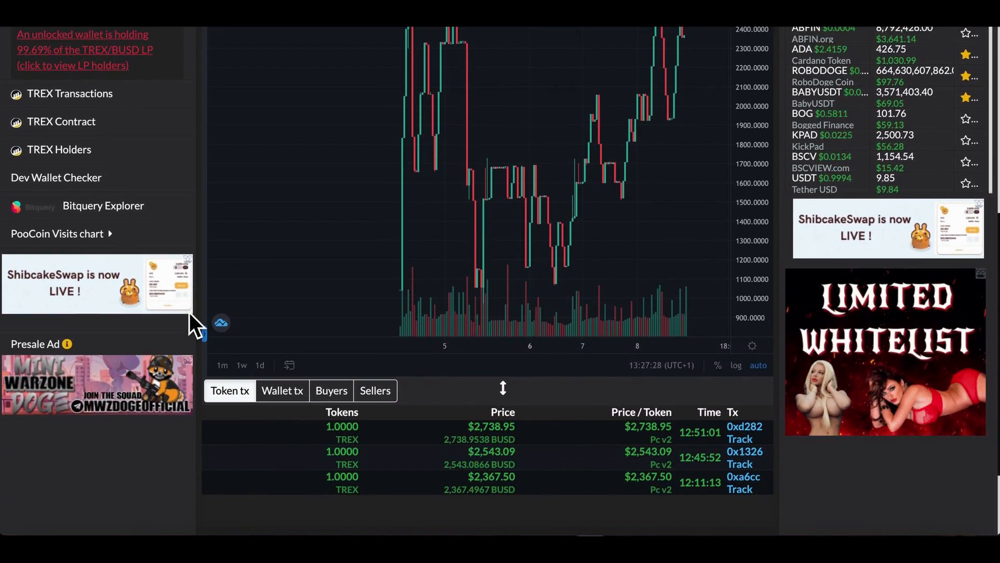
{"action": "scroll", "scroll_direction": "down", "scroll_amount": 3}
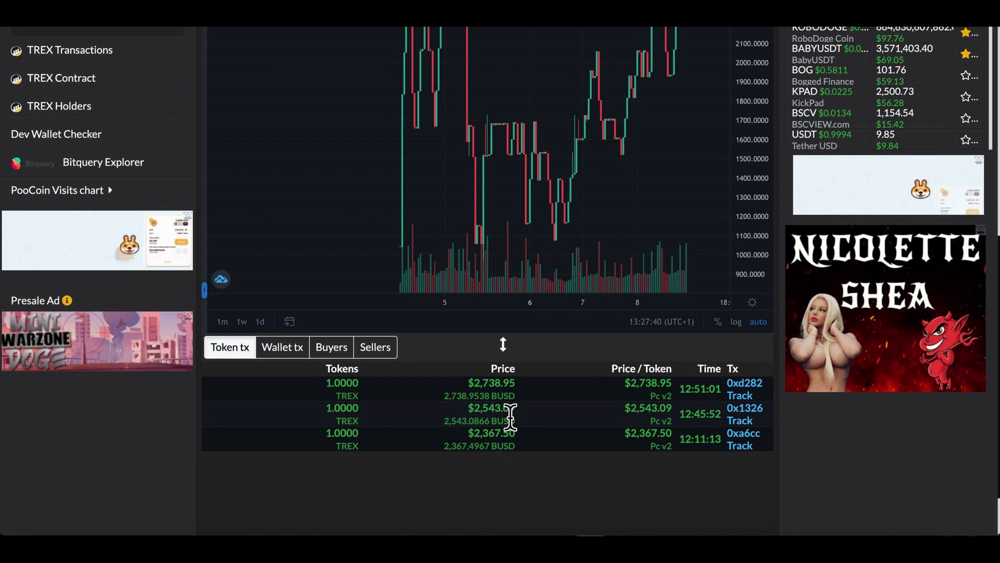
{"action": "scroll", "scroll_direction": "down", "scroll_amount": 3}
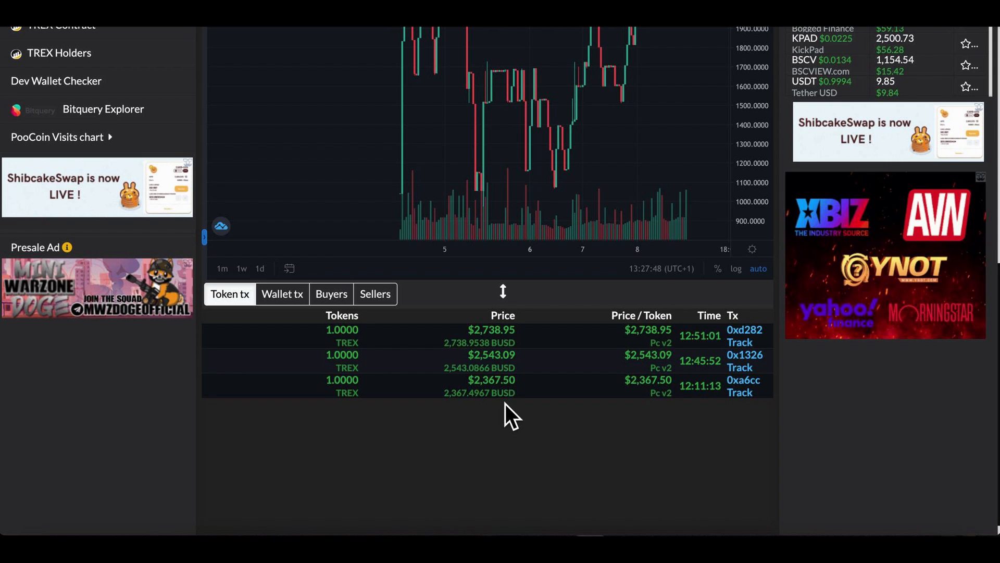
{"action": "mouse_move", "coordinate": [447, 414]}
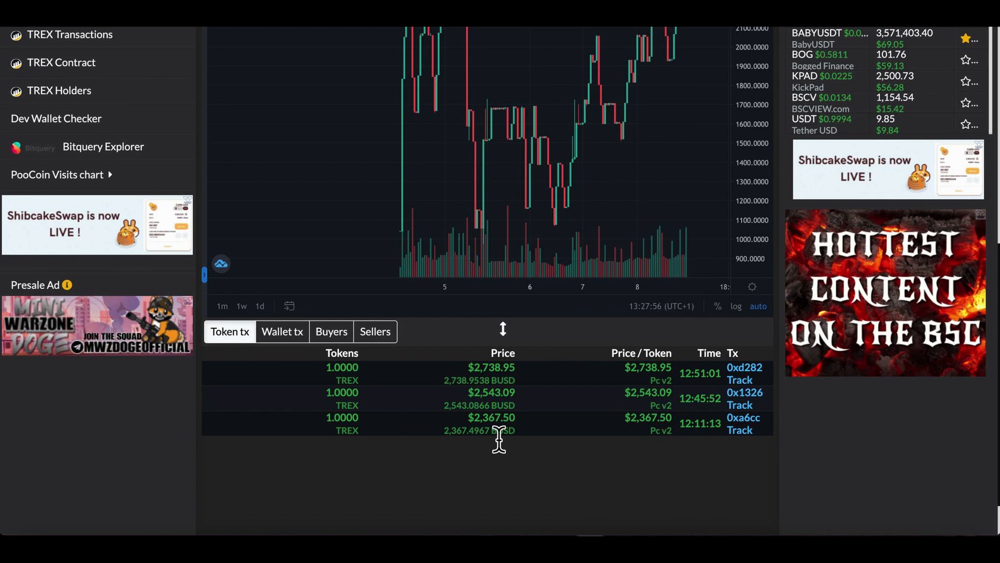
{"action": "scroll", "scroll_direction": "up", "scroll_amount": 3}
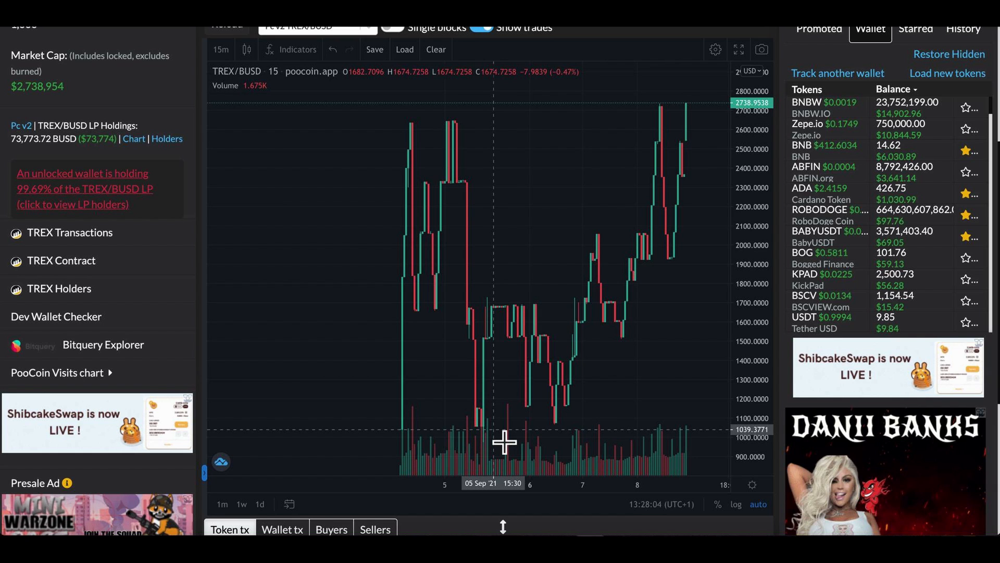
{"action": "mouse_move", "coordinate": [858, 240]}
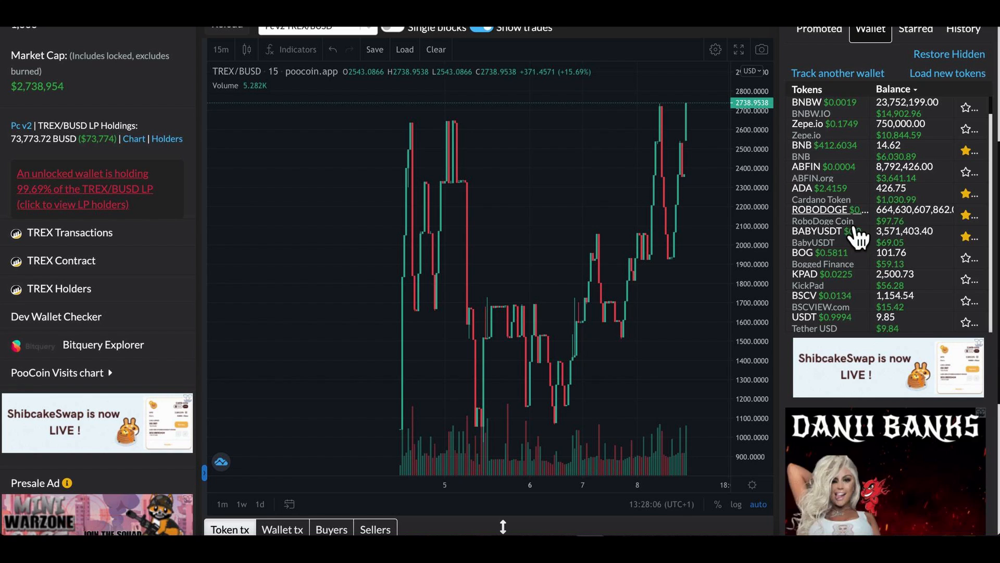
{"action": "scroll", "scroll_direction": "up", "scroll_amount": 3}
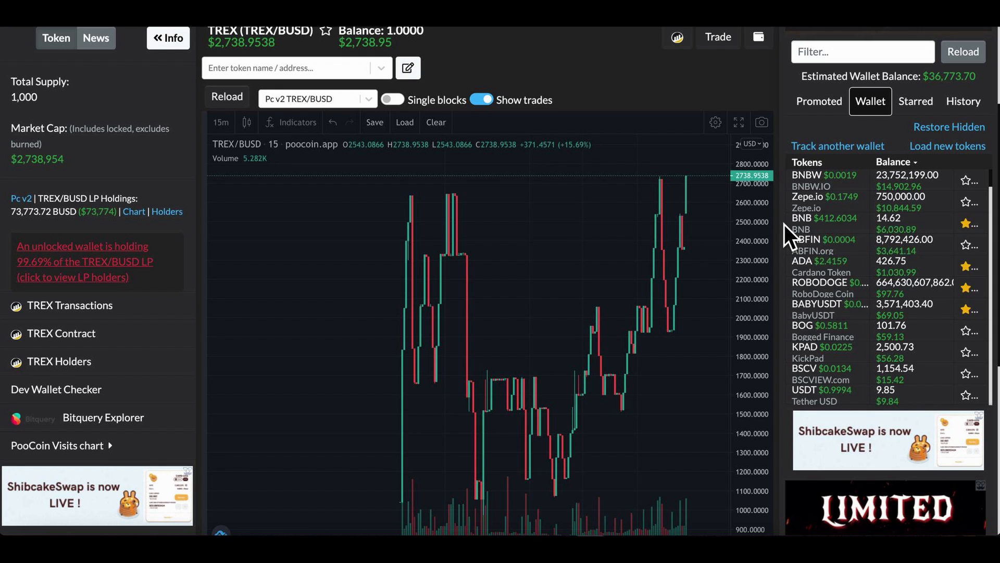
{"action": "mouse_move", "coordinate": [682, 115]}
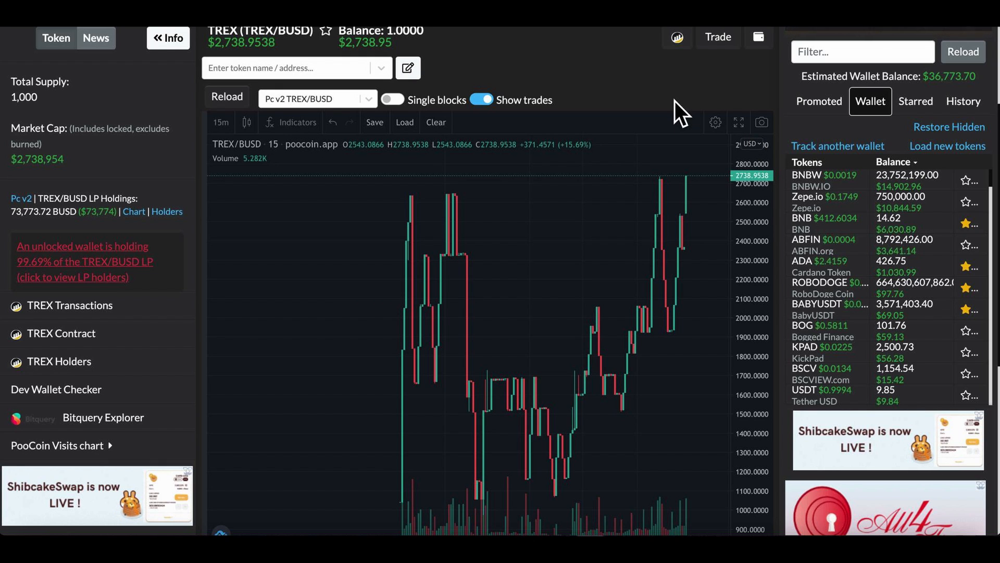